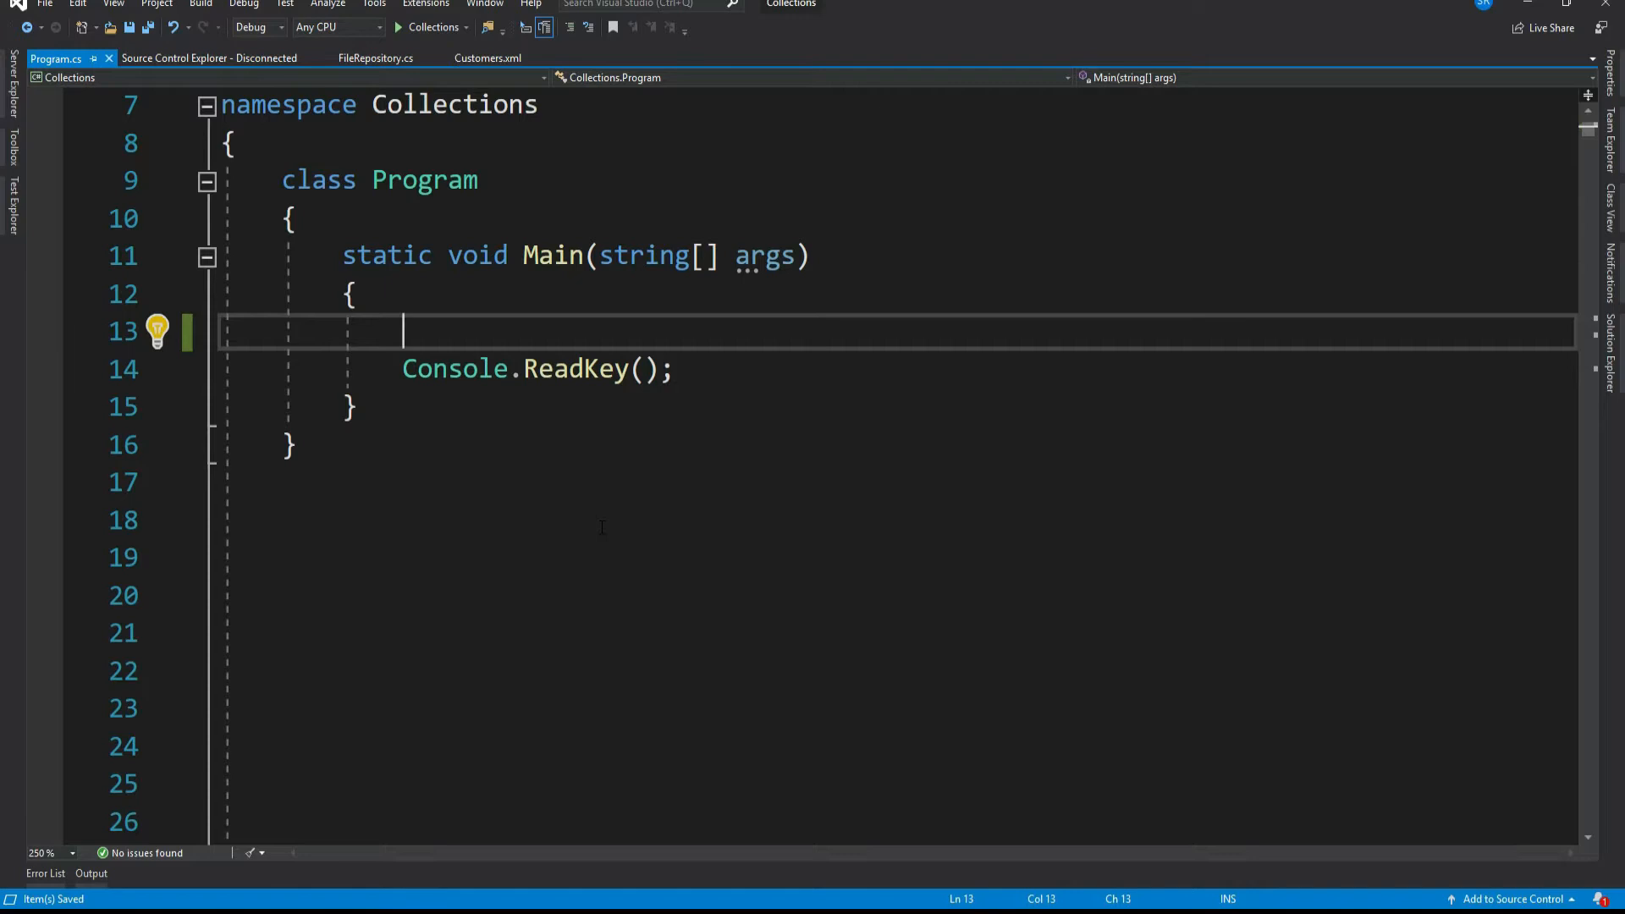
- Declare var fileInfo = new Dictionary<string, string>(); in Main
text(var file)
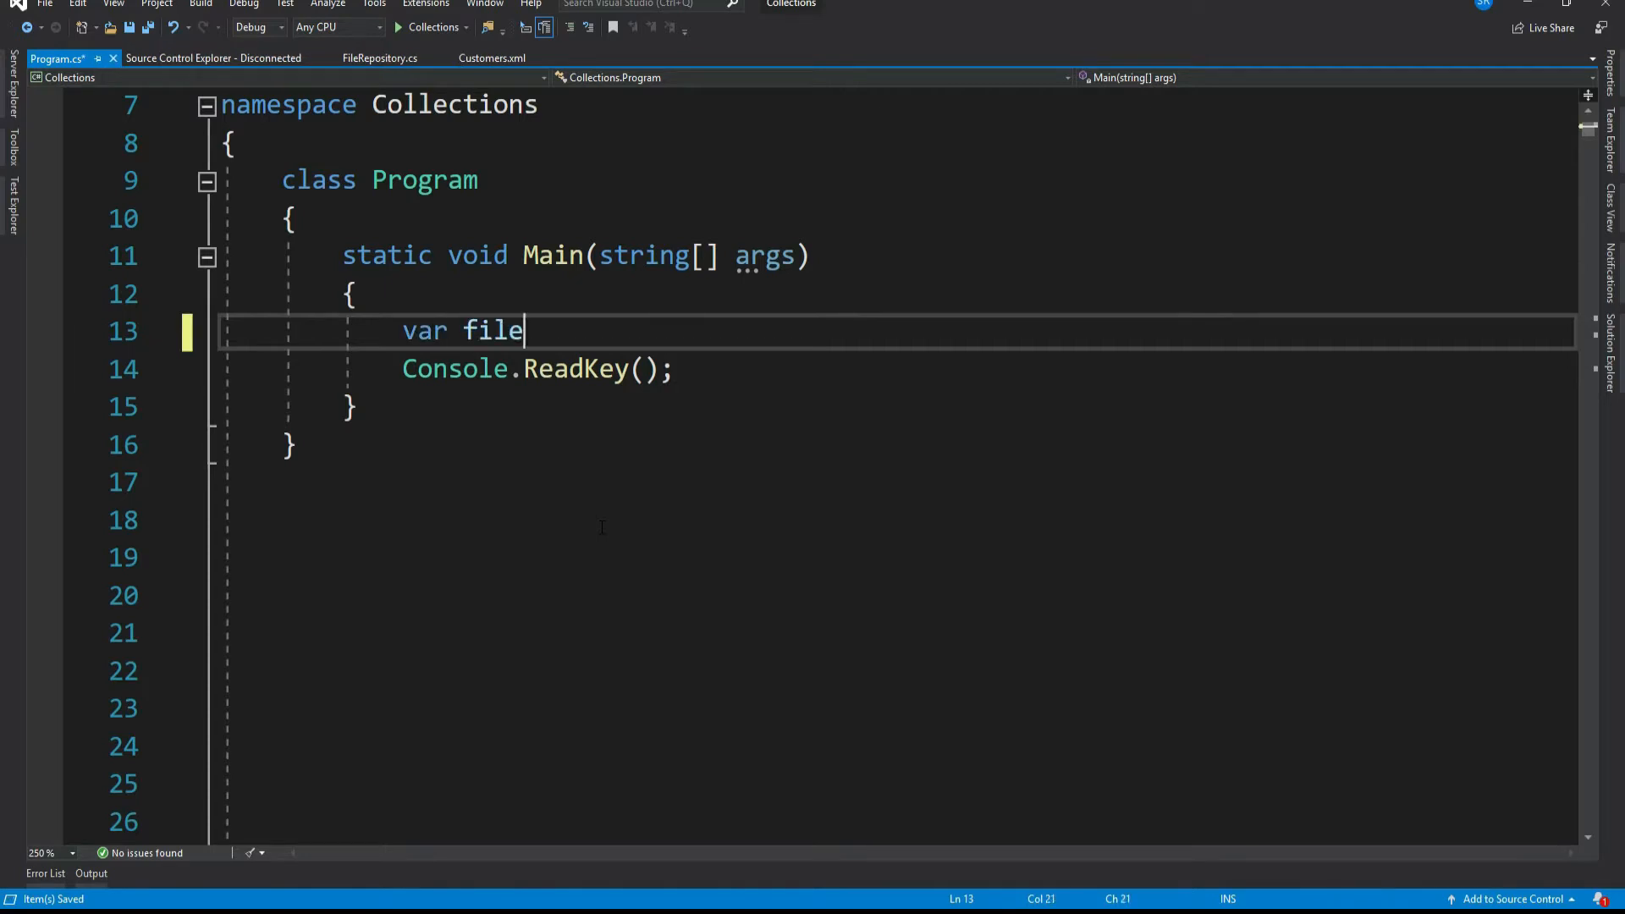
text(Info = new)
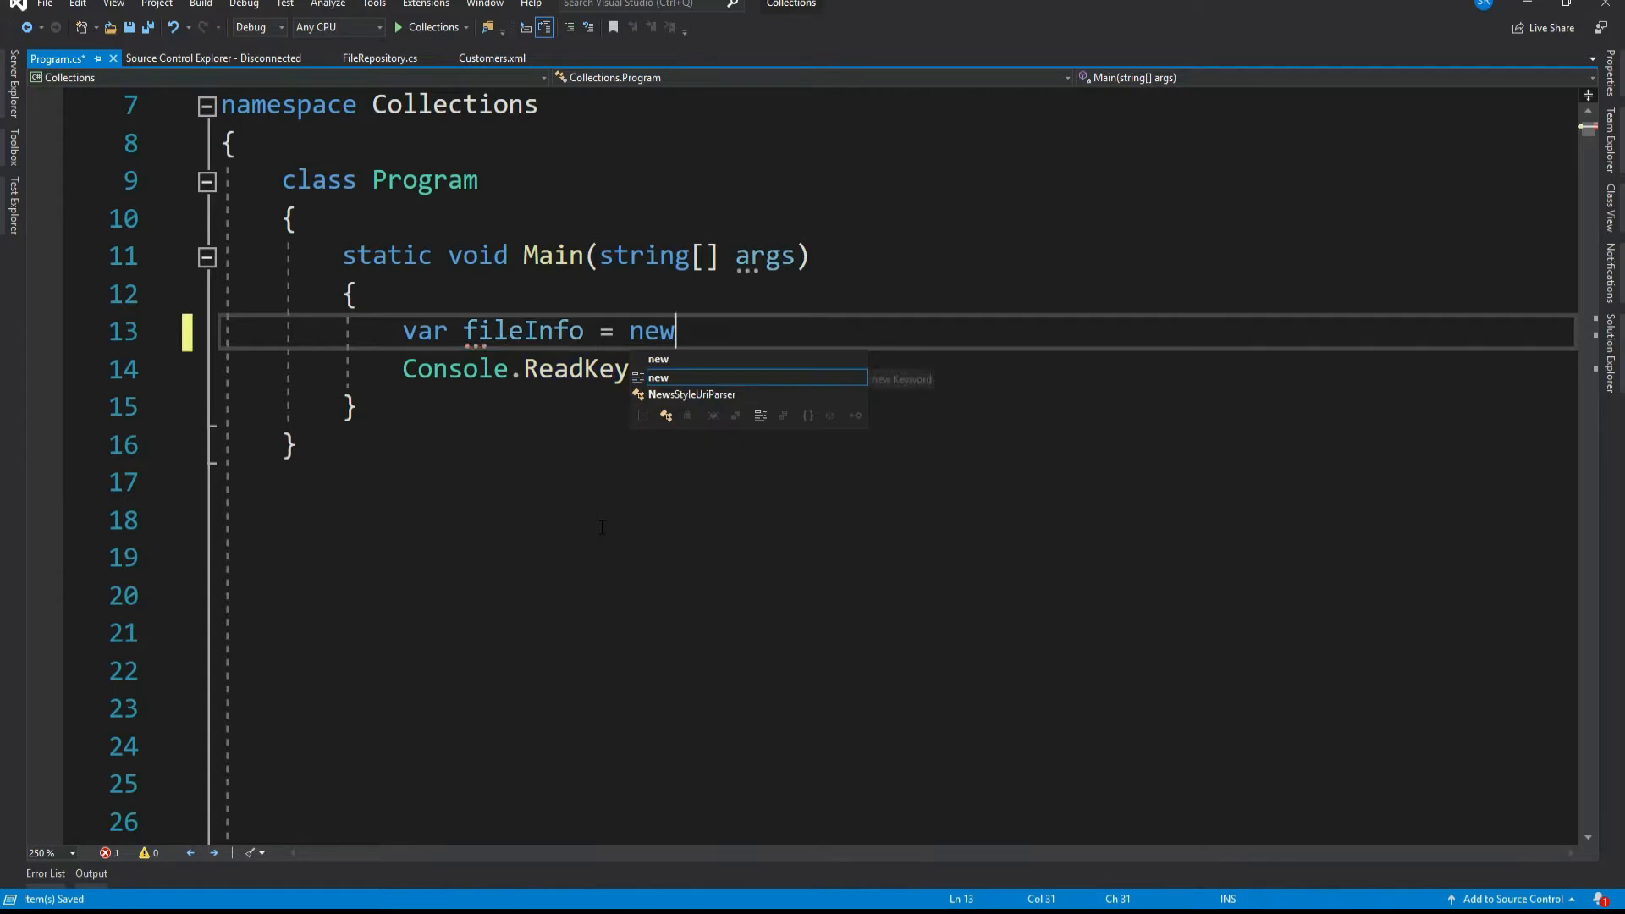
text(Dictionary<>)
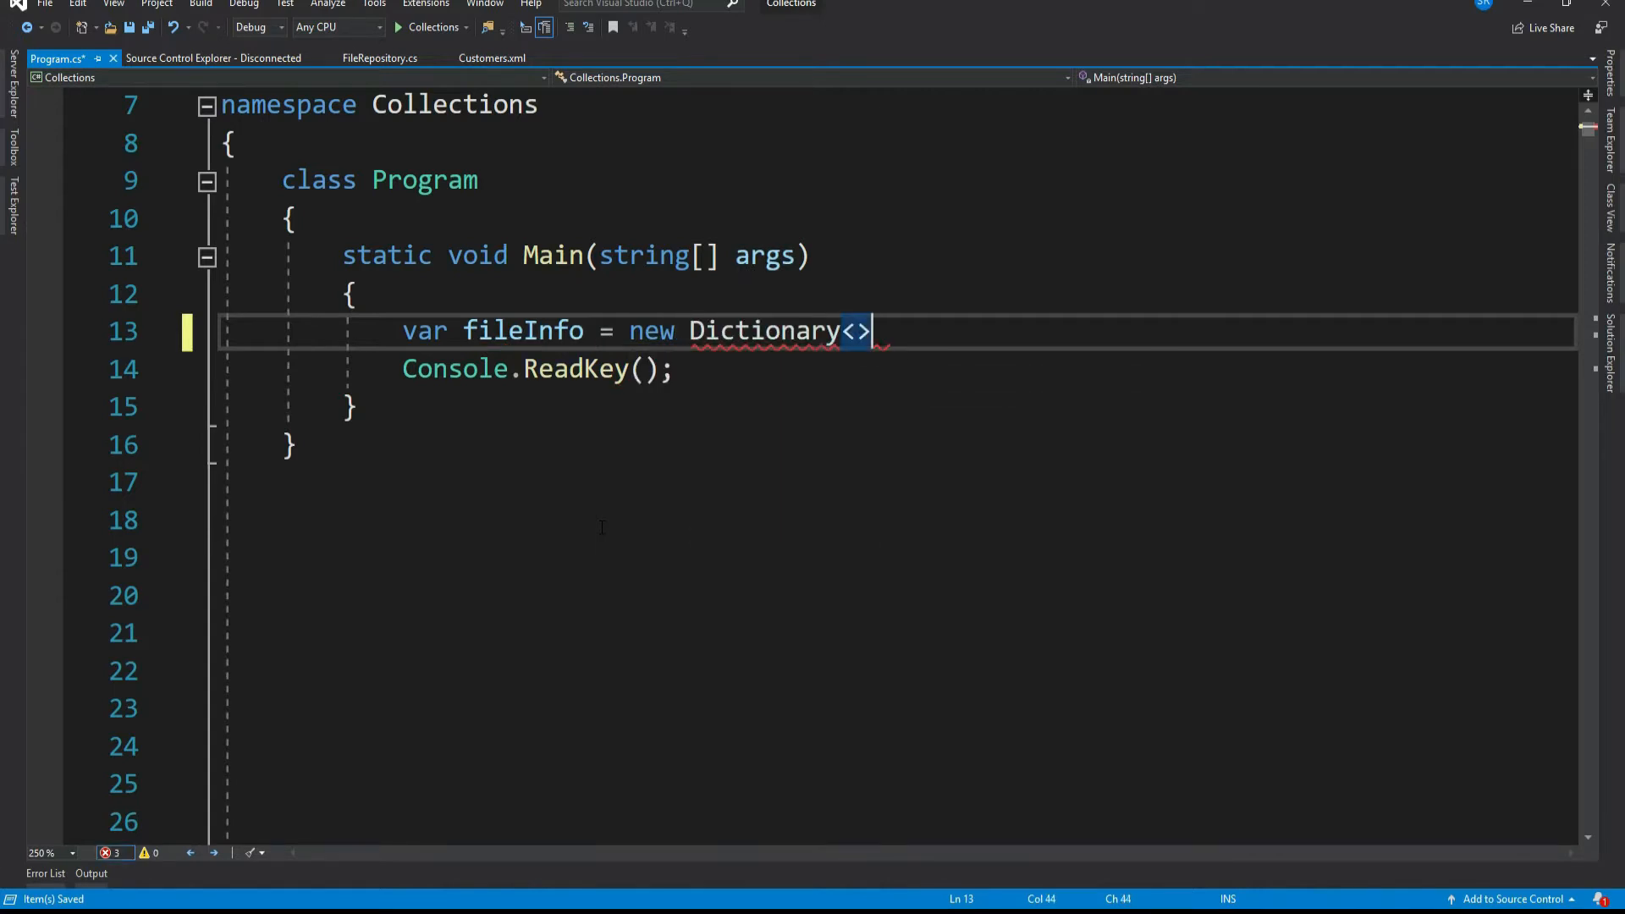
text(string, string)
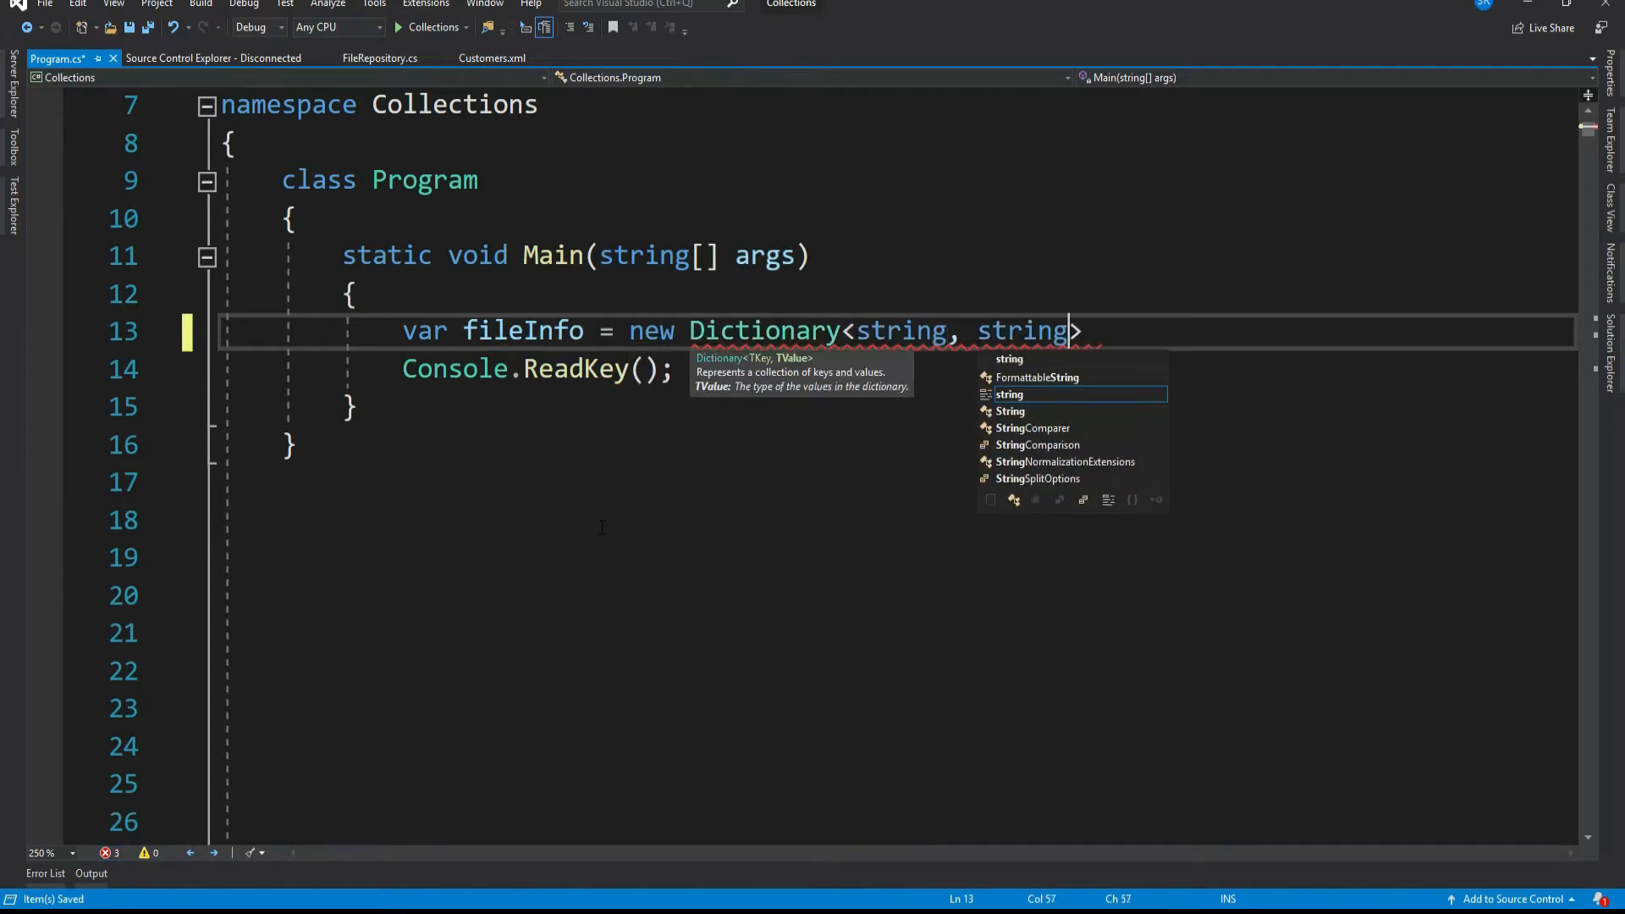
text(>();)
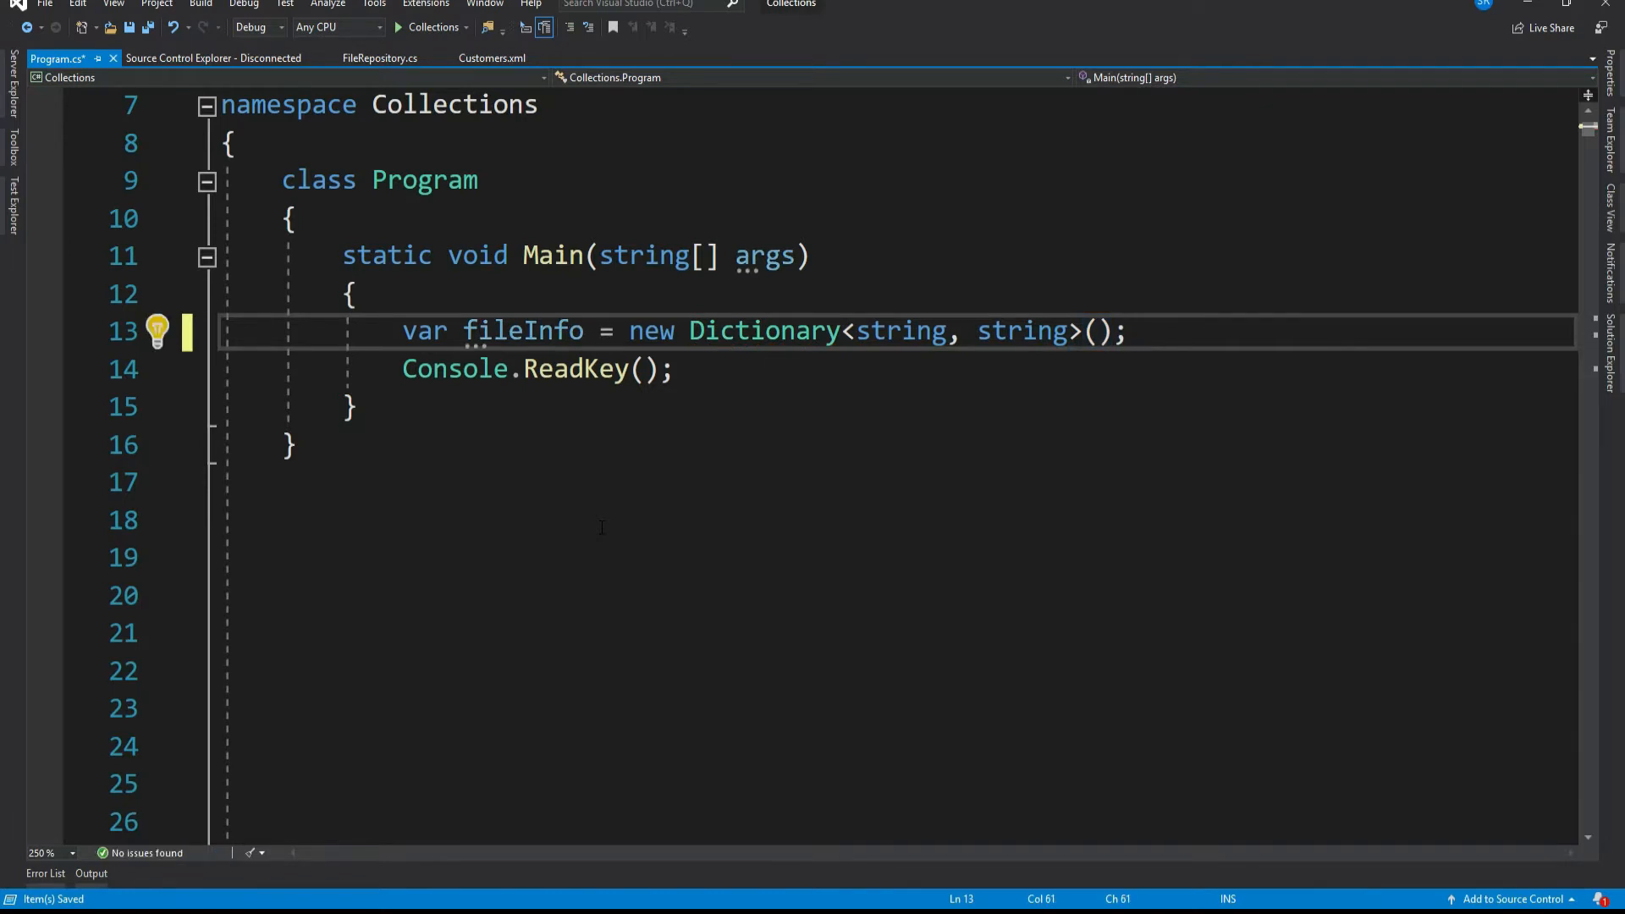
text(fikleInfo.Add()
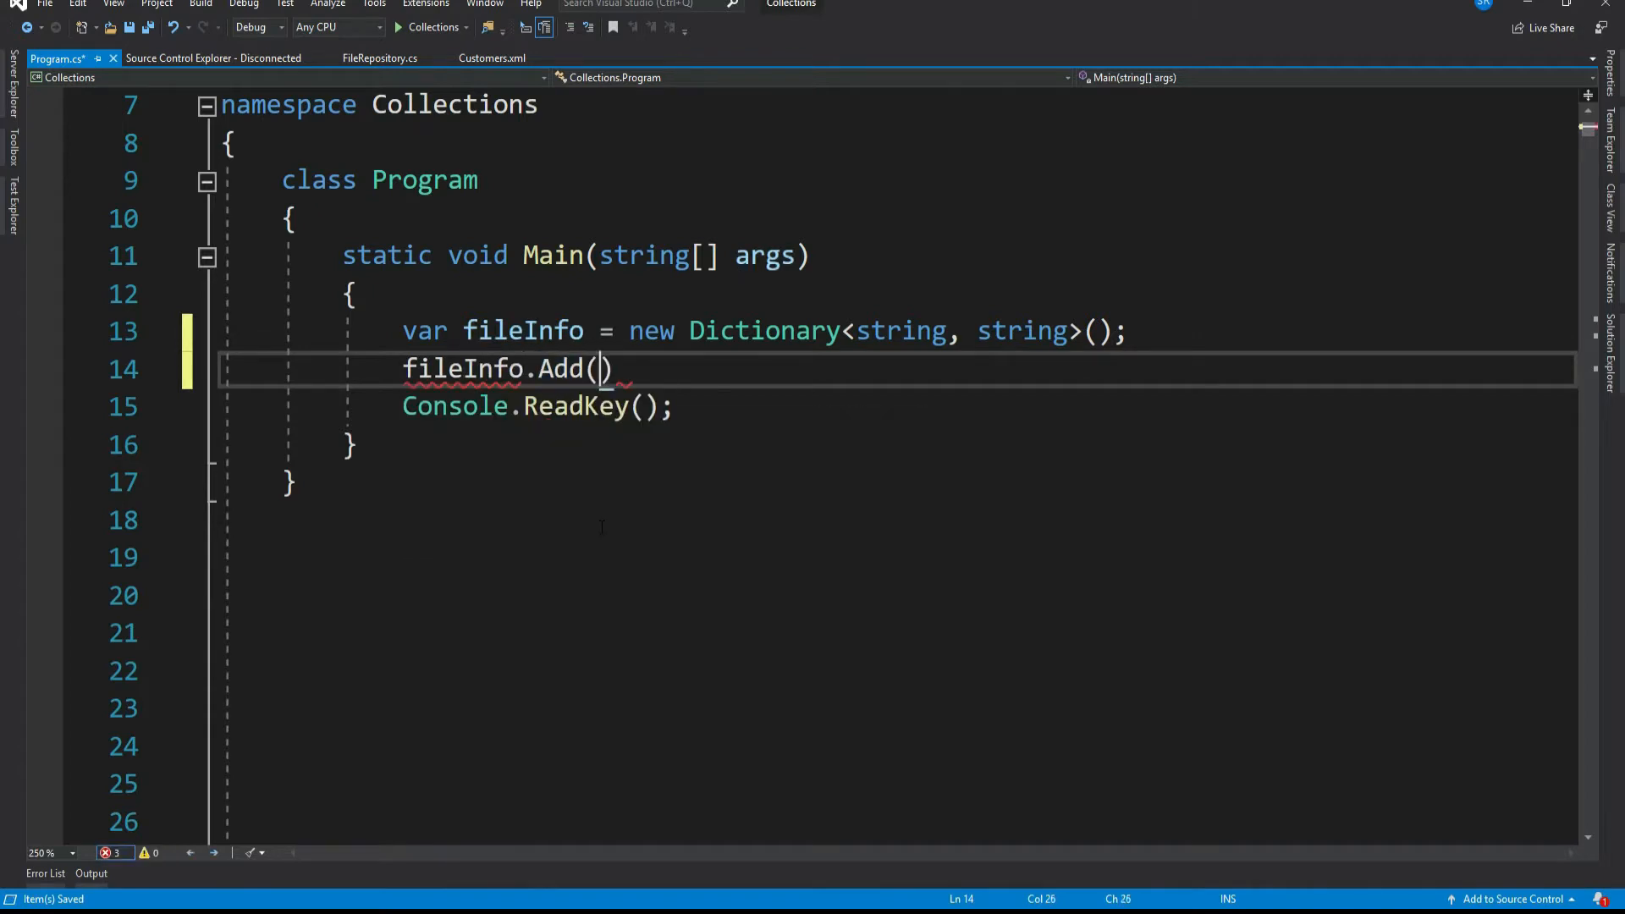
- Add fileInfo entries "txt" → "notepad.exe" and "doc" → "wordpad.exe"
text("")
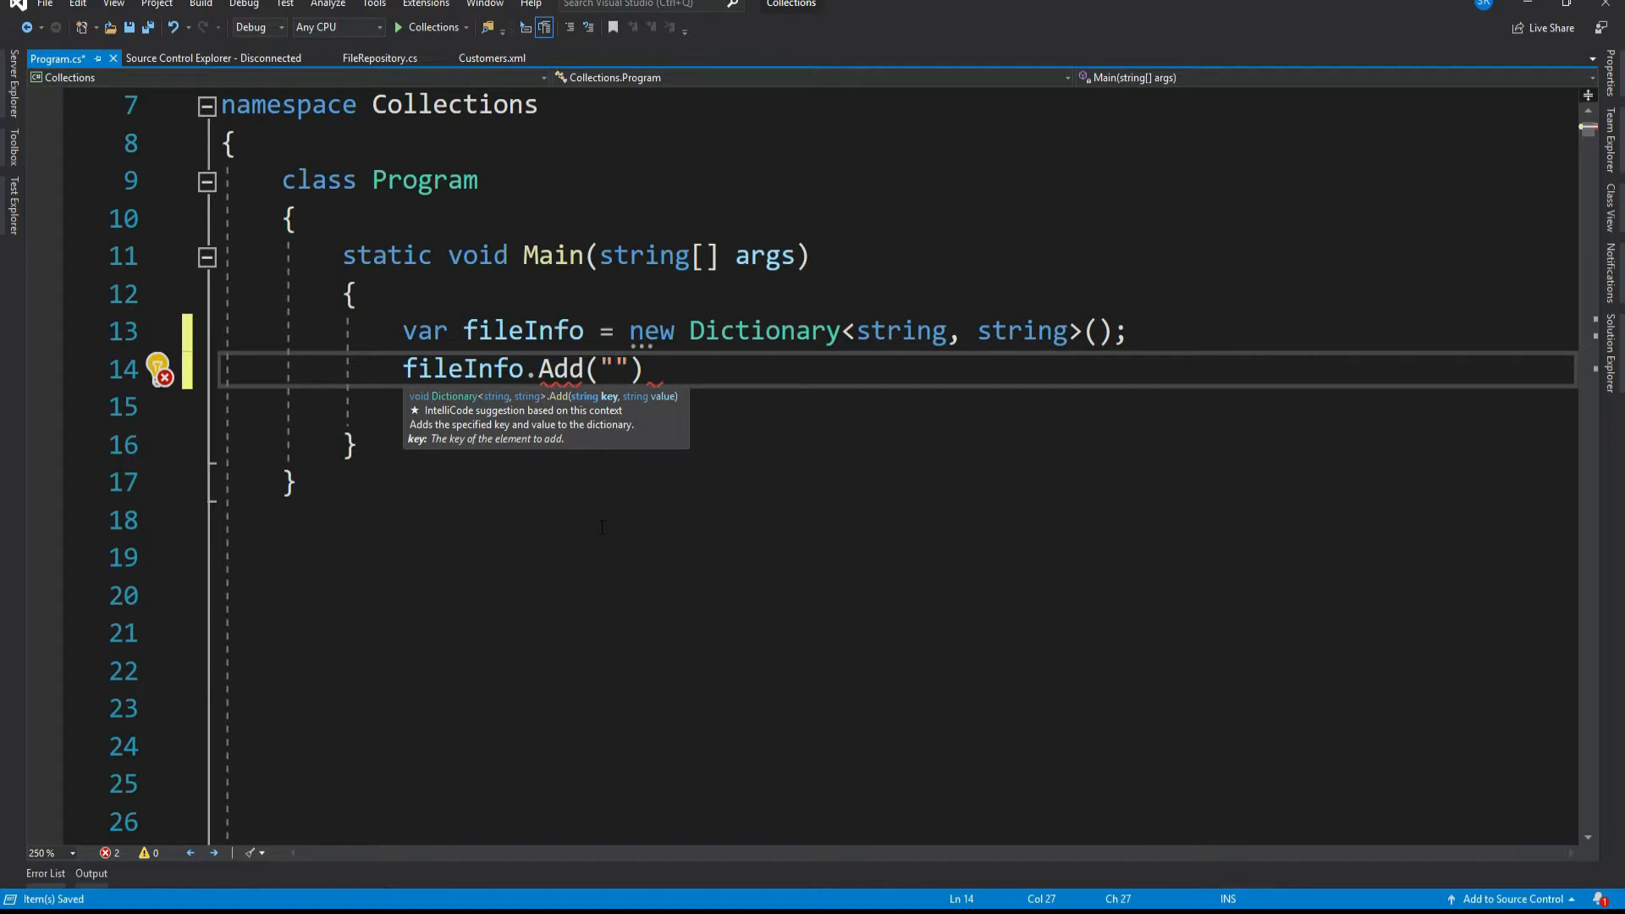
text(txt)
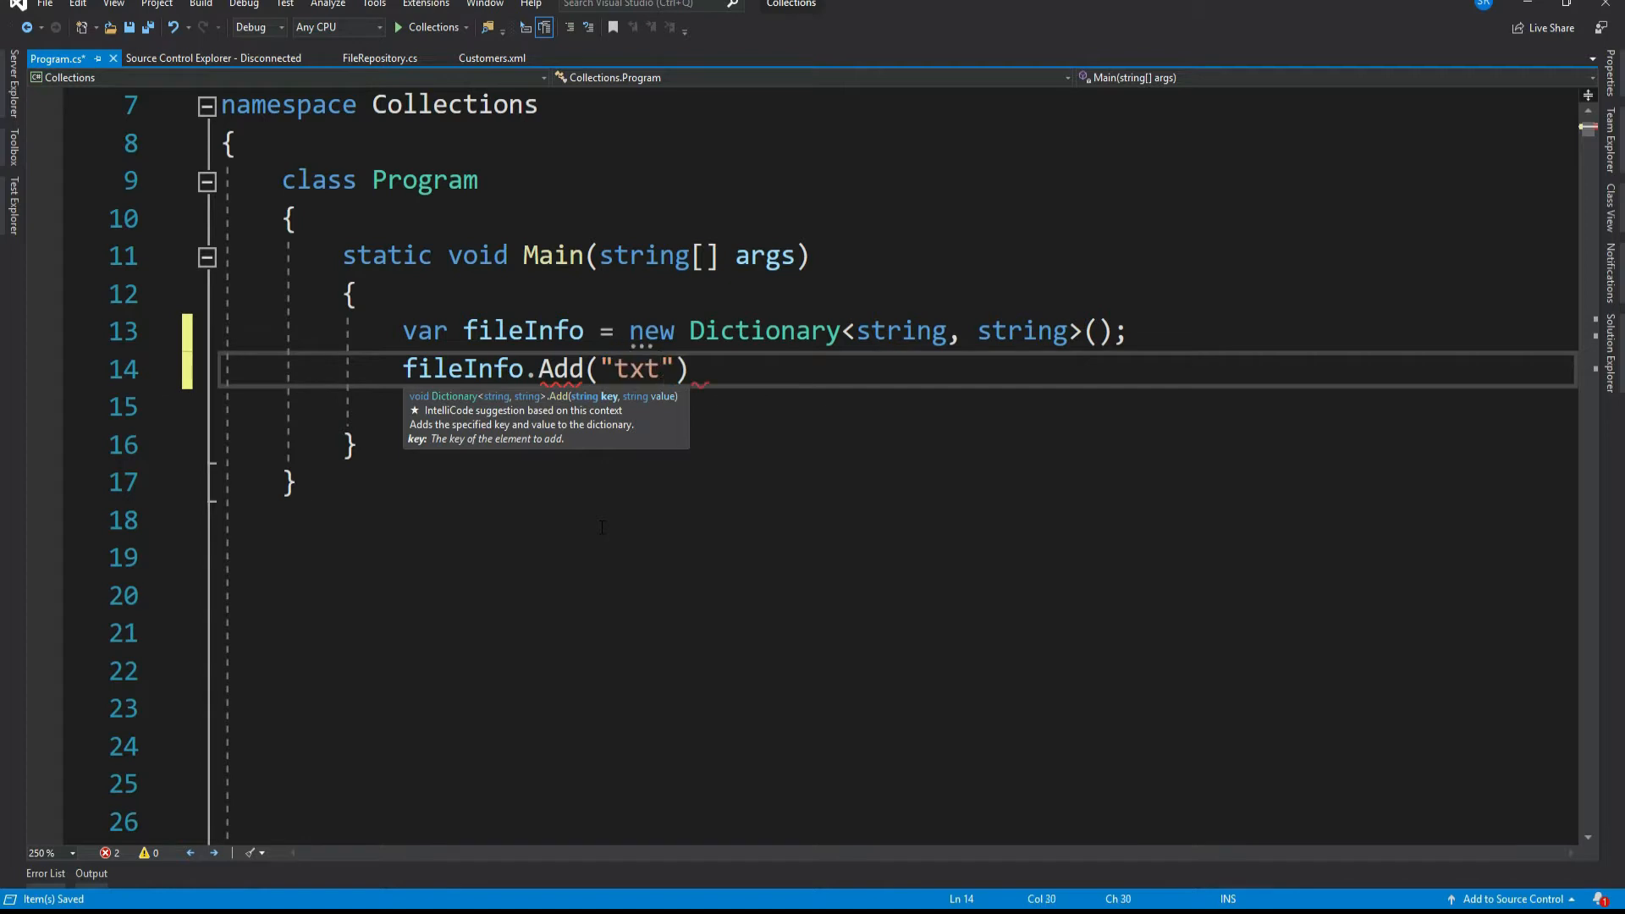
text(, "")
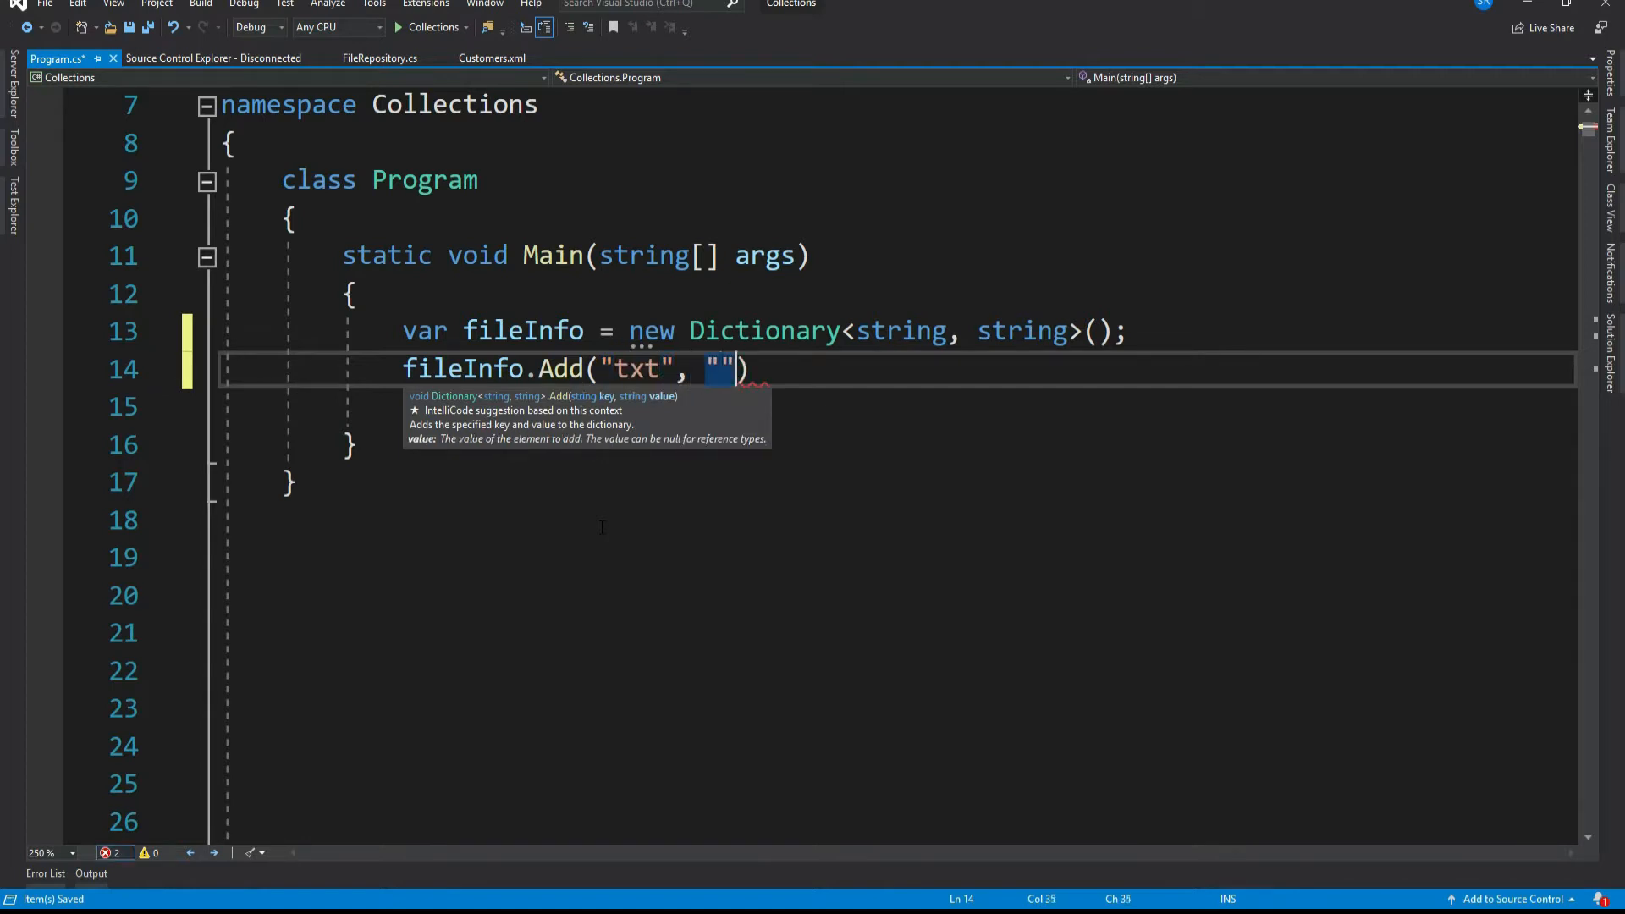
text(notepad.exe)
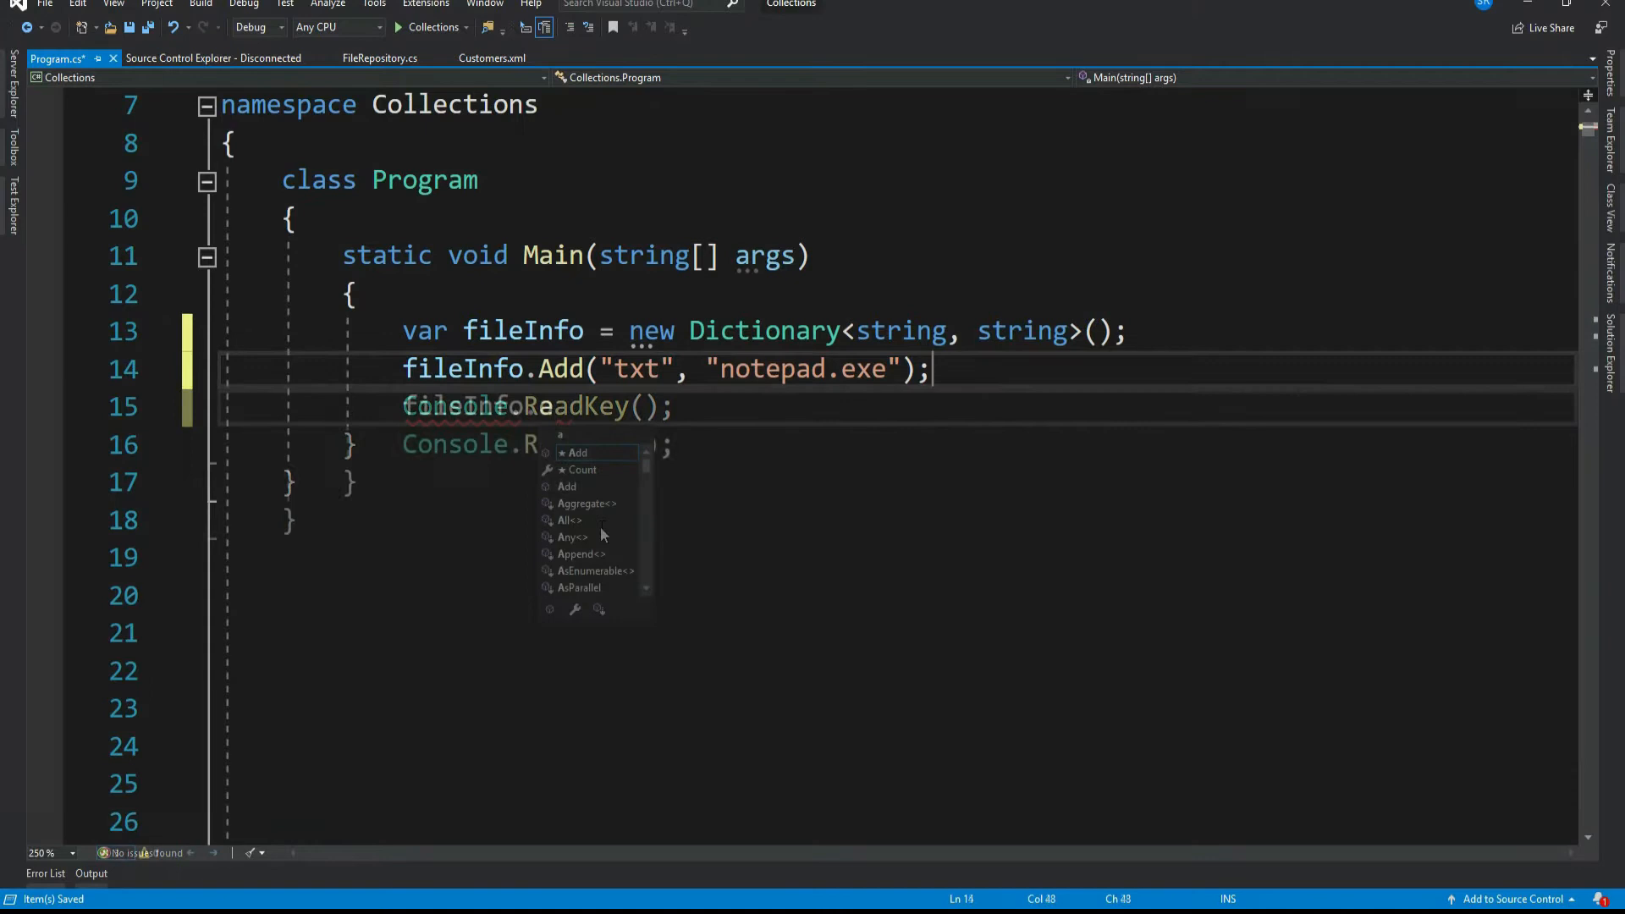
text(fileInfo.Add()
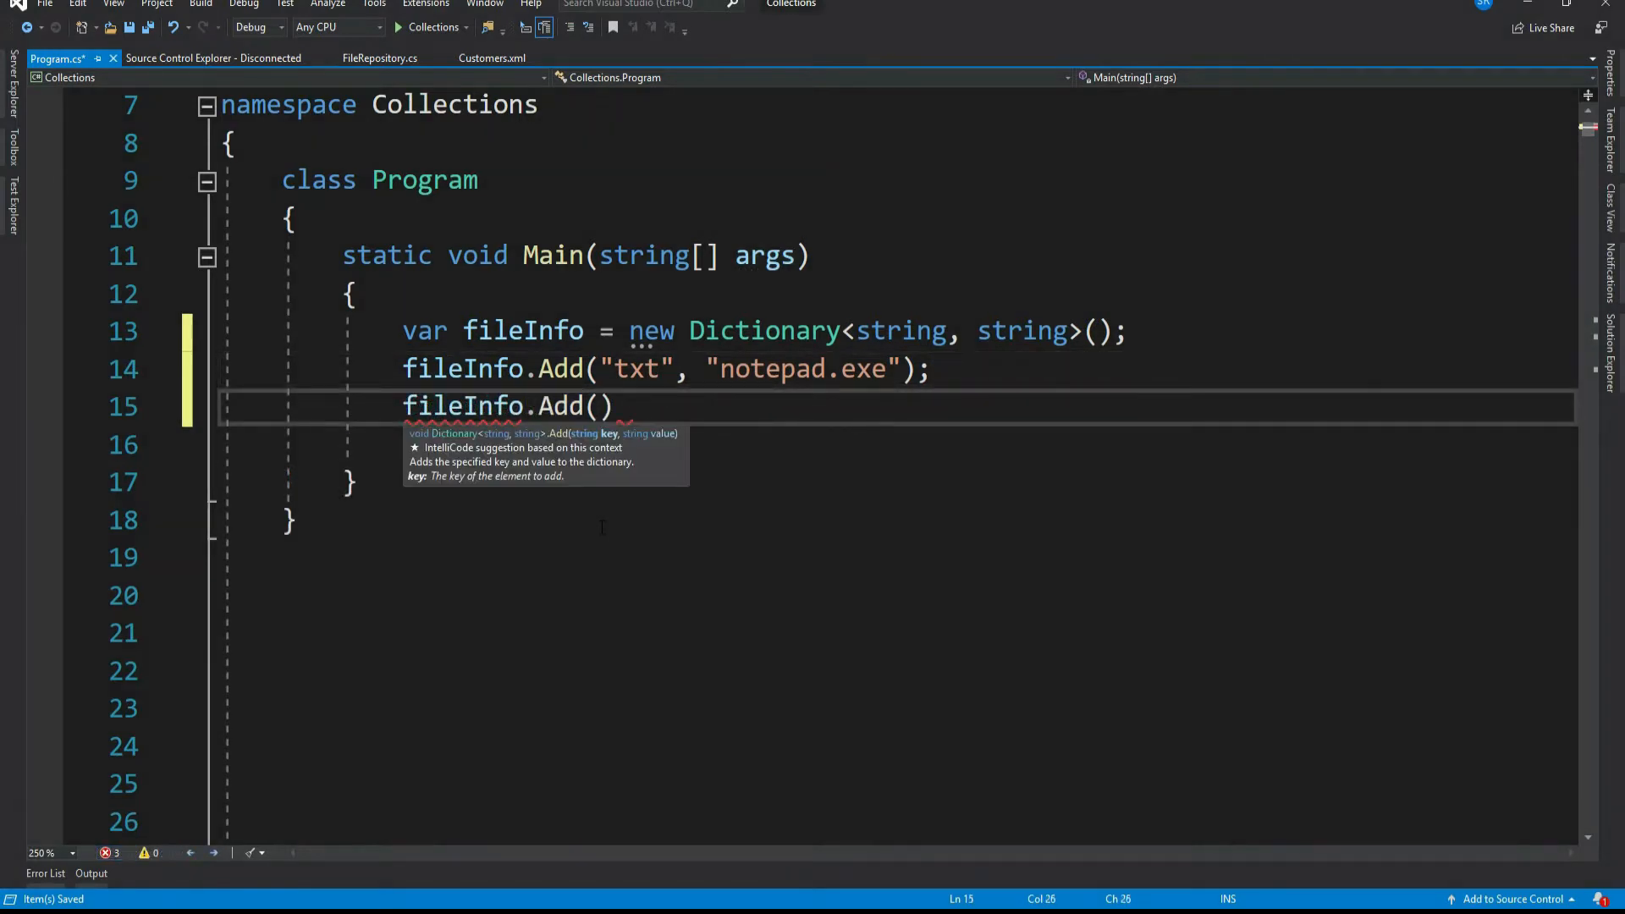
text("doc")
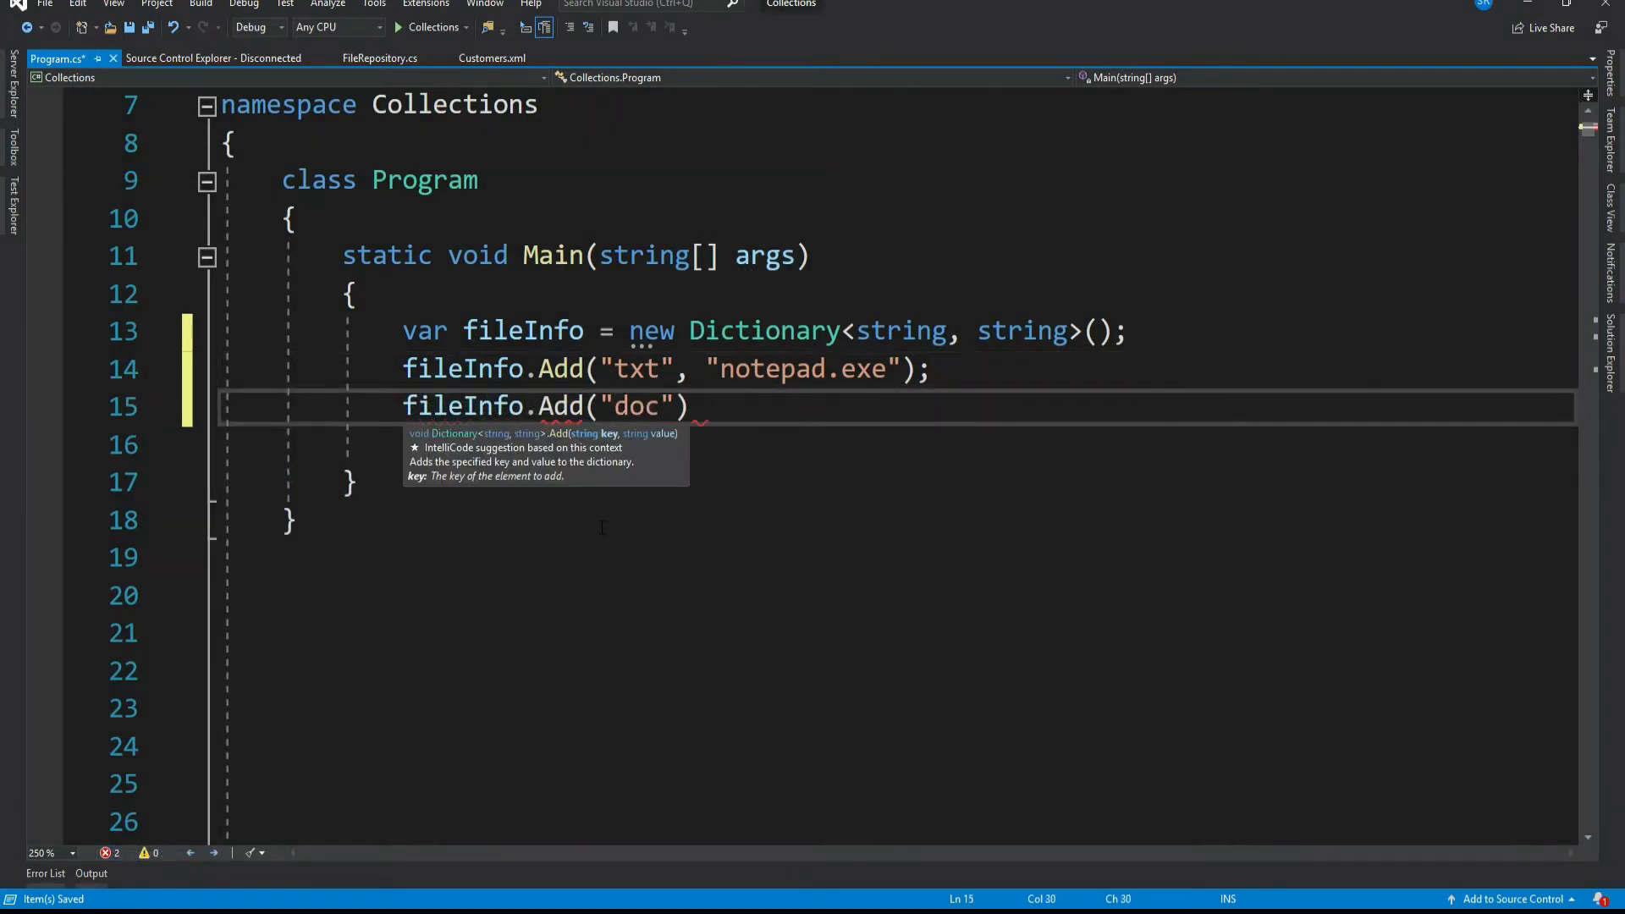
text(, ")
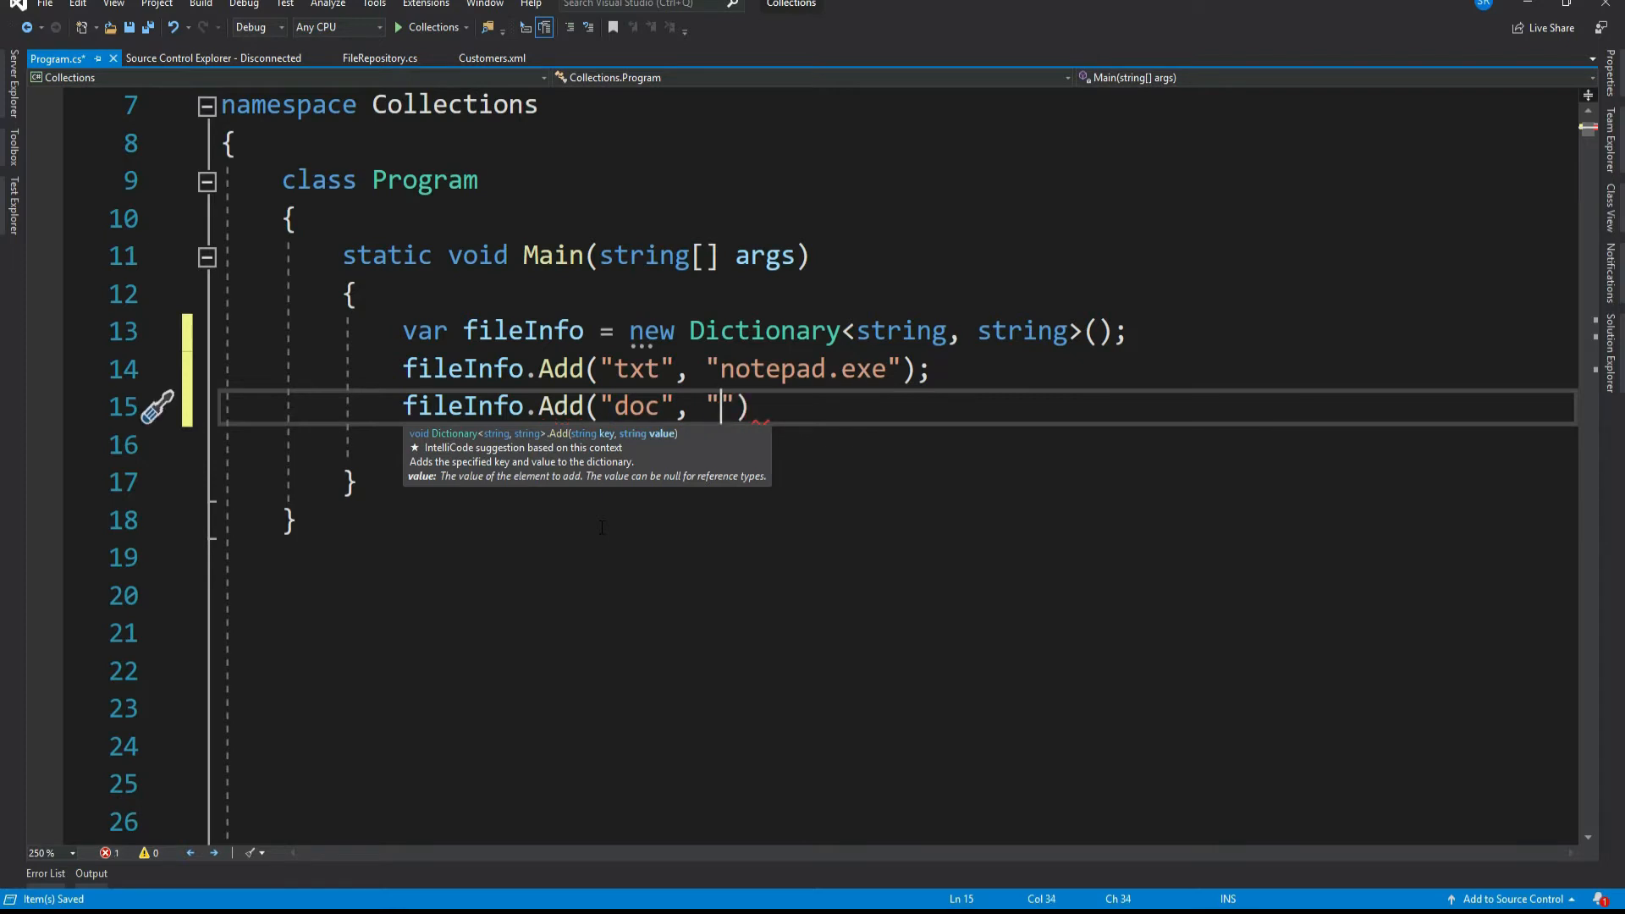
text(wordpad)
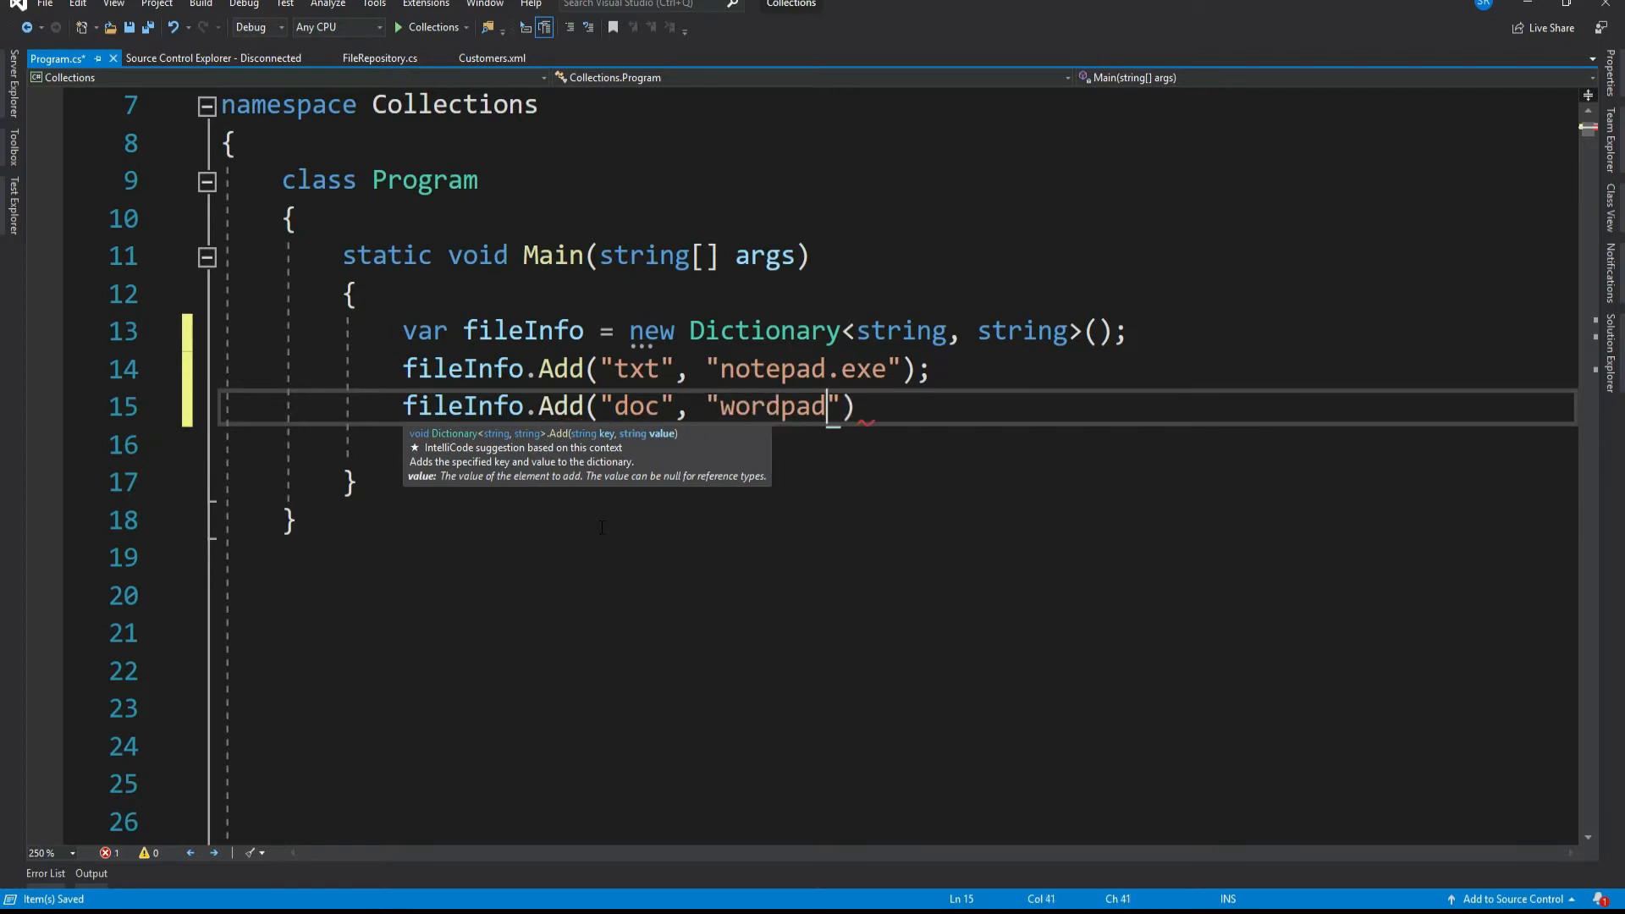
text(.exe);)
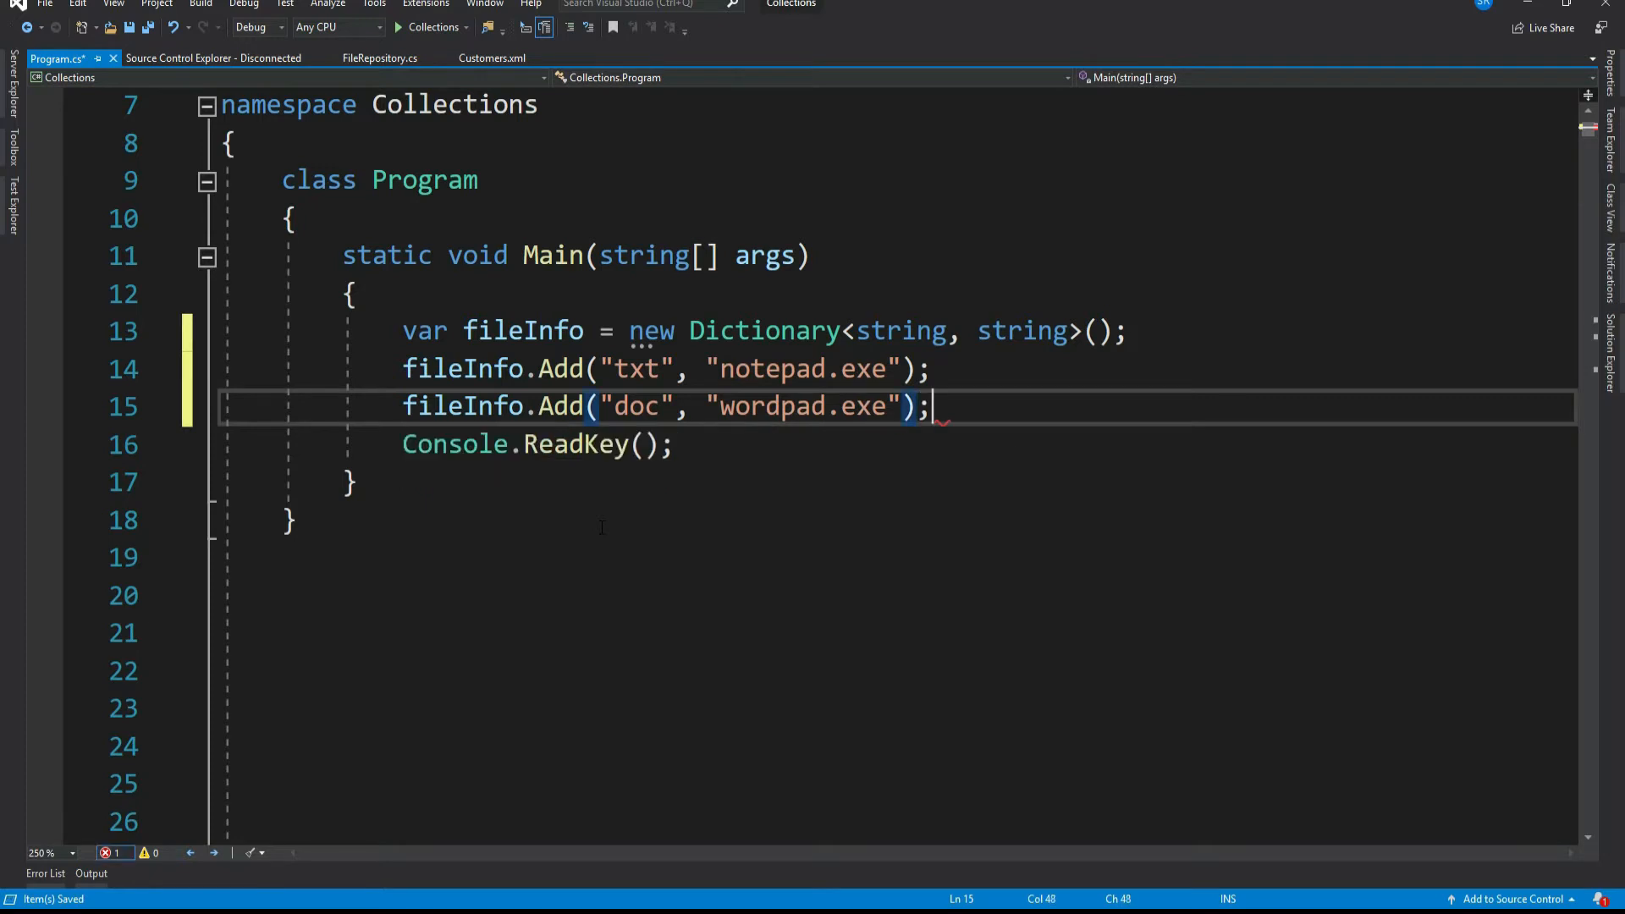
key(enter)
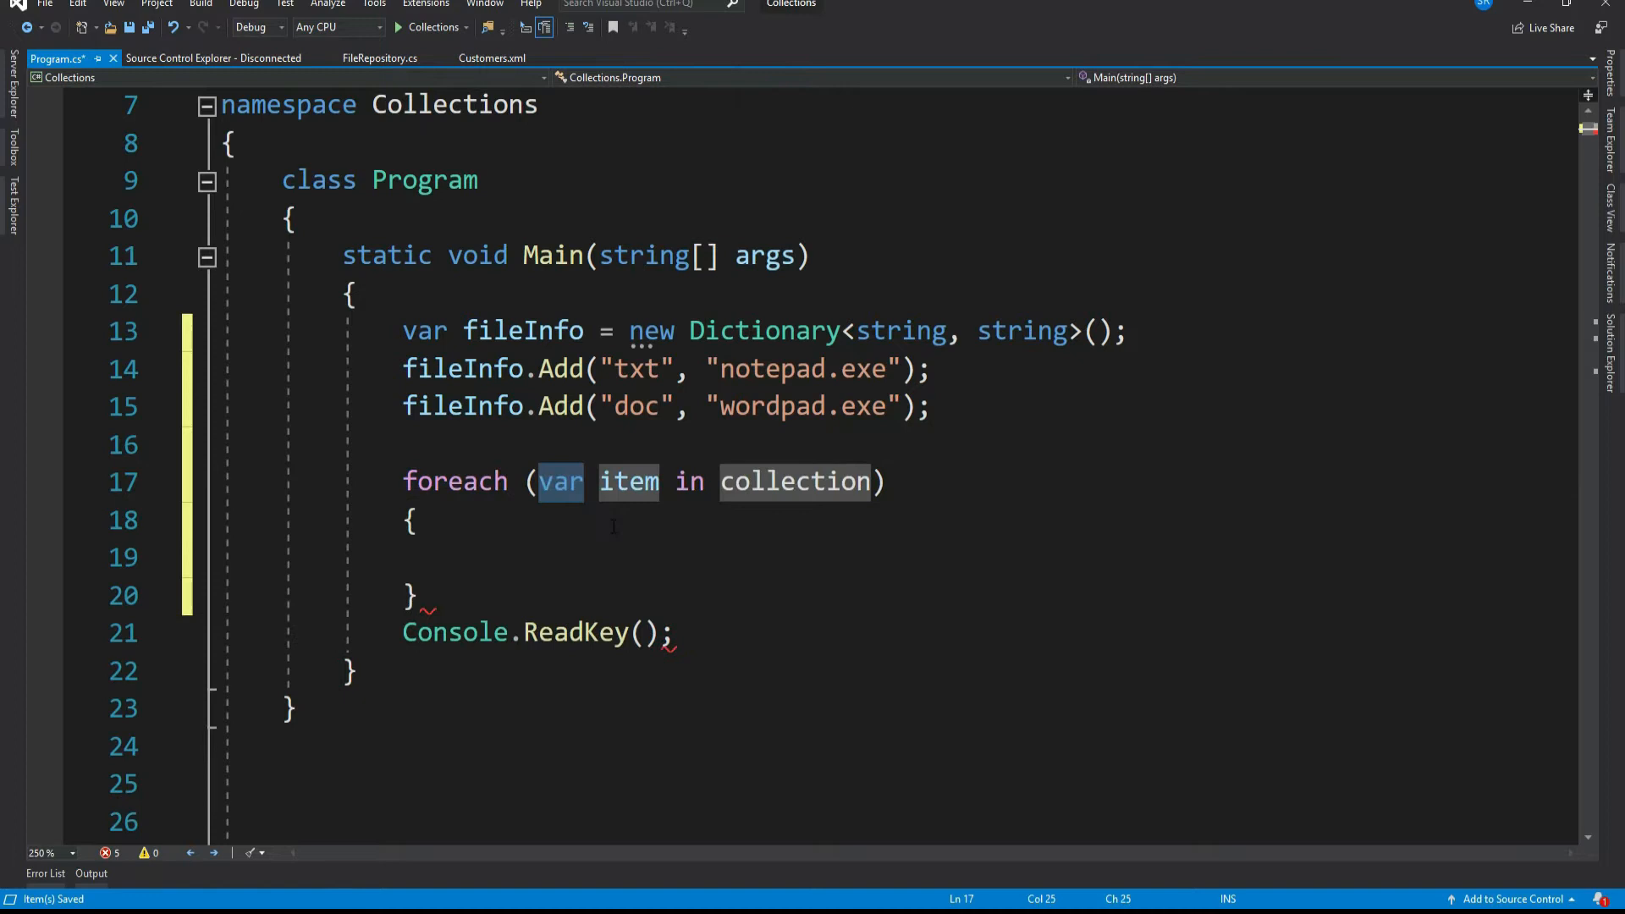
- Write a foreach over fileInfo printing $"Key: {kvp.Key}, value: {kvp.Value}" for each kvp
text(kvp)
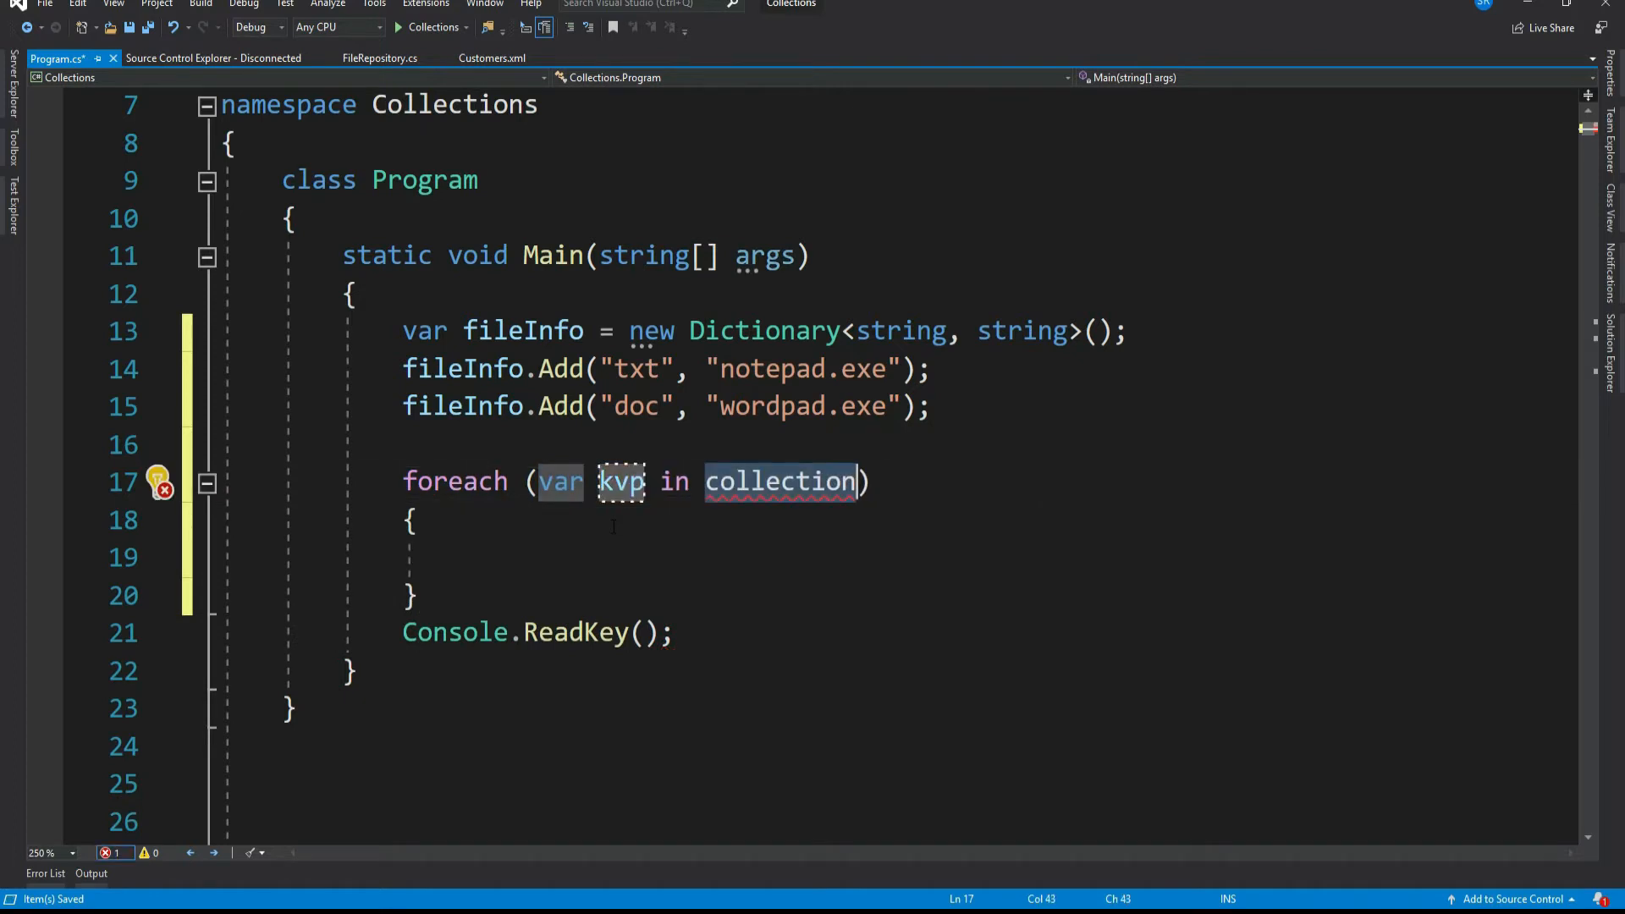
text(fileInfo)
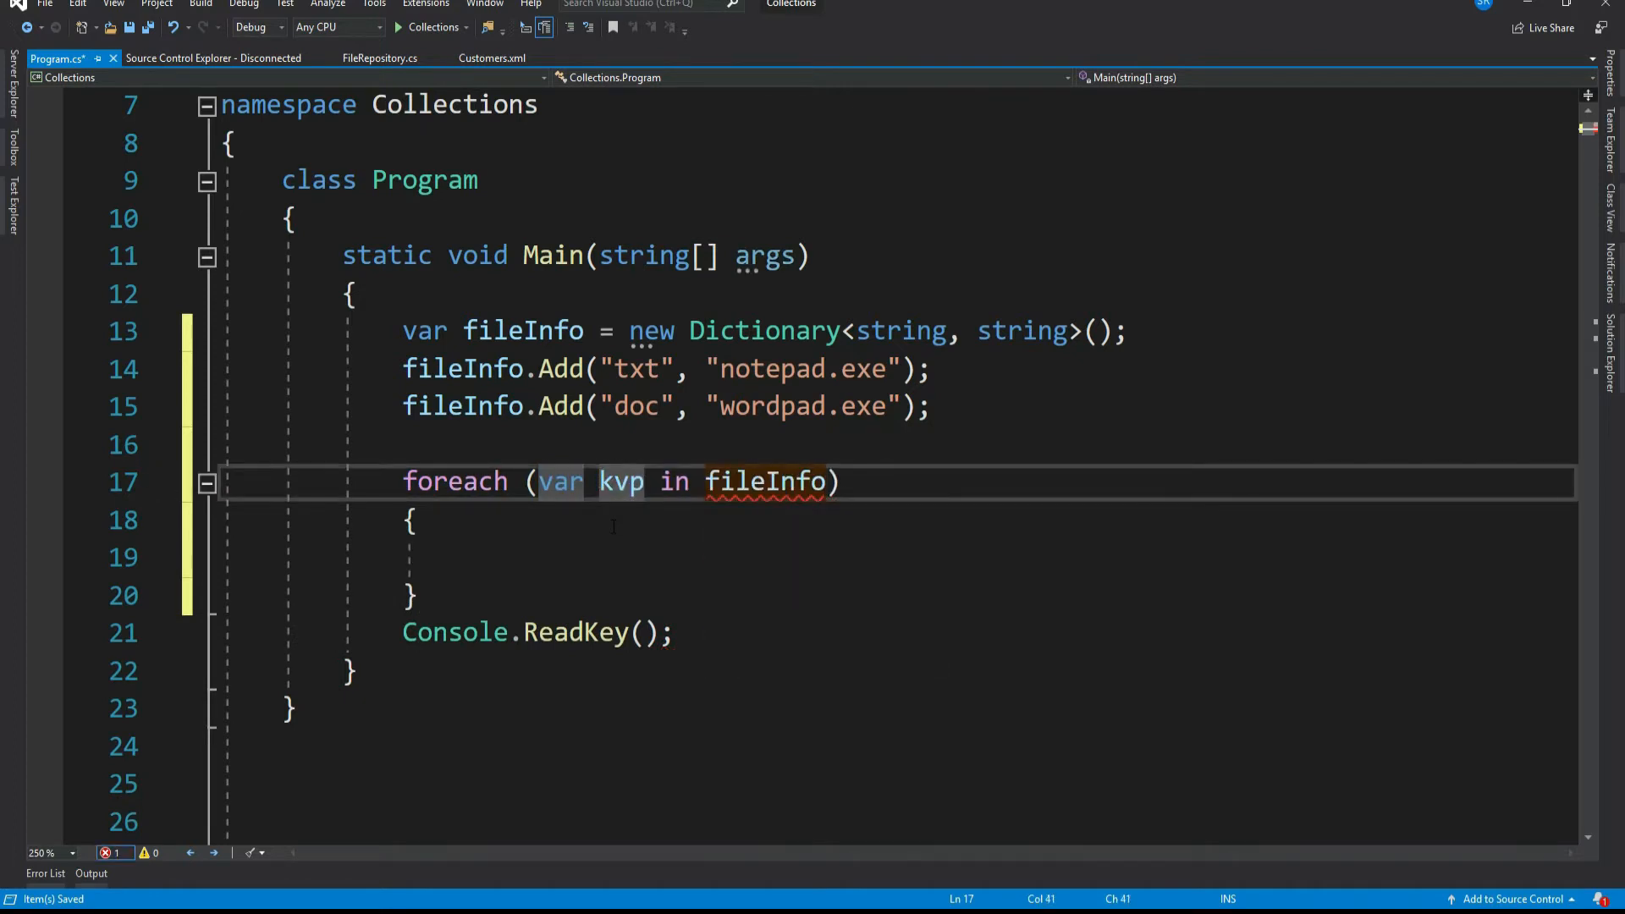
text(Console.WriteLine)
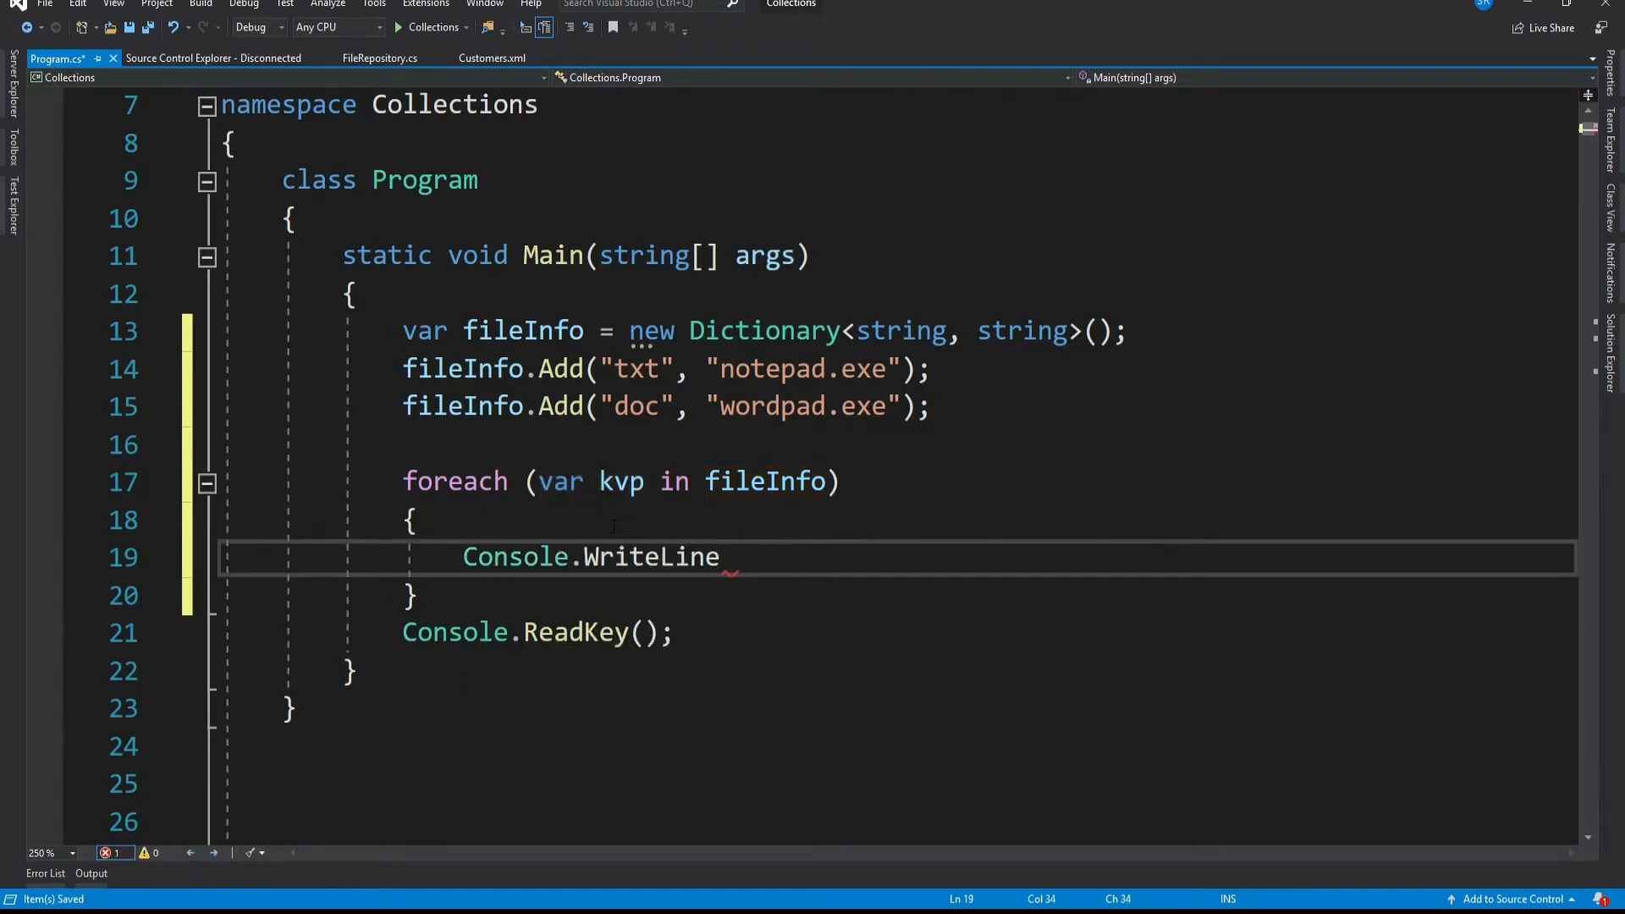
text(($"Key");)
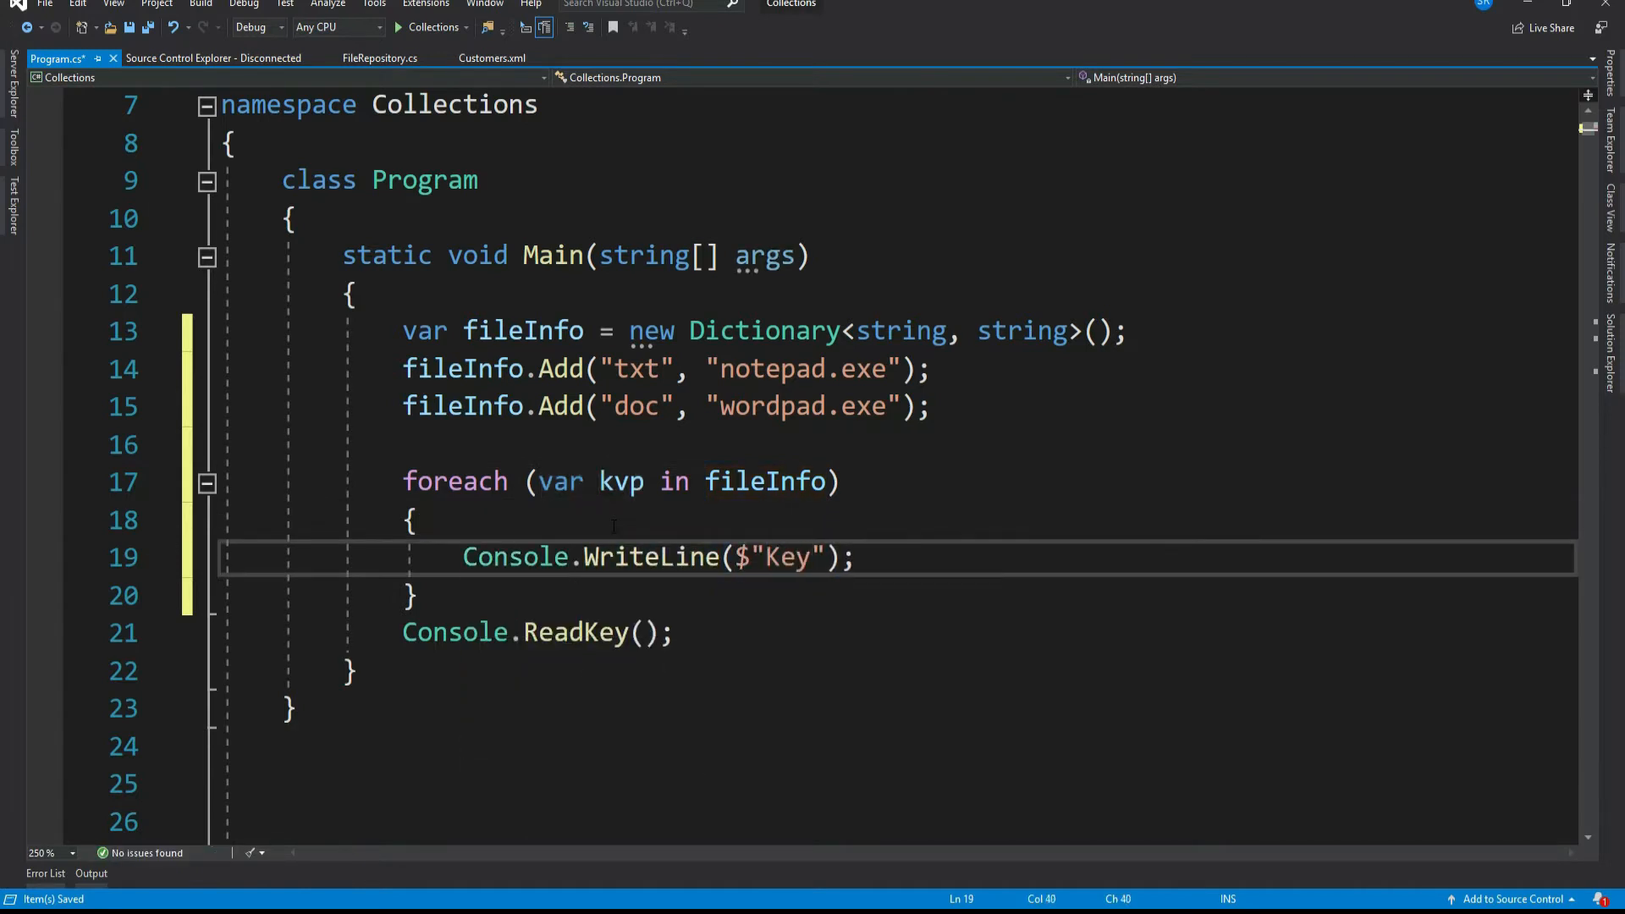
text(: {kv)
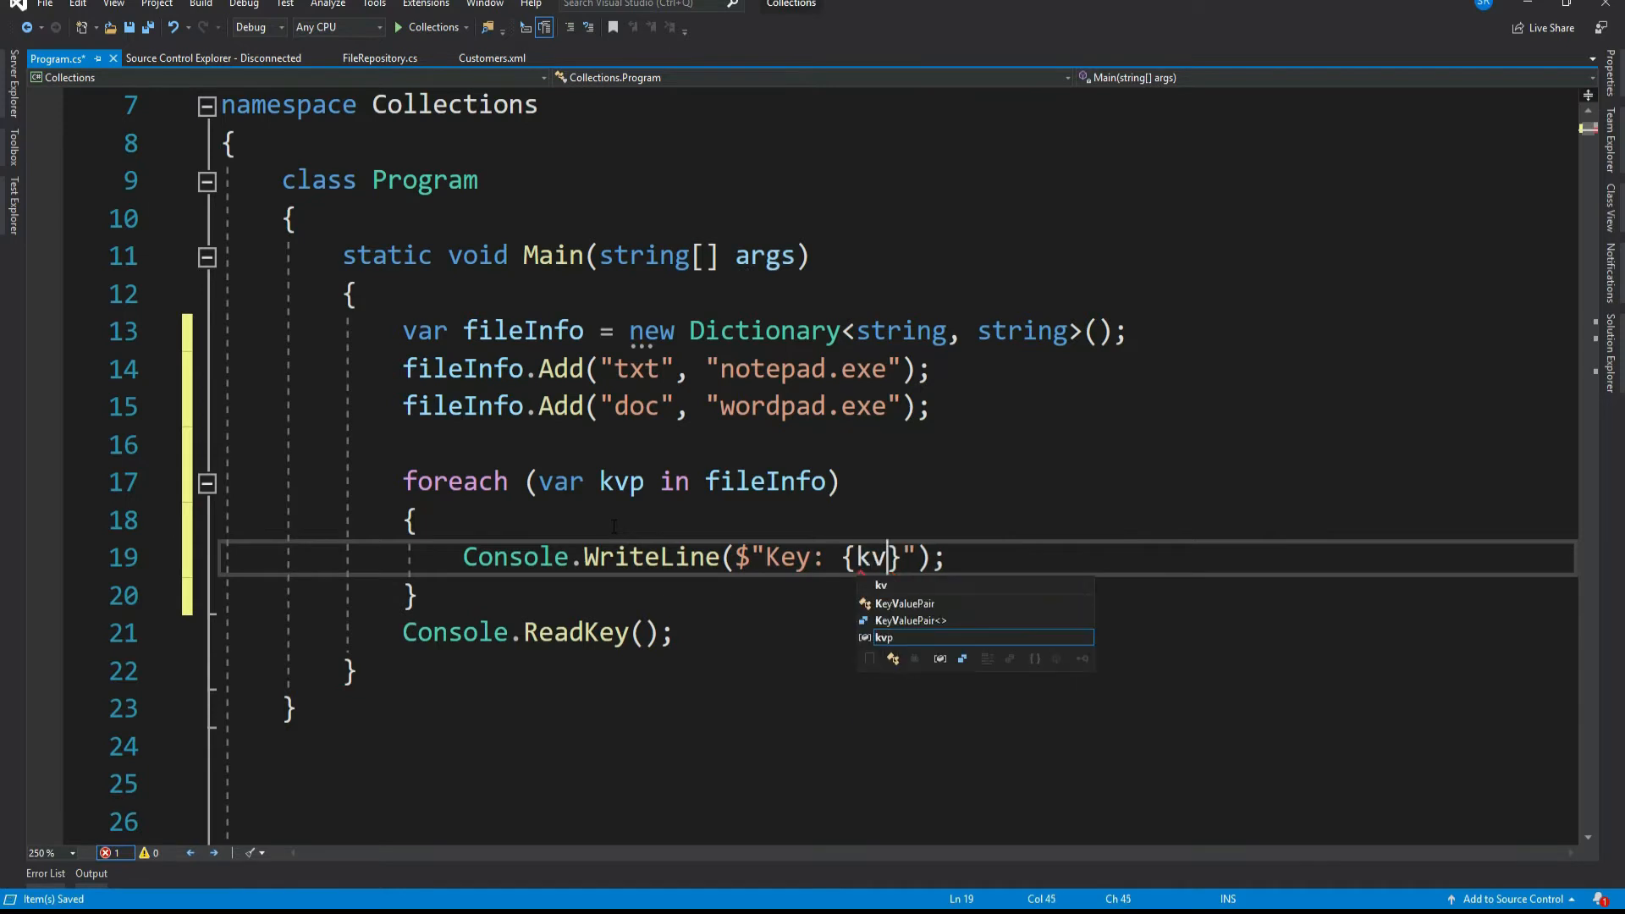
text(p.Key)
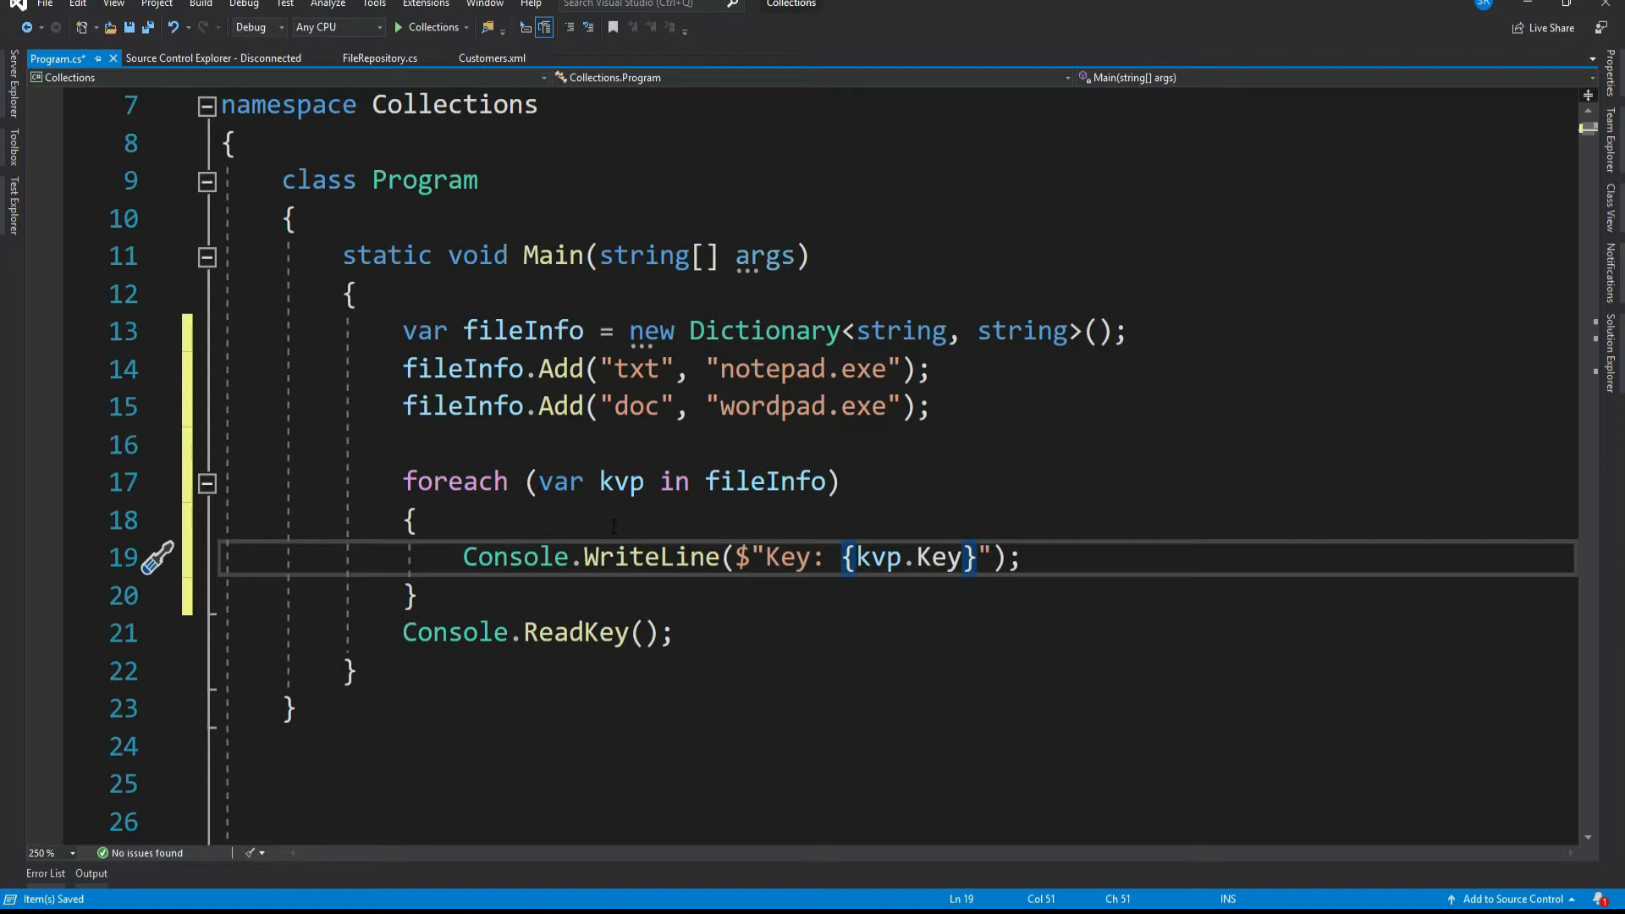
text(, value:)
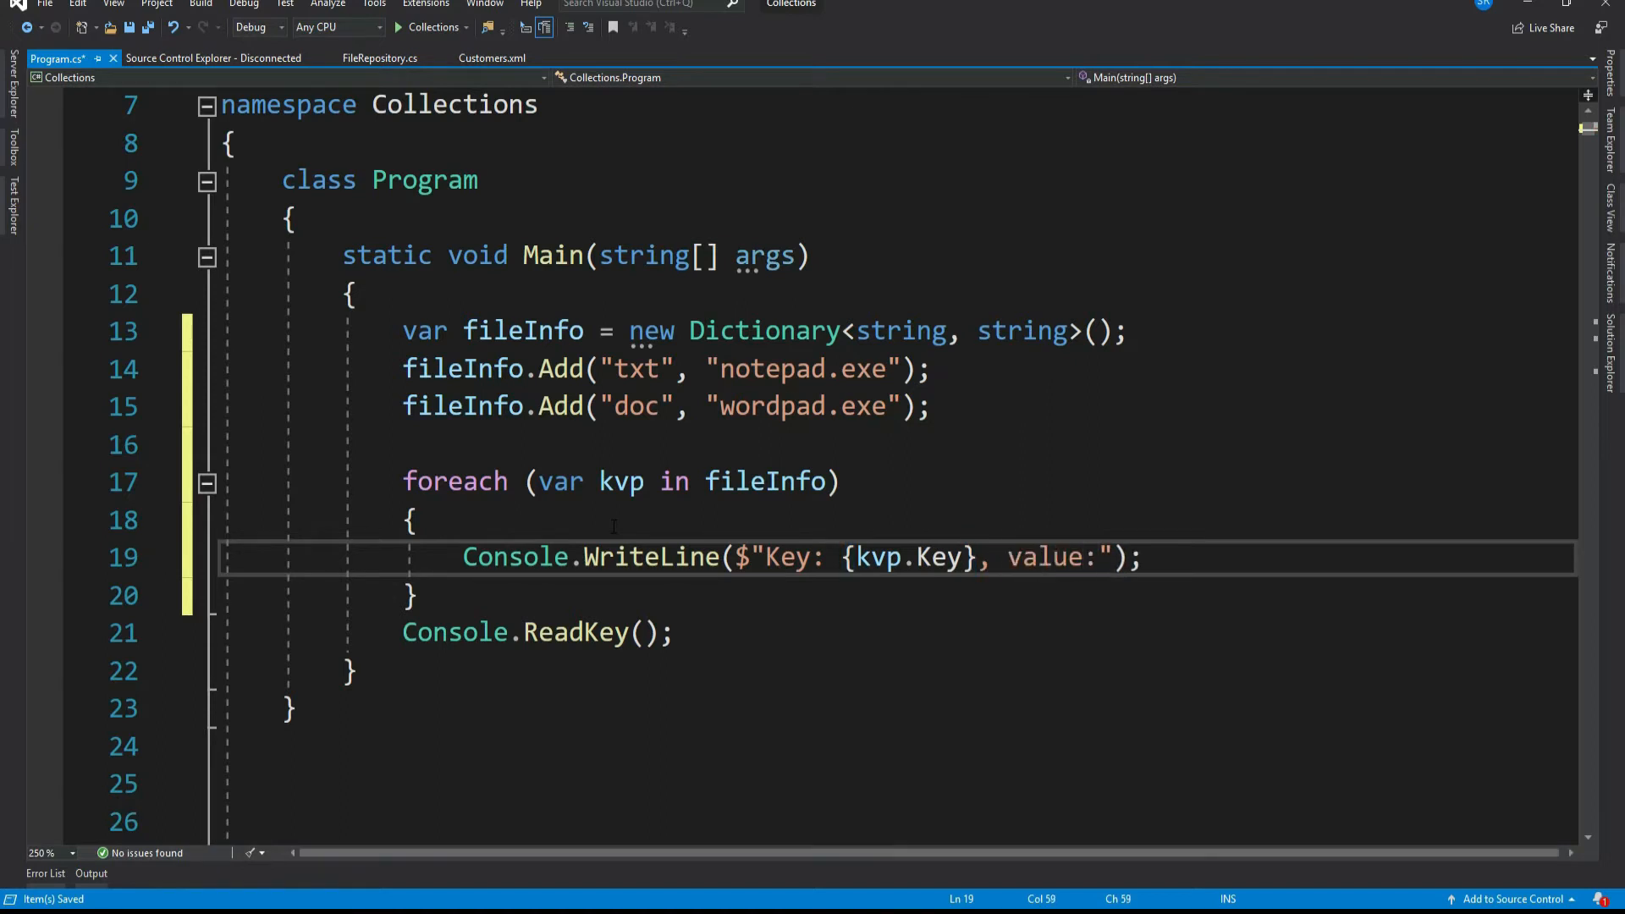
text({kvp.Value)
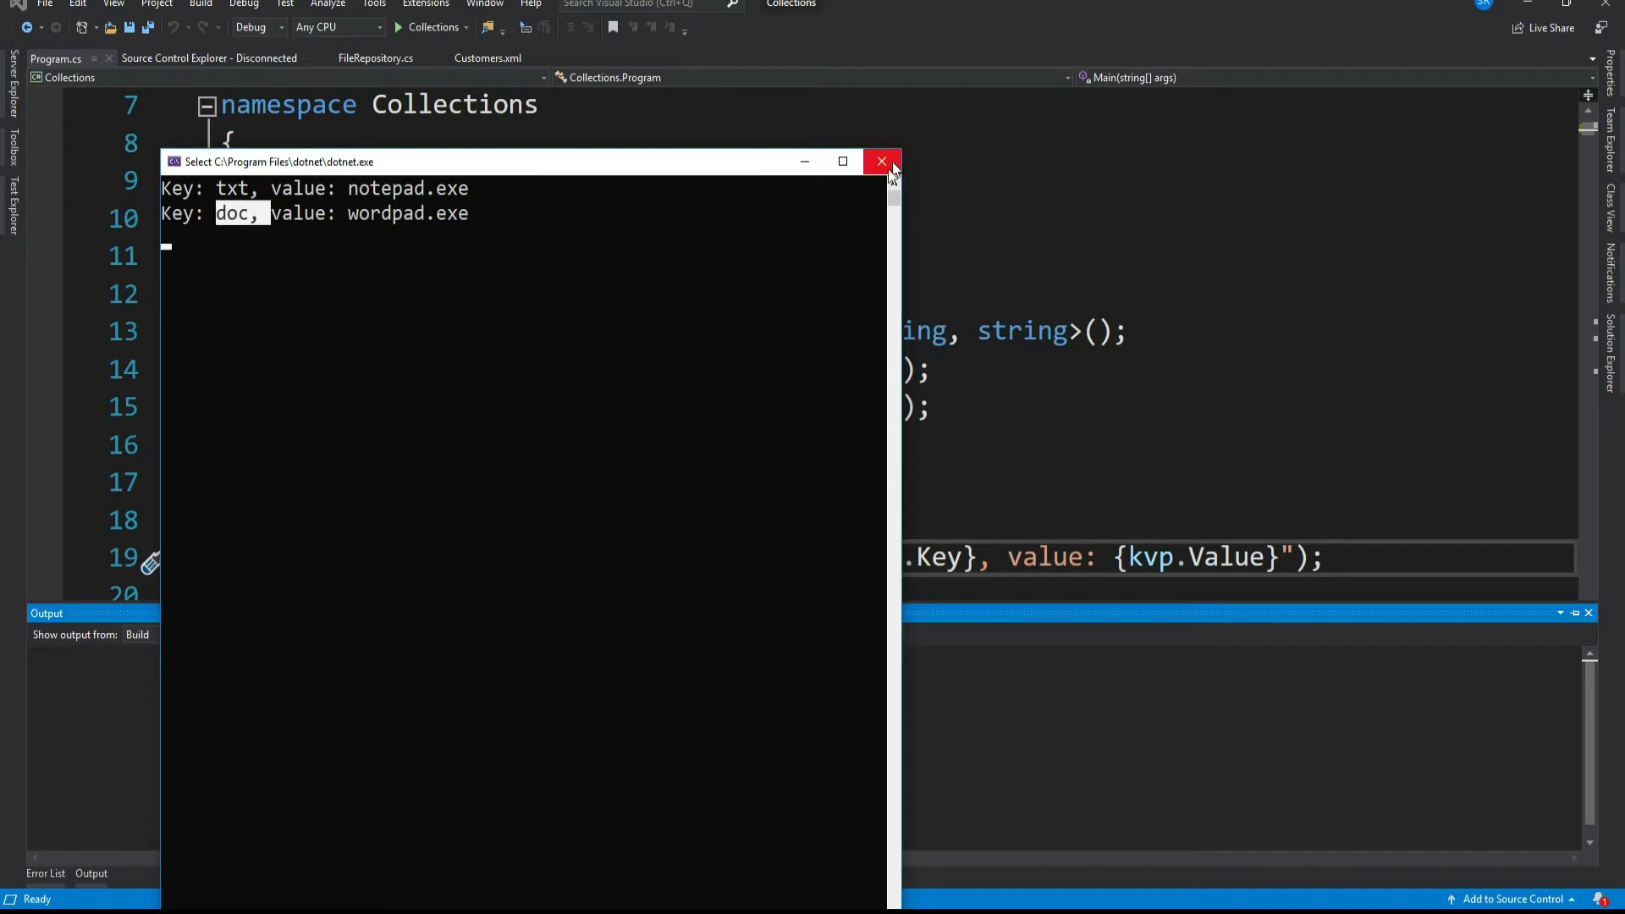
- Close the console window after it shows the txt and doc pairs
click(881, 162)
text(Console.WriteLine(");)
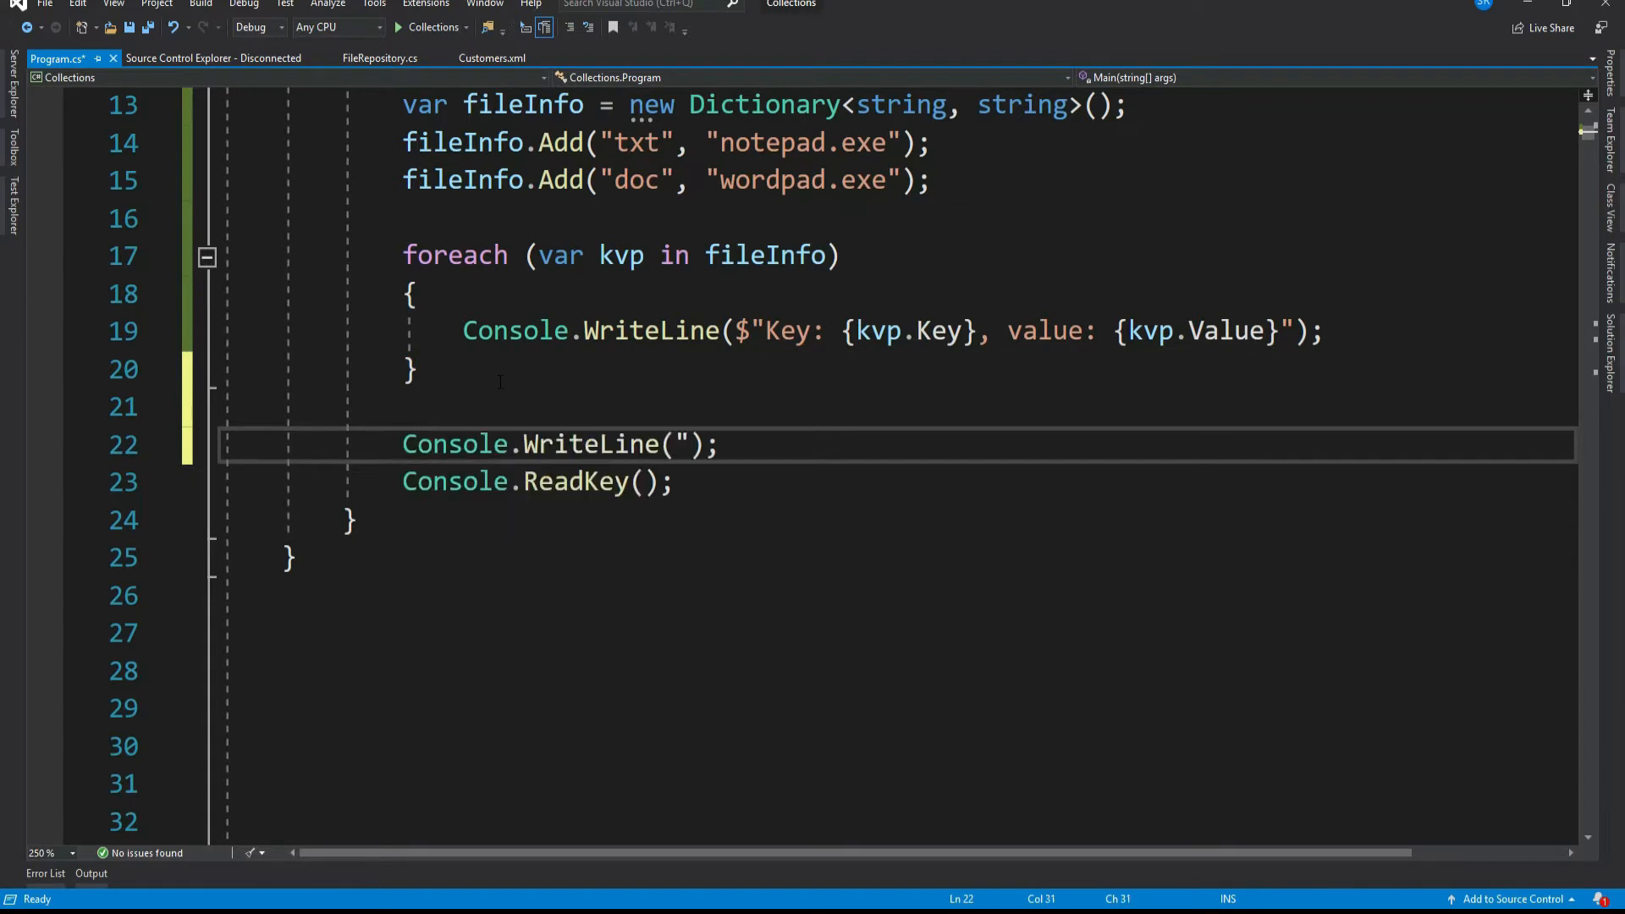
- Print a "Press any key to add..." prompt and wait with Console.ReadLine()
text(Press")
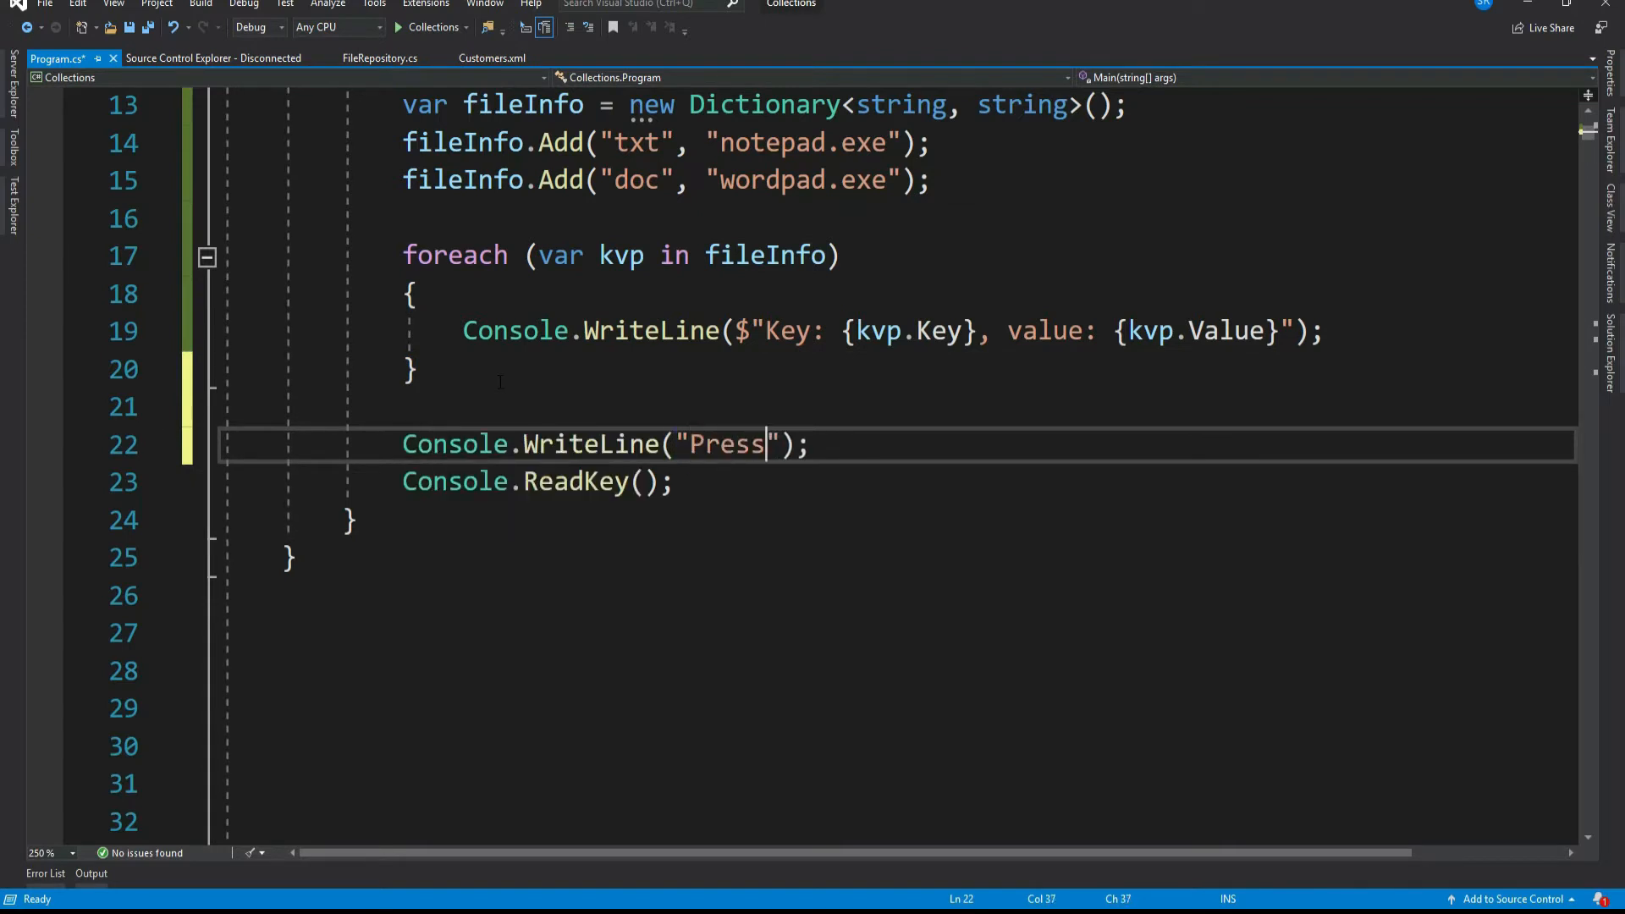
text(any key to add another file extention)
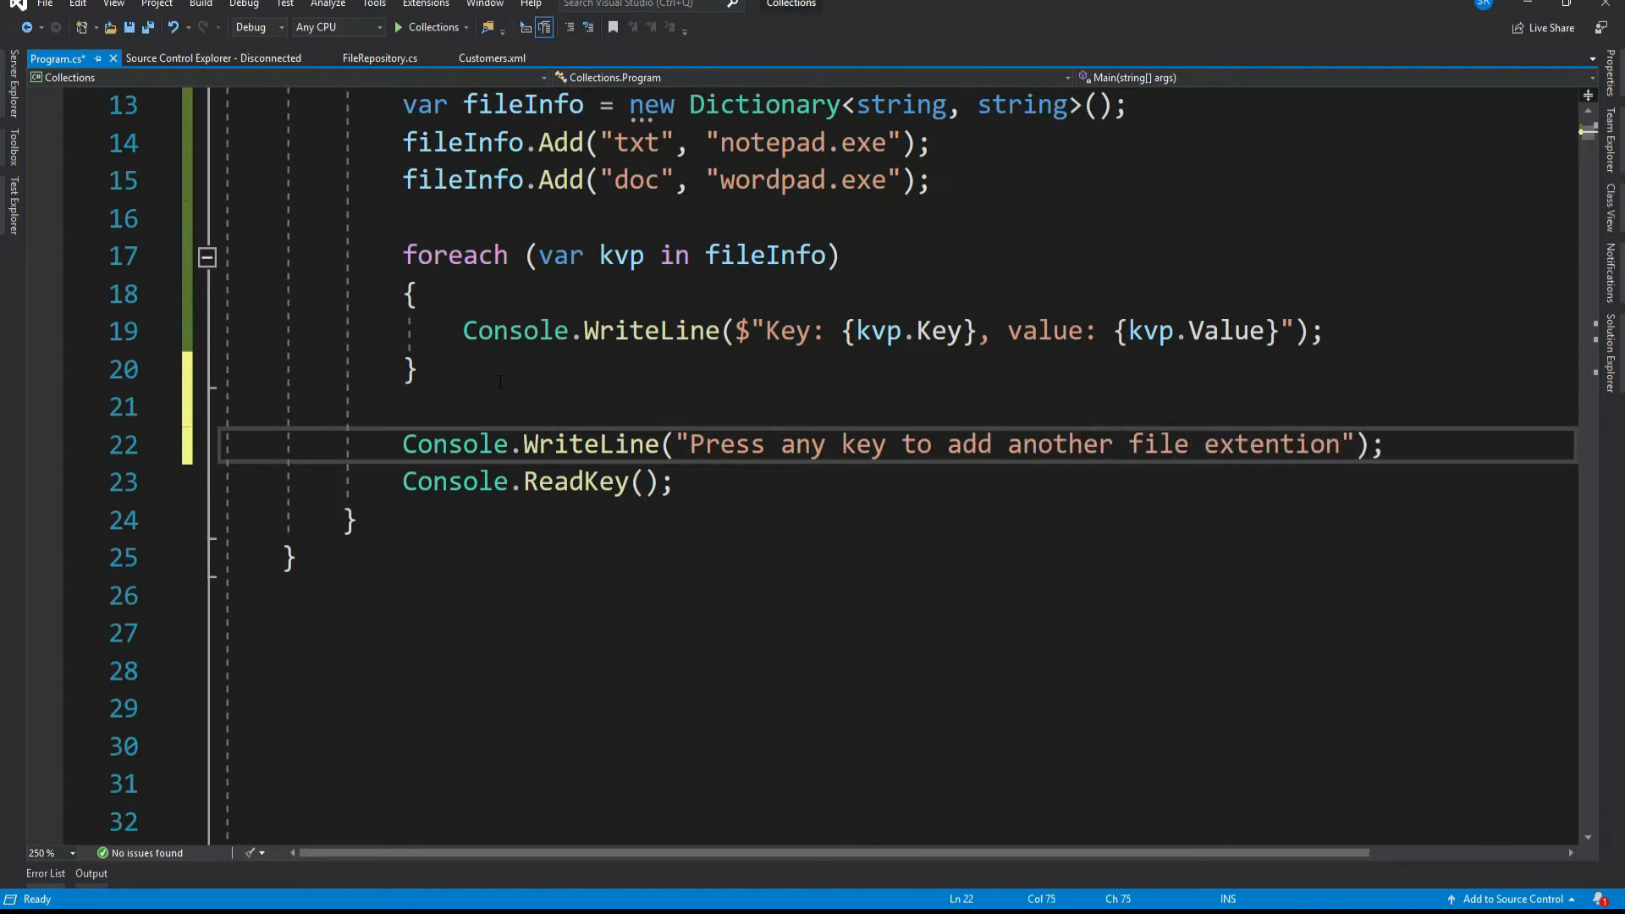
text(...)
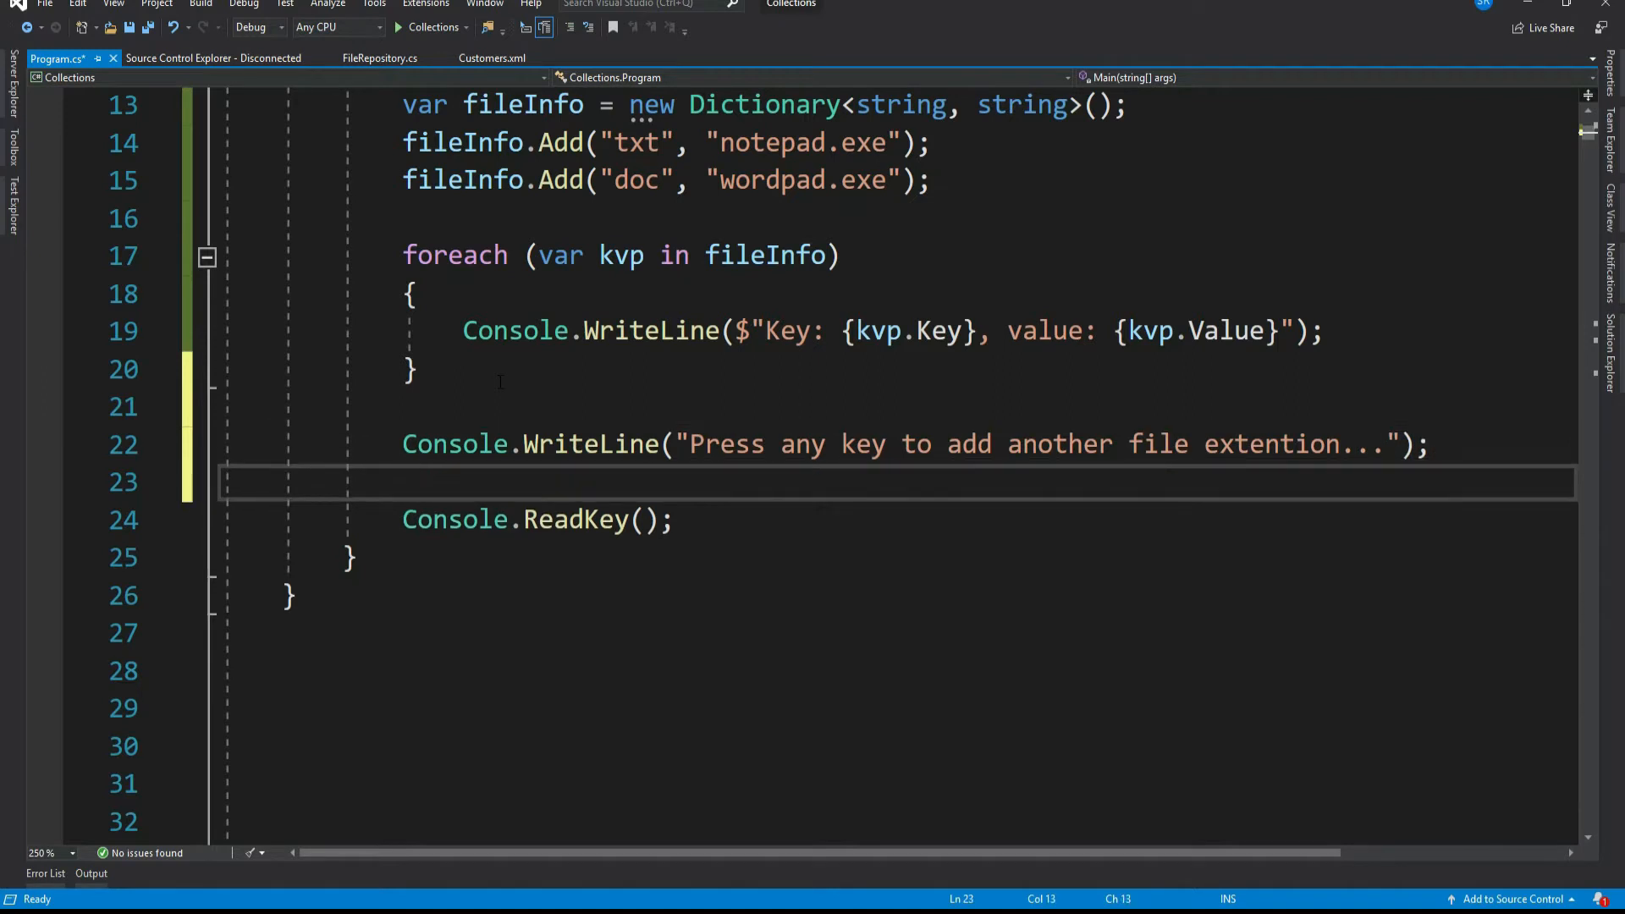
text(Console.ReadLine();)
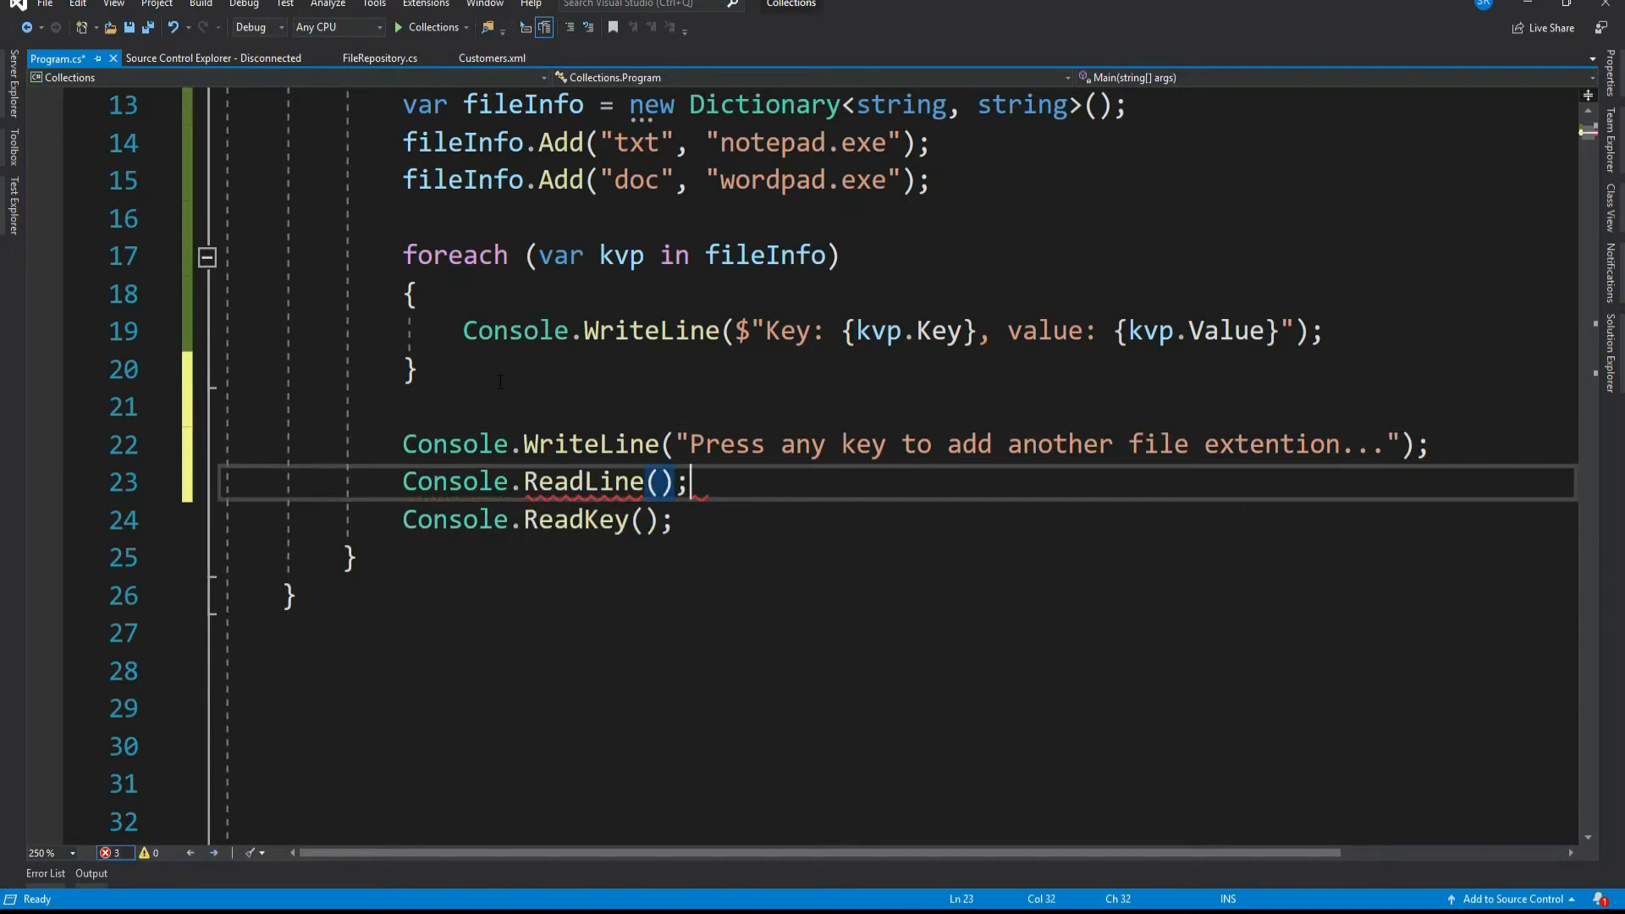
- Add the entry "bmp" → "paint.exe" to fileInfo
text(fileInfo.a)
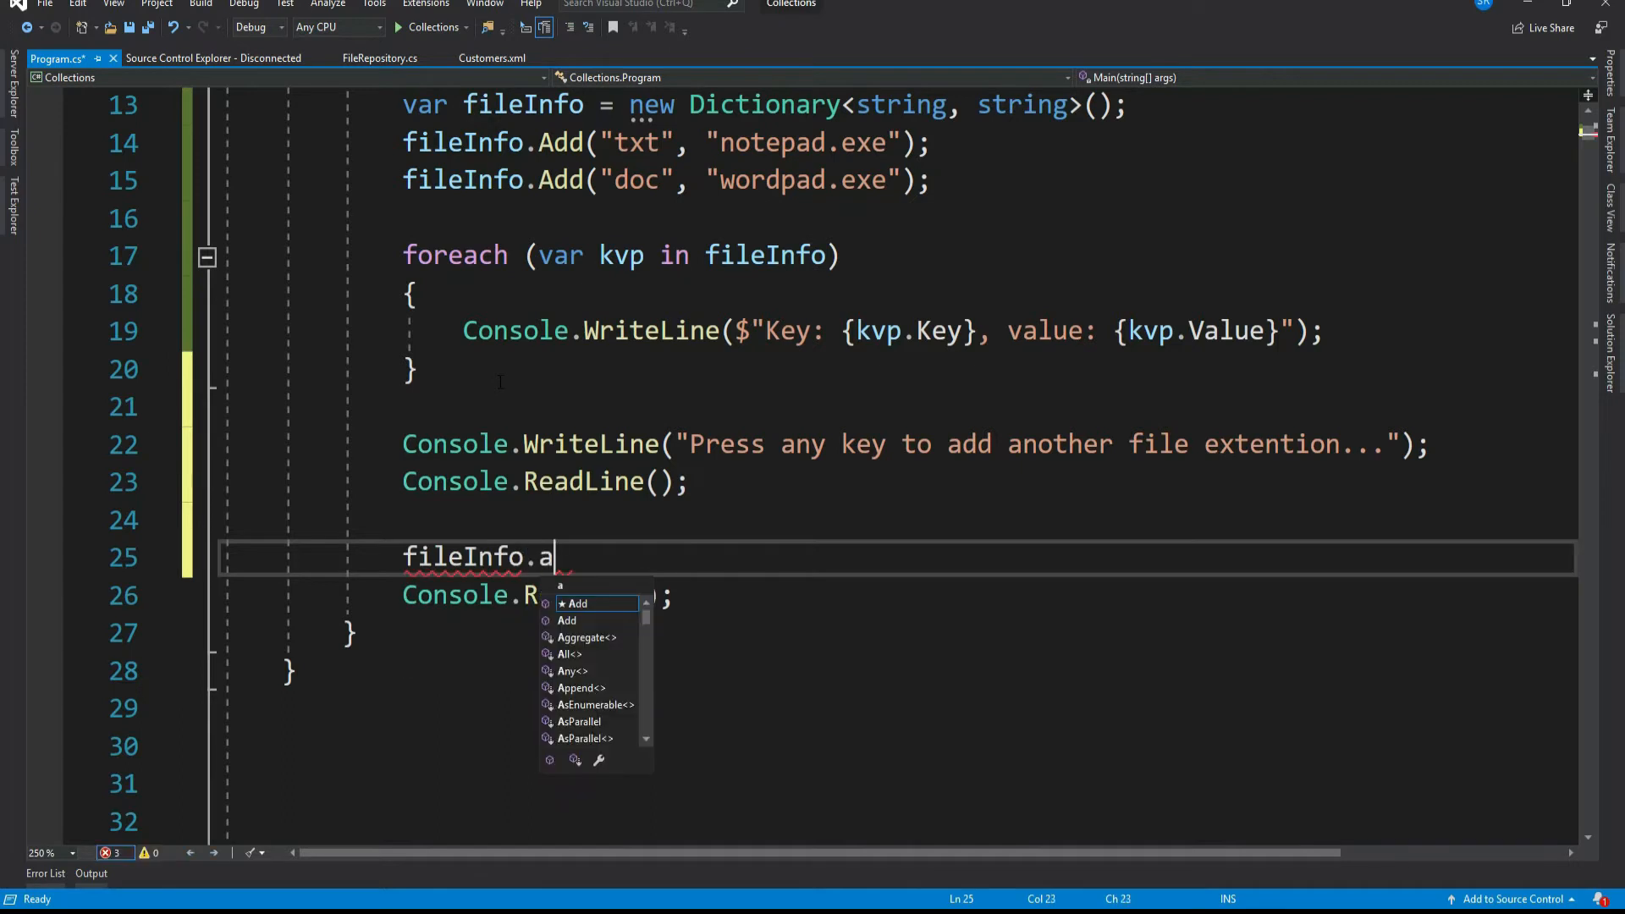
text(dd("b"))
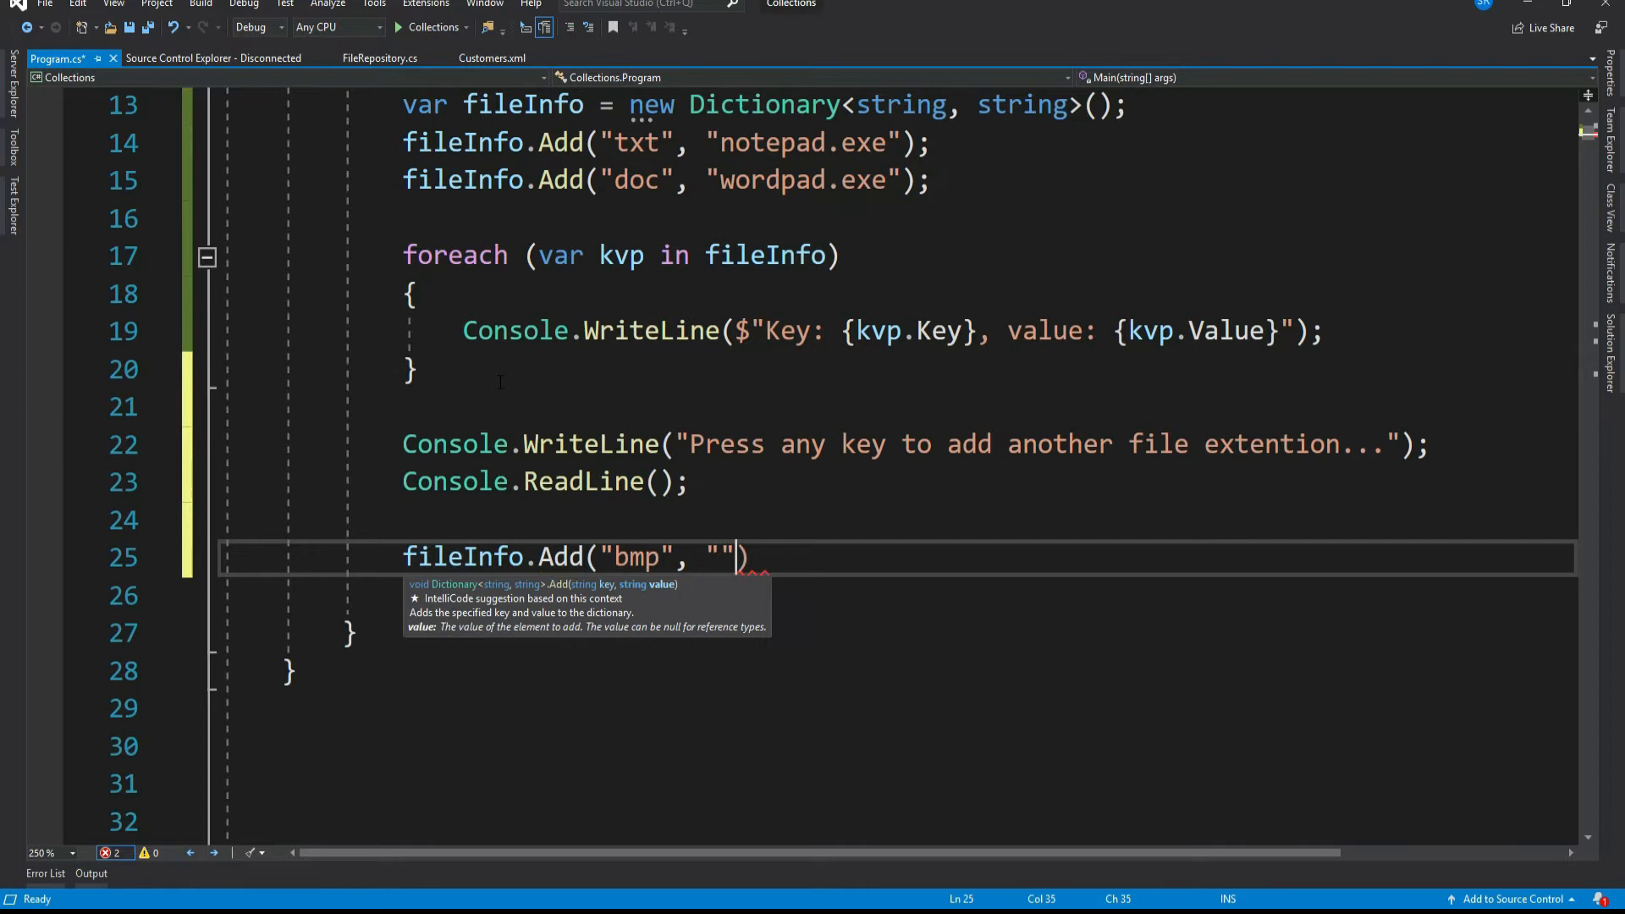
text(paint.exe)
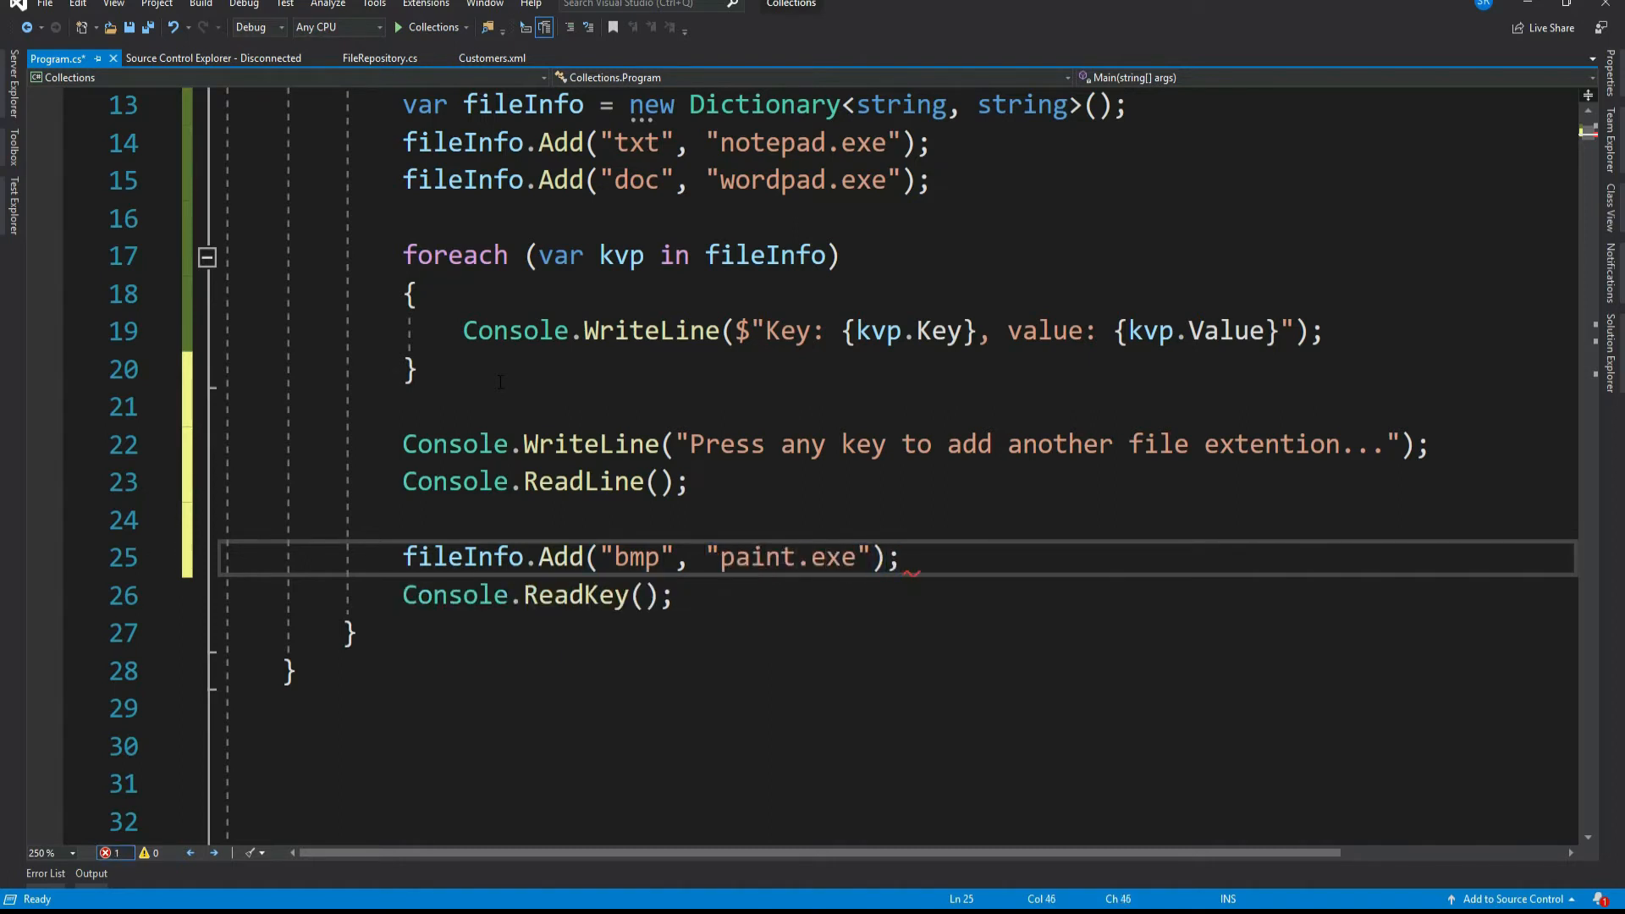
- Print "Updated file info list:" and repeat the foreach over fileInfo
text(Console.WriteLine("Updated file info ");)
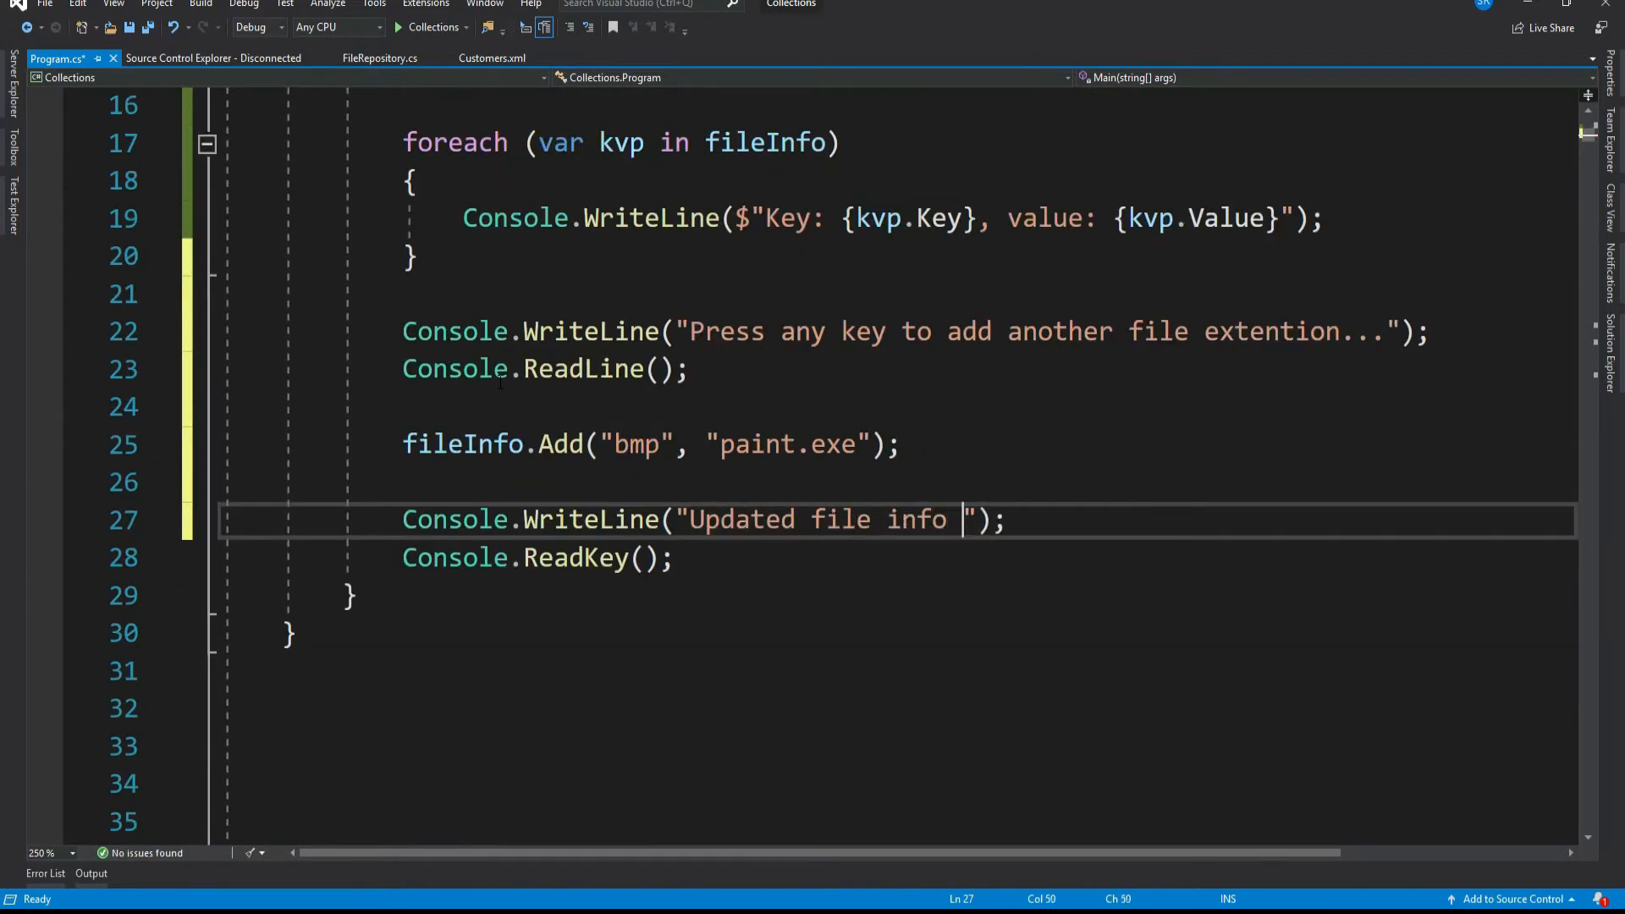
text(list:)
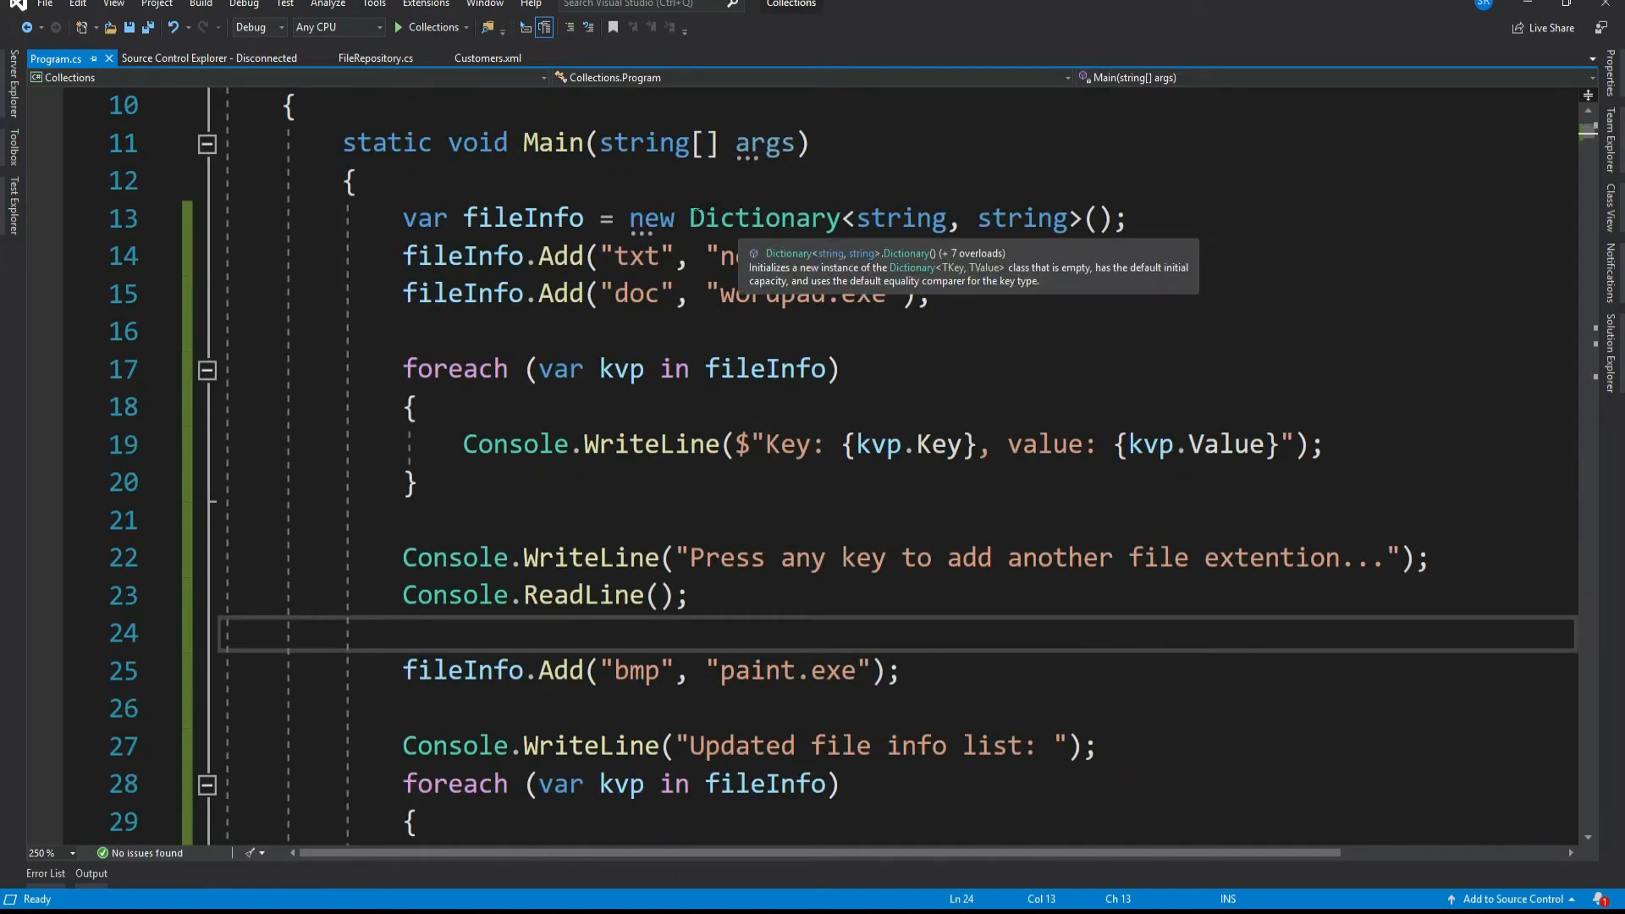
- Change fileInfo to a SortedDictionary and run the program
text(So)
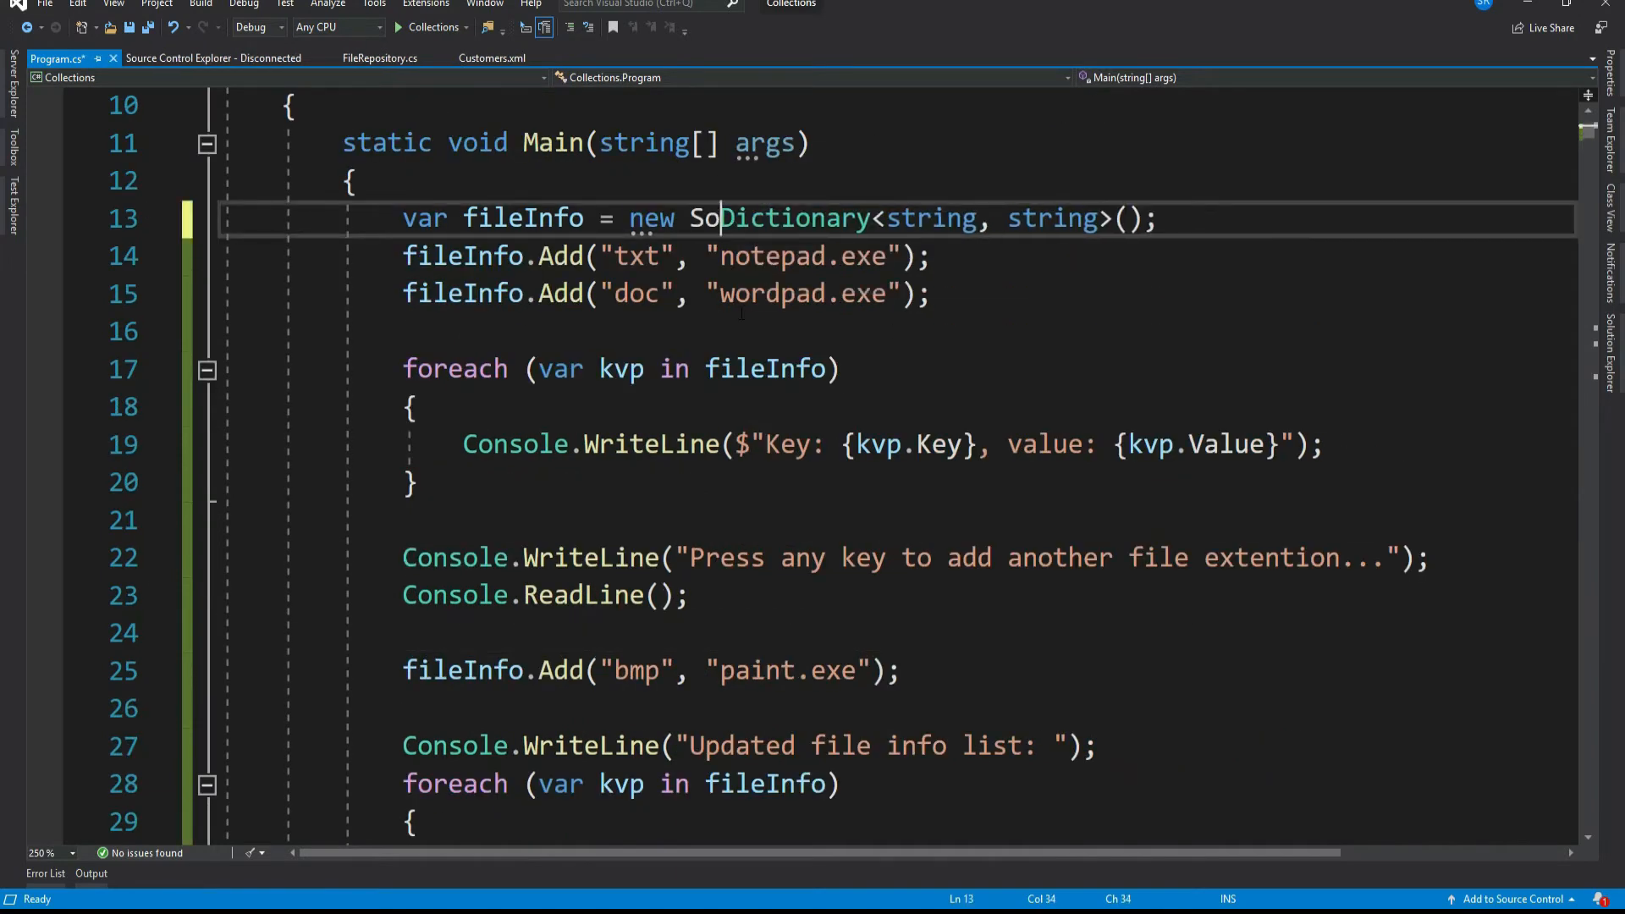
text(rted)
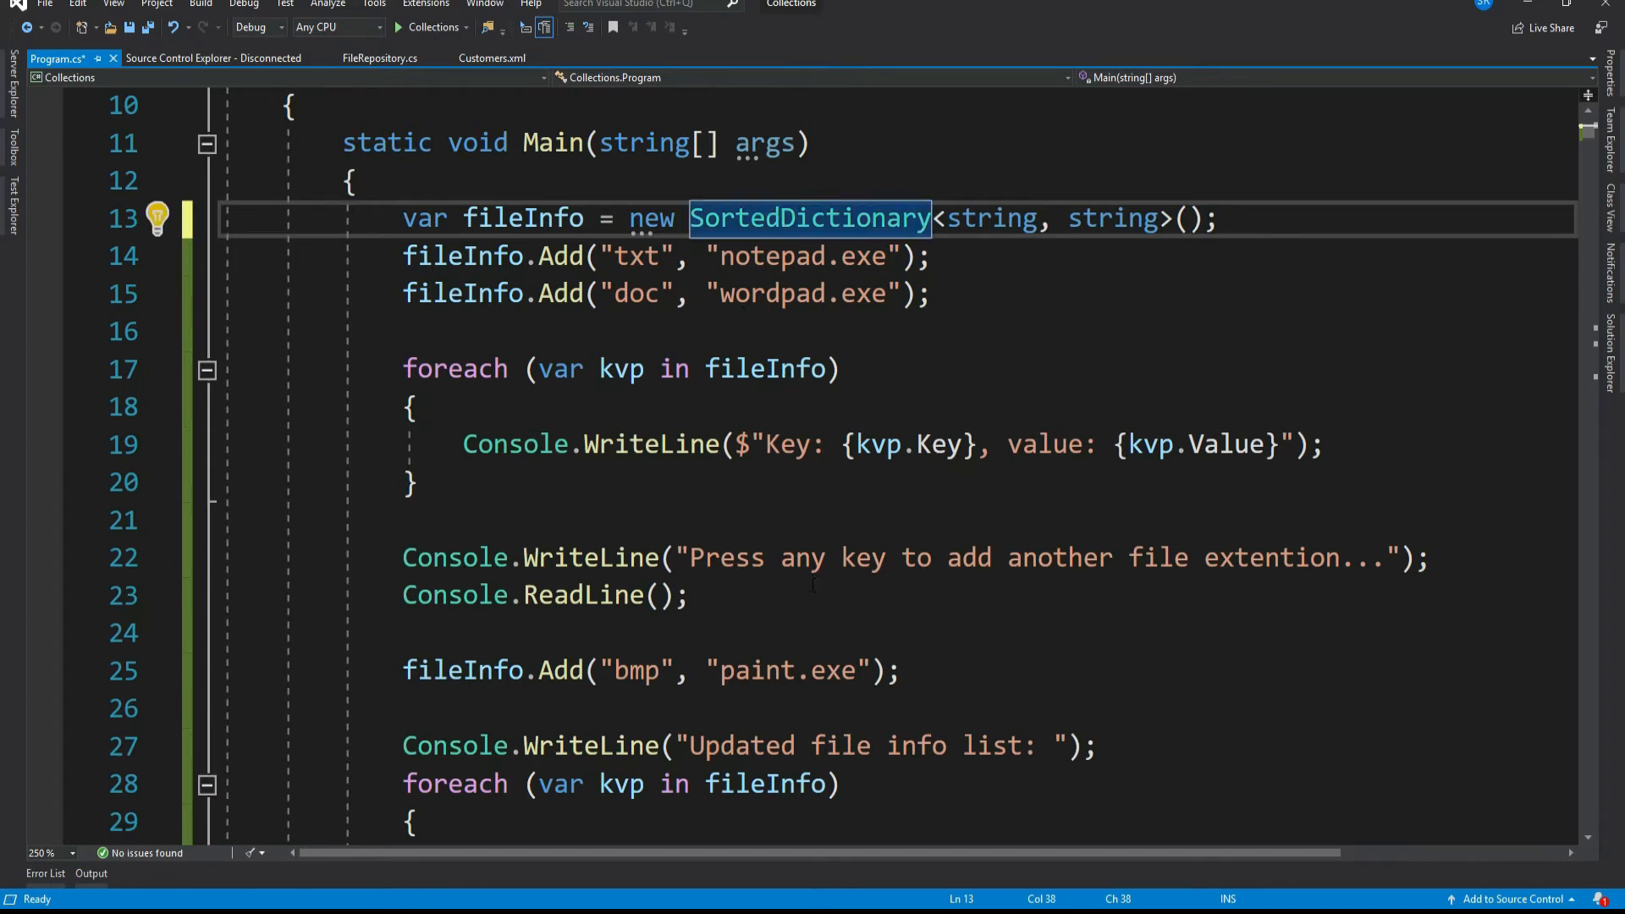
click(398, 27)
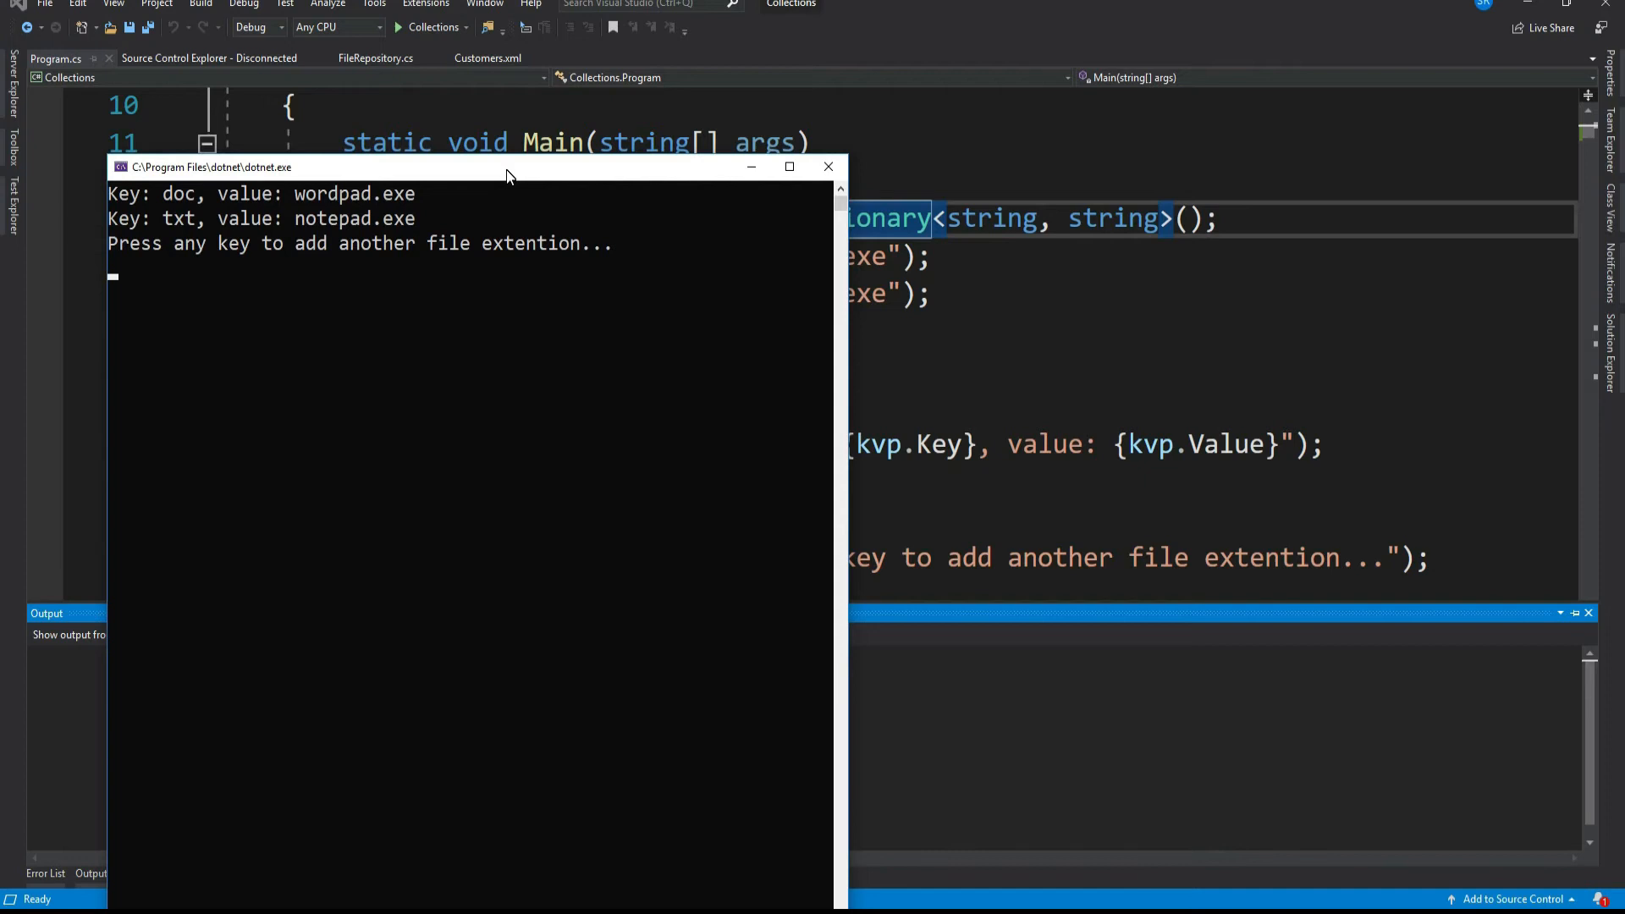
mouse_move(306, 171)
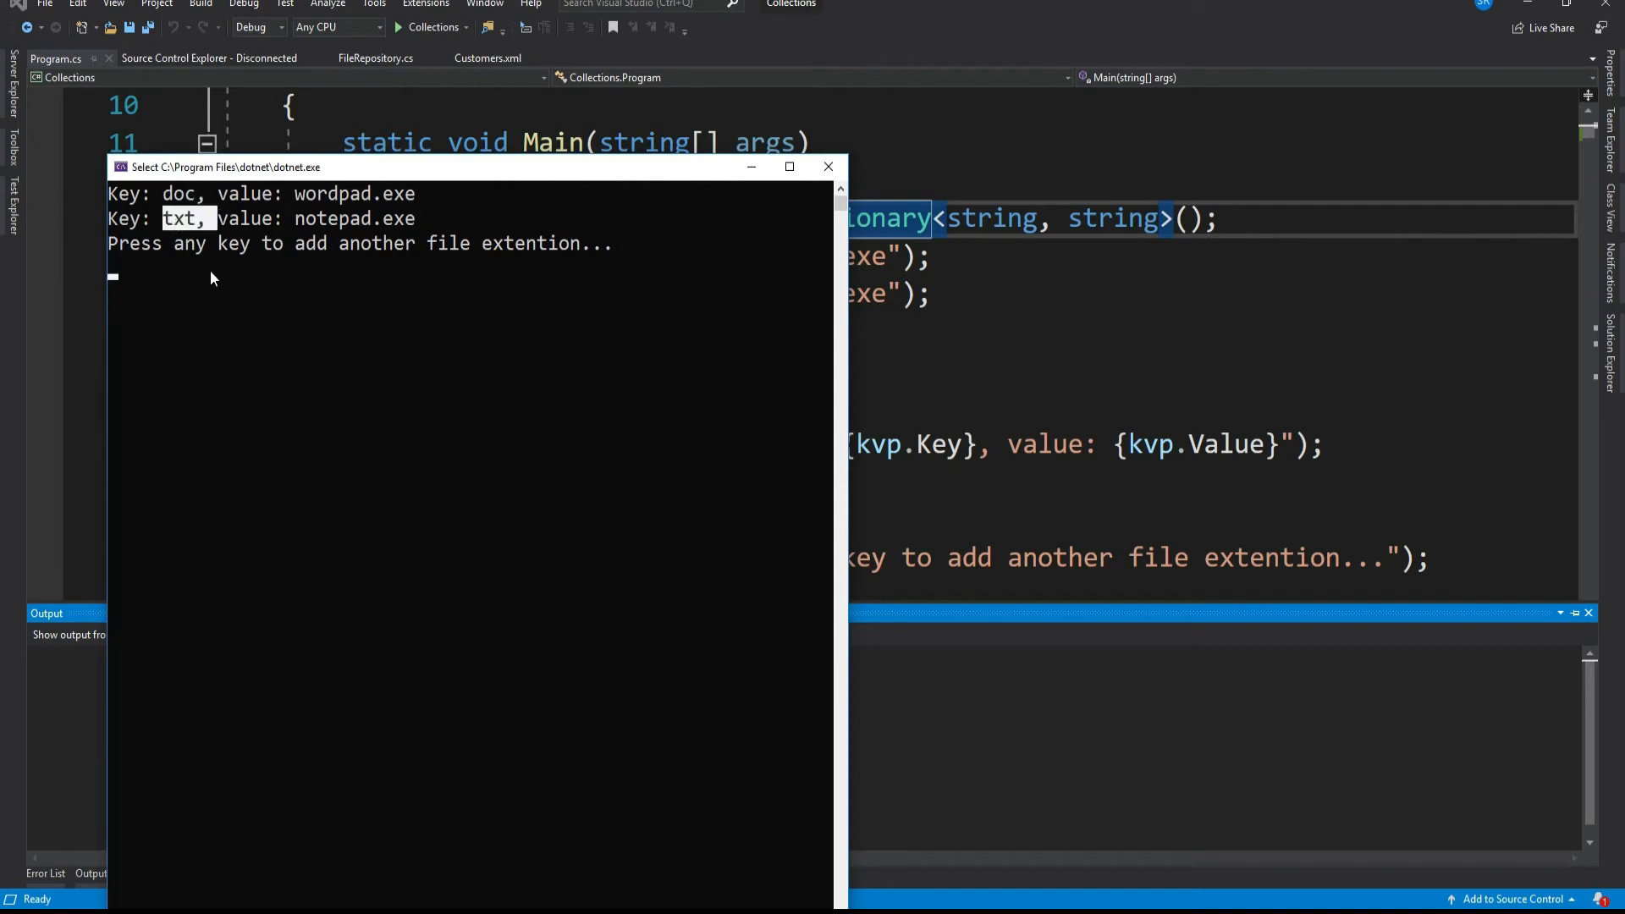
mouse_move(227, 297)
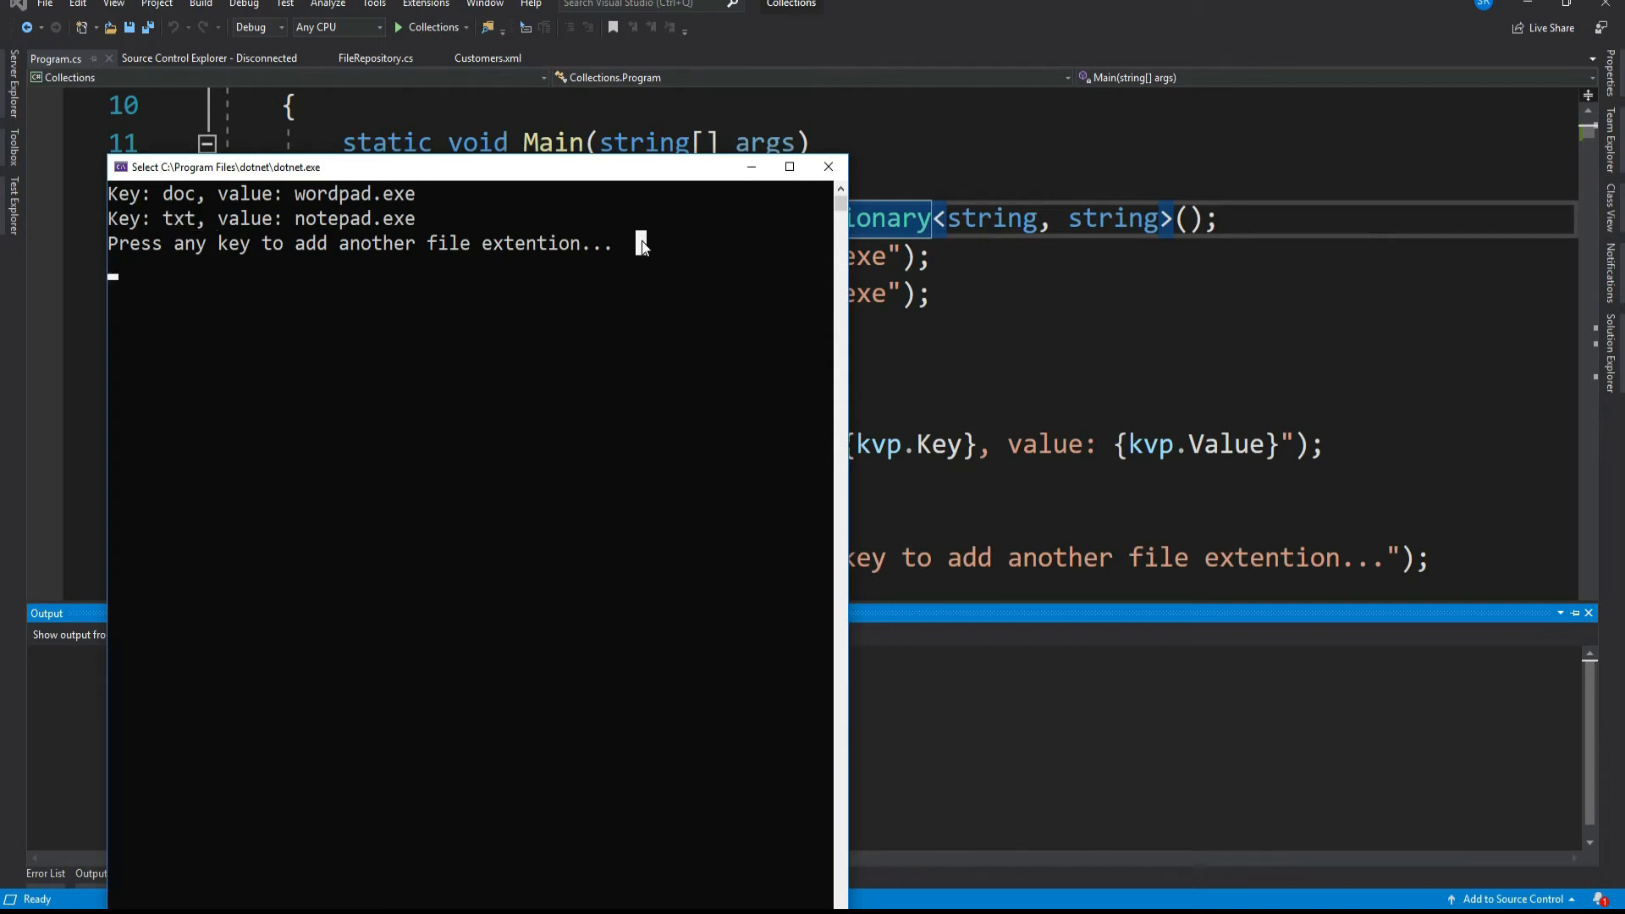
- Continue past the prompt, check bmp, doc, txt are sorted, and close the console
key(enter)
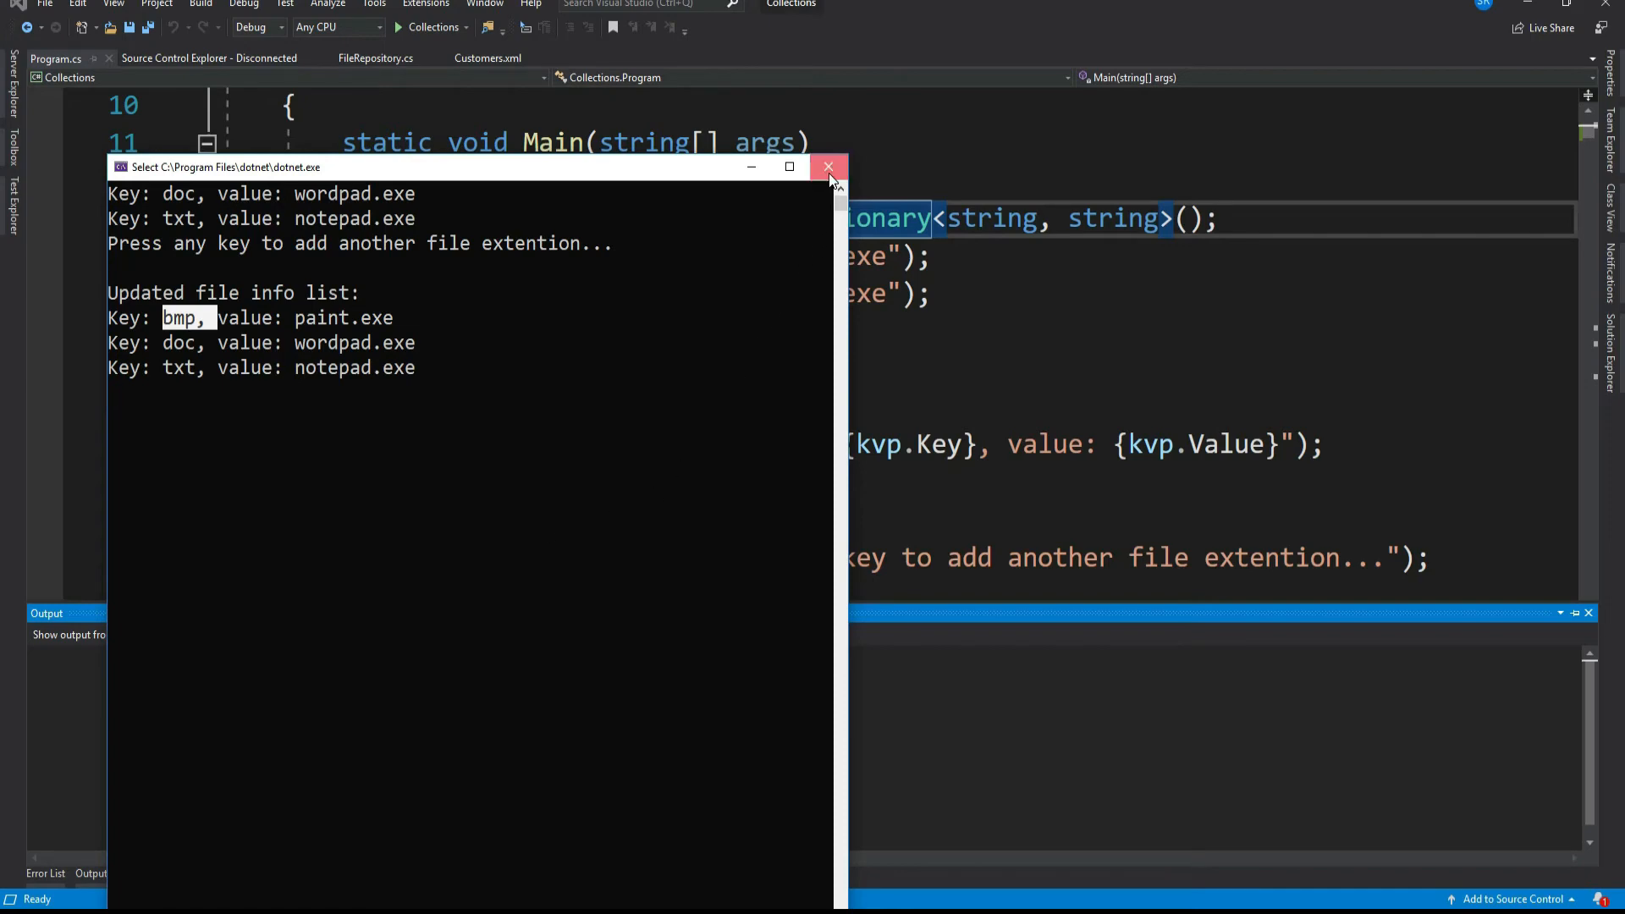
click(828, 166)
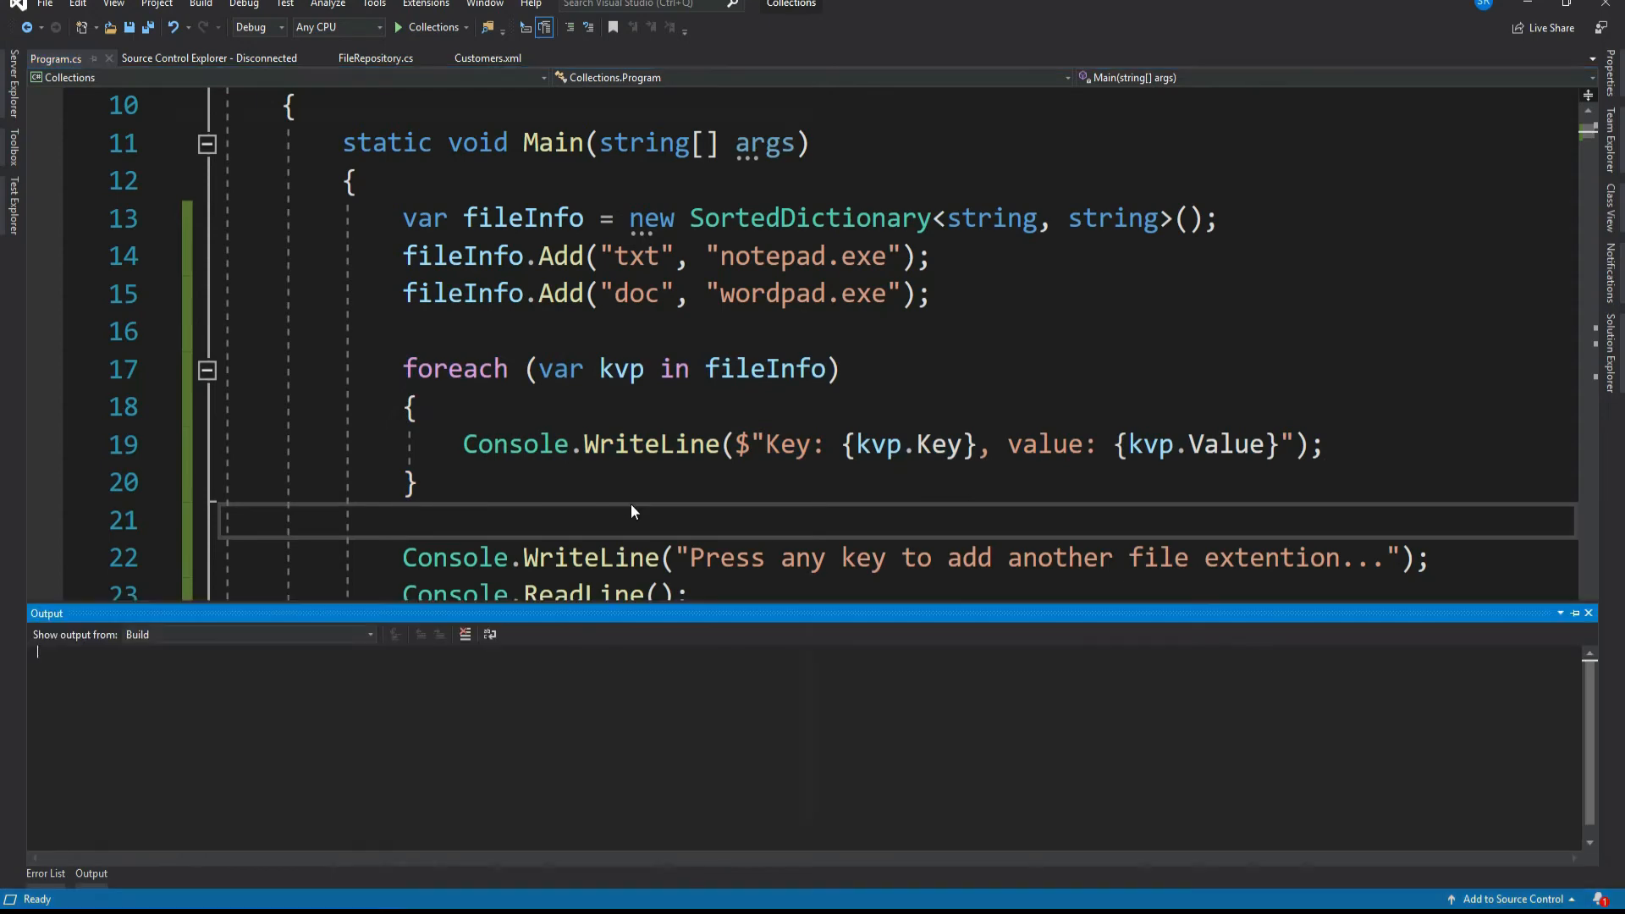
click(398, 28)
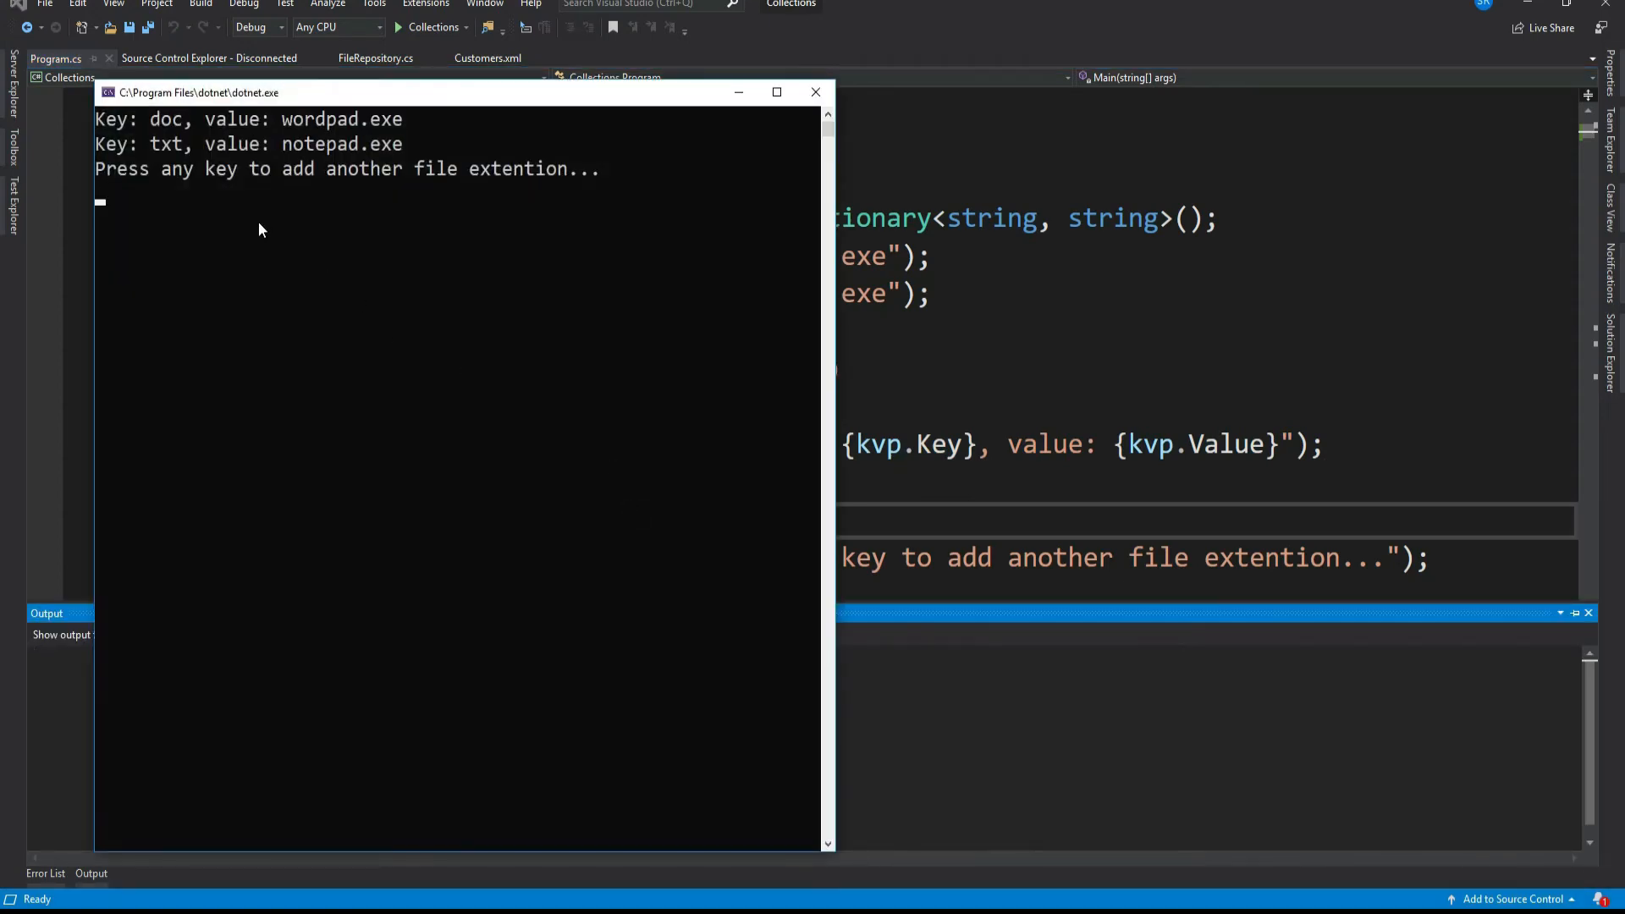
key(enter)
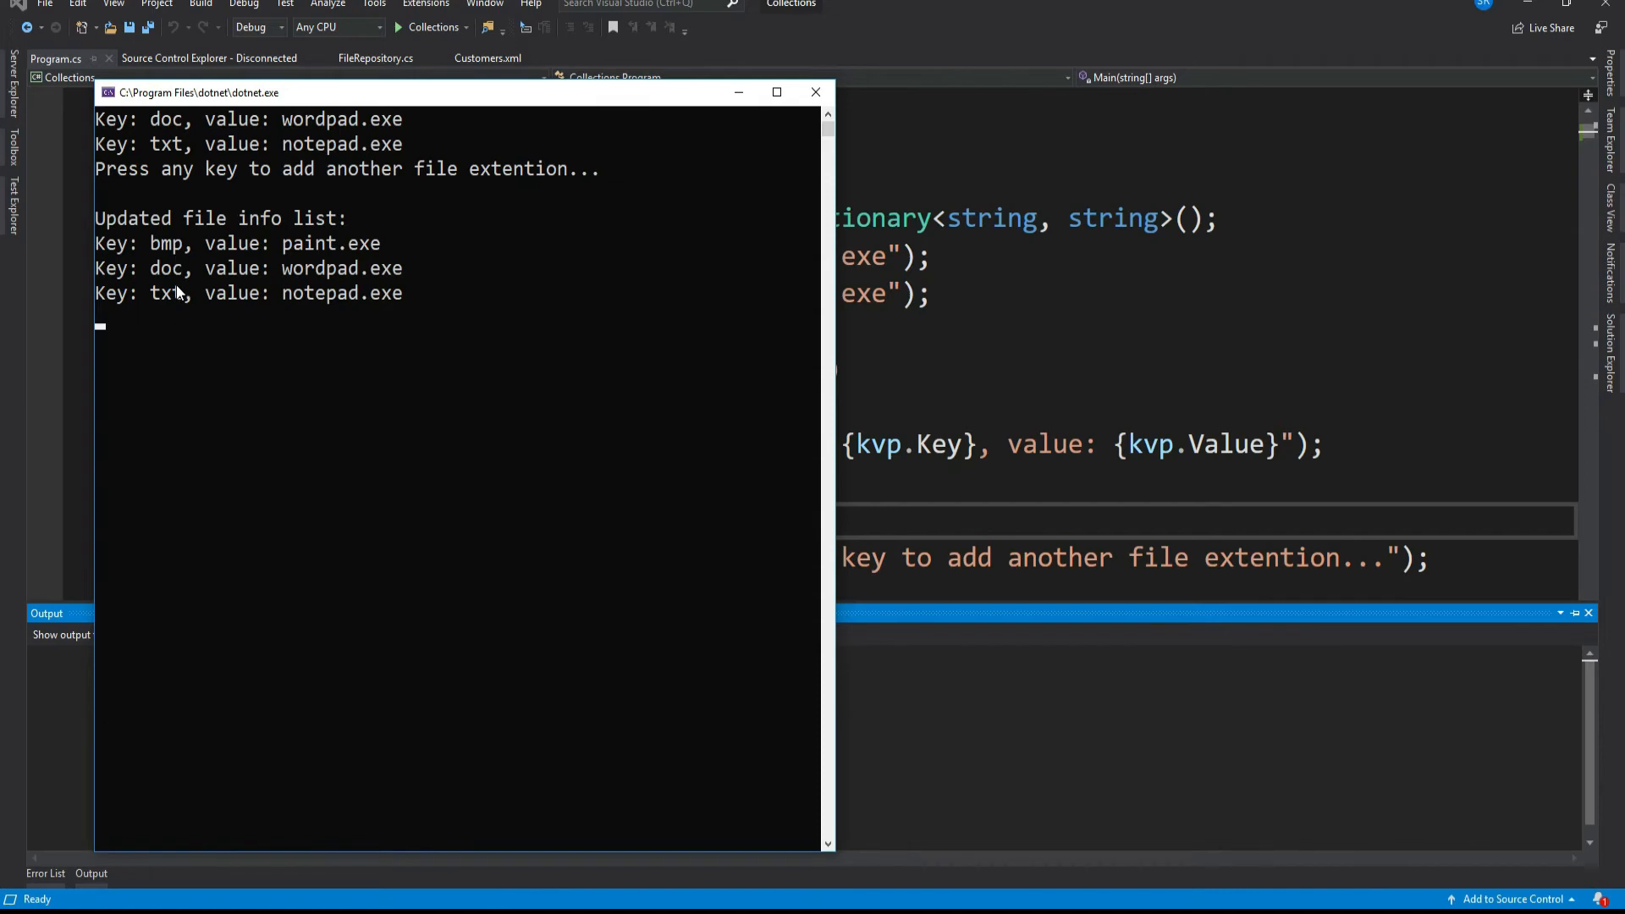
mouse_move(404, 285)
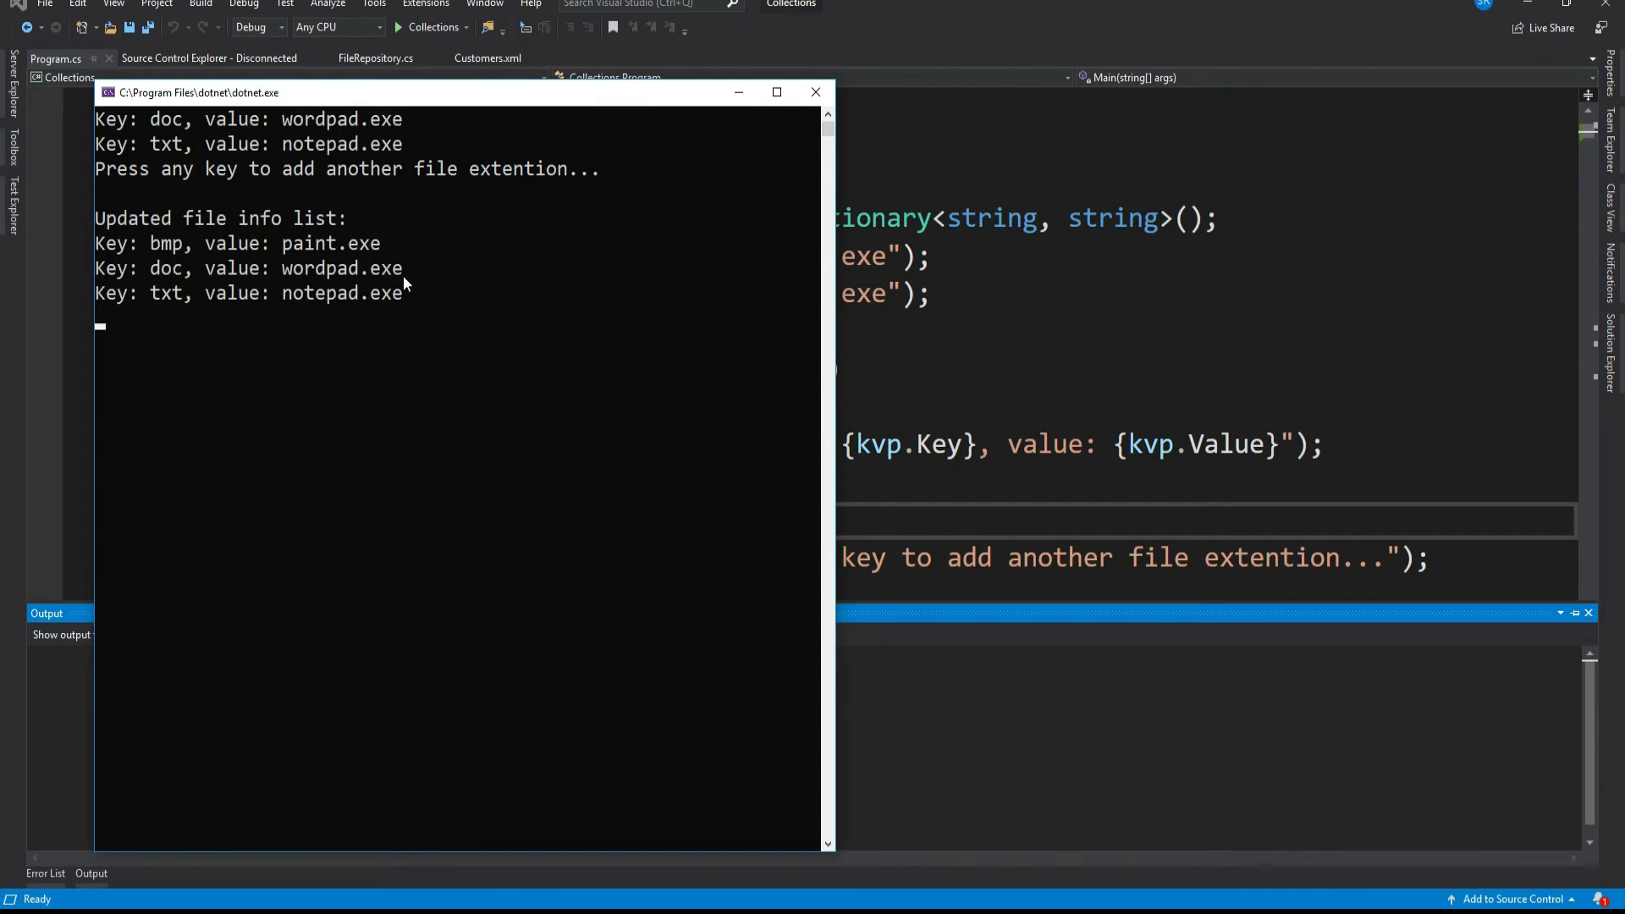
mouse_move(816, 92)
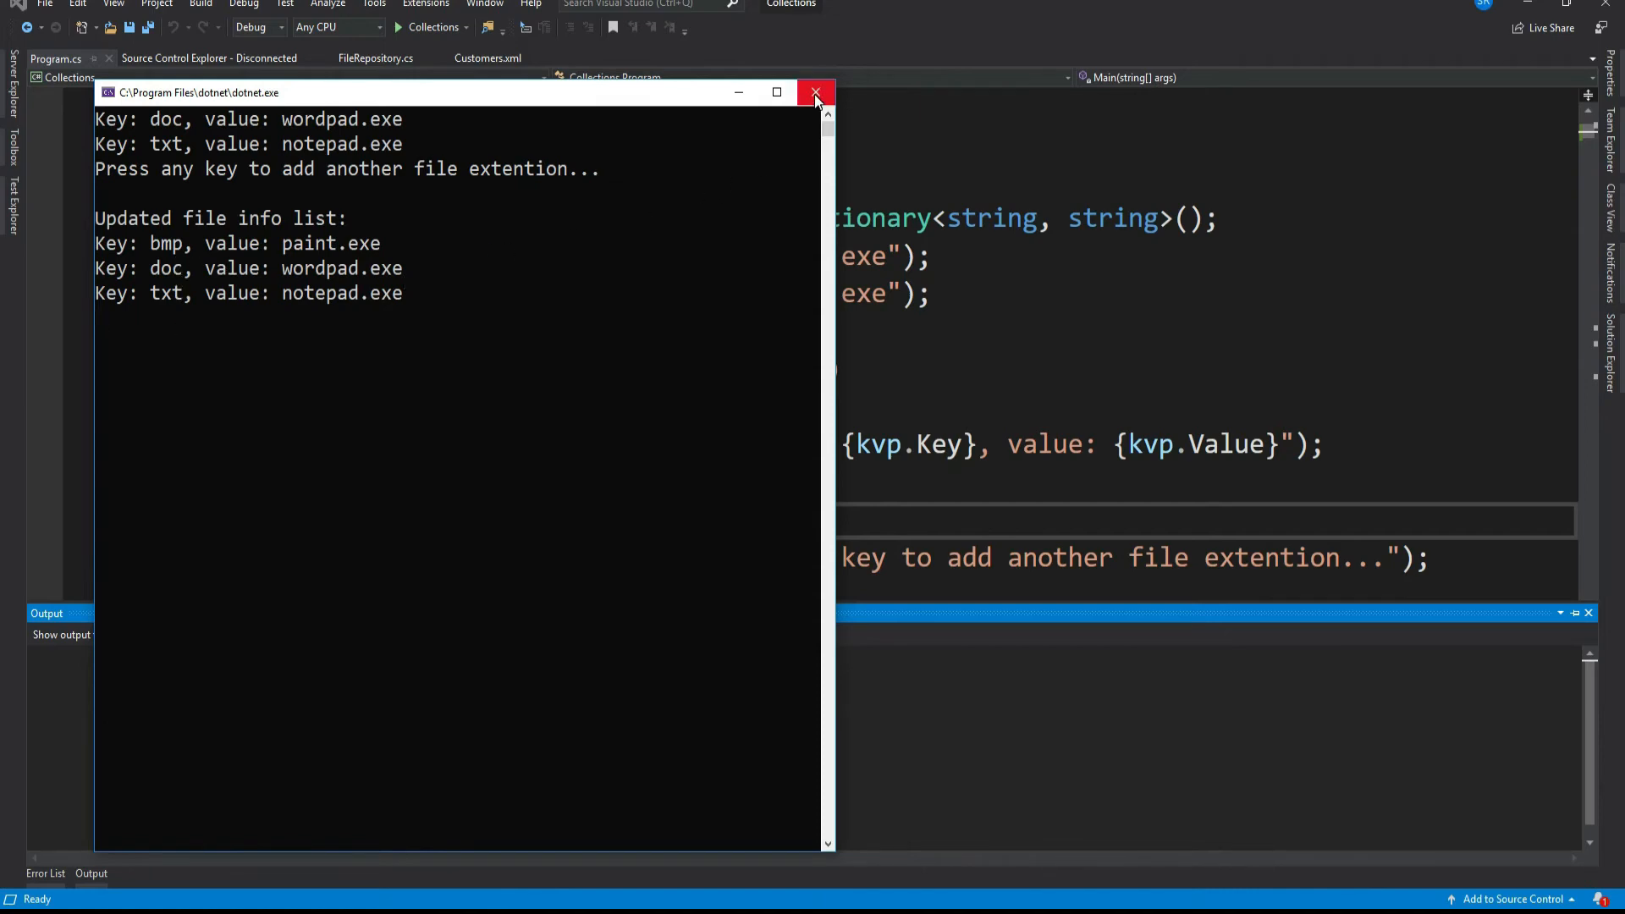
click(817, 92)
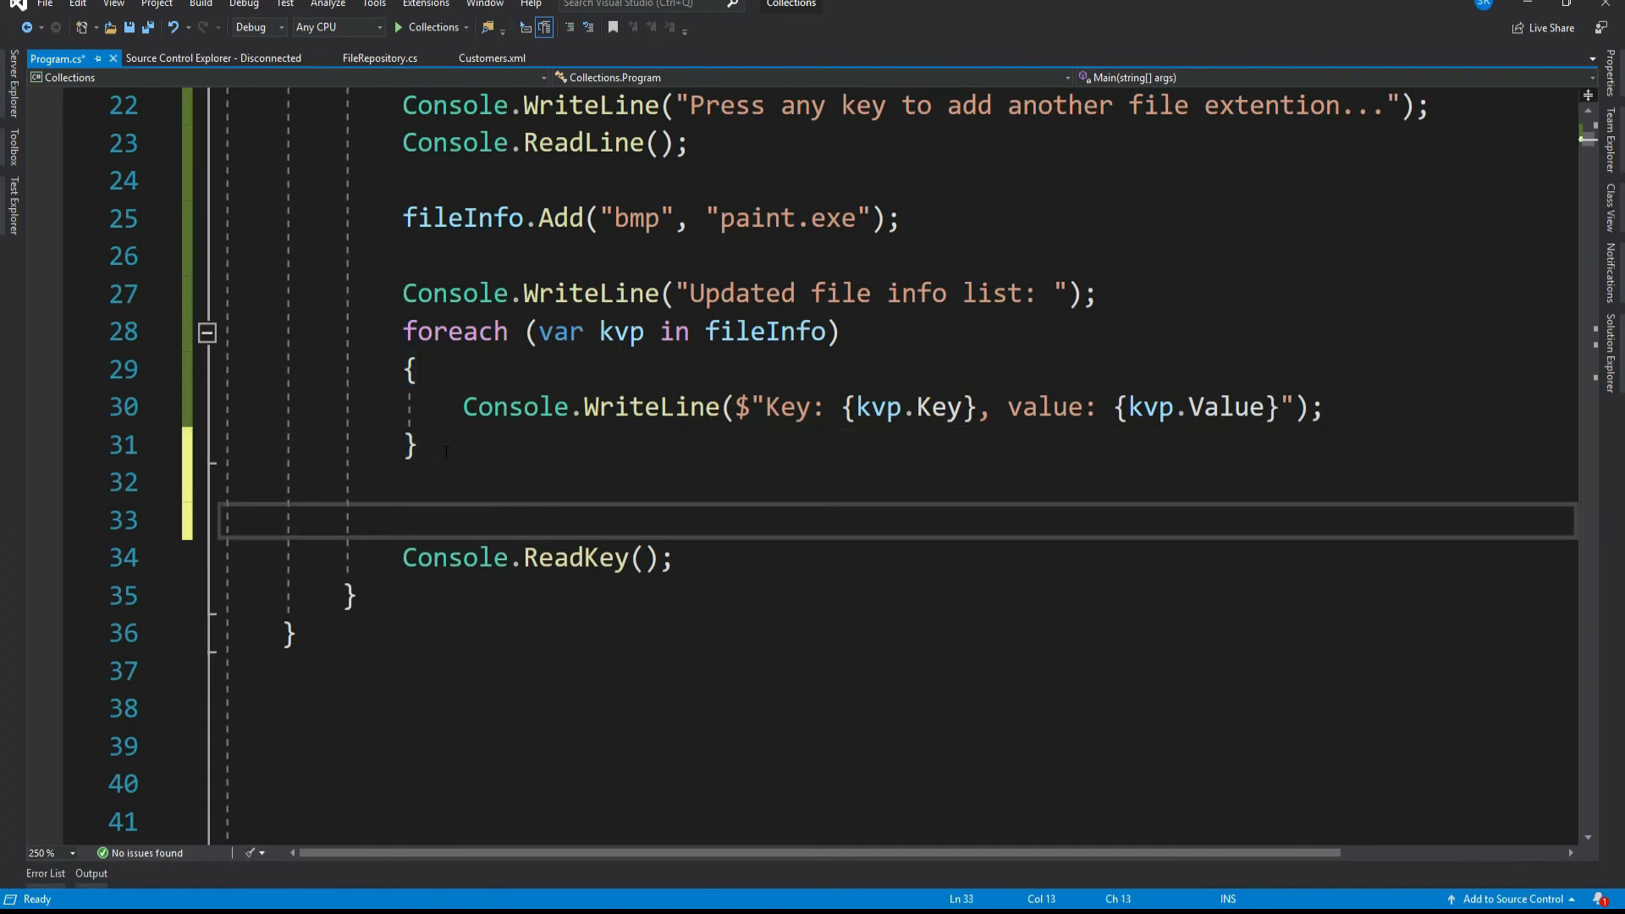
- Type SortedList<, then trim SortedDictionary down to Sorted on line 13
text(SortedList)
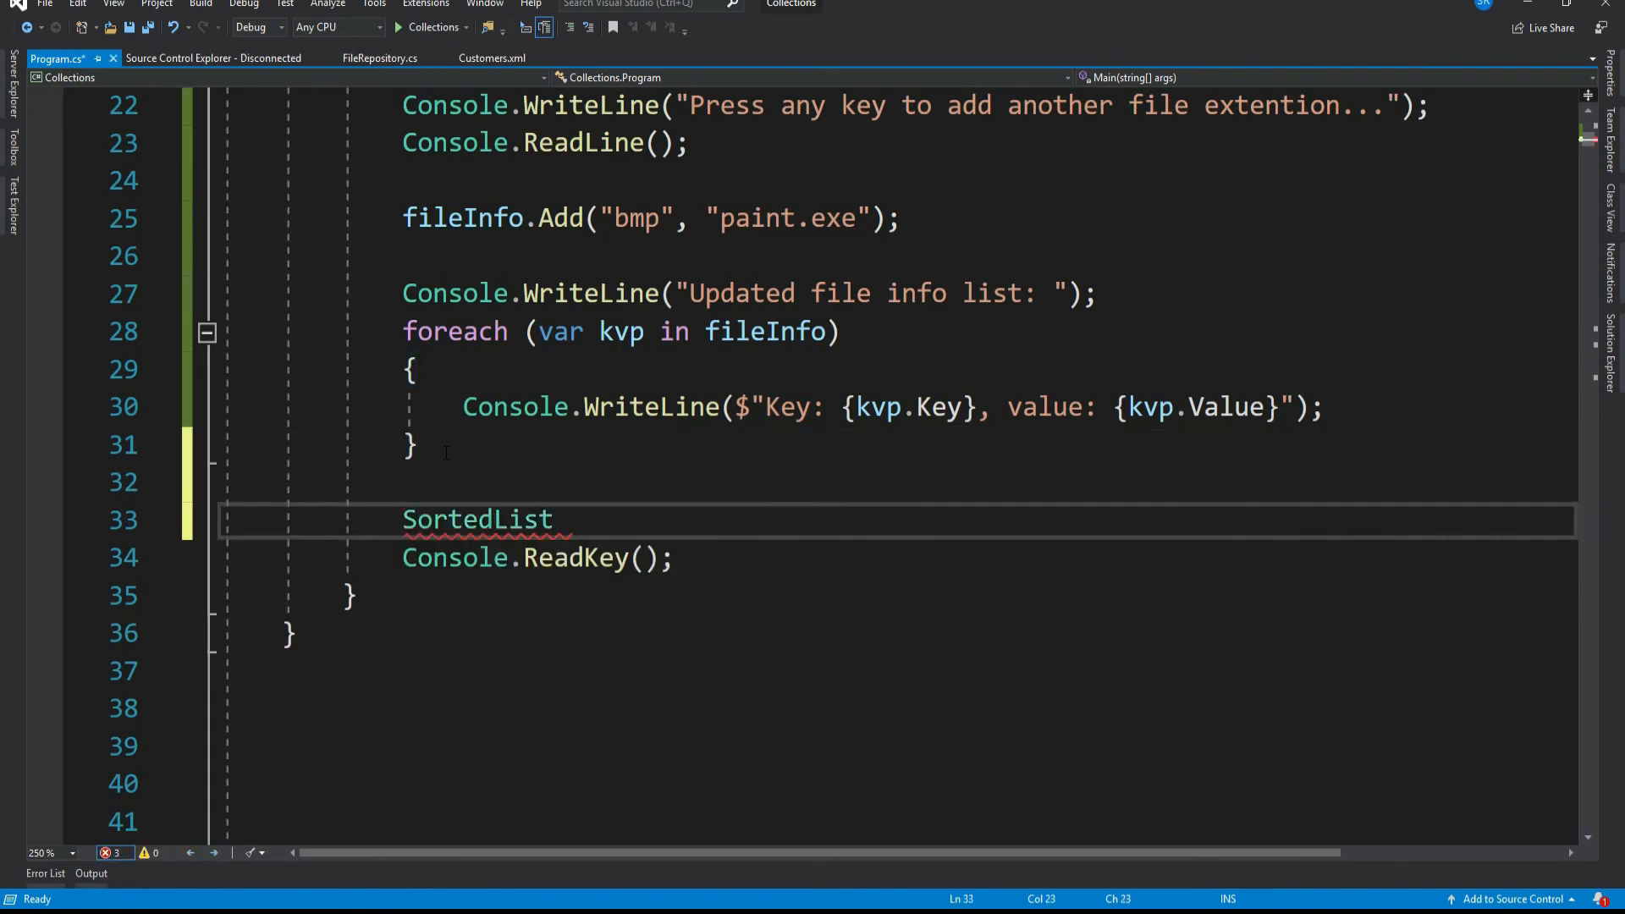
text(<)
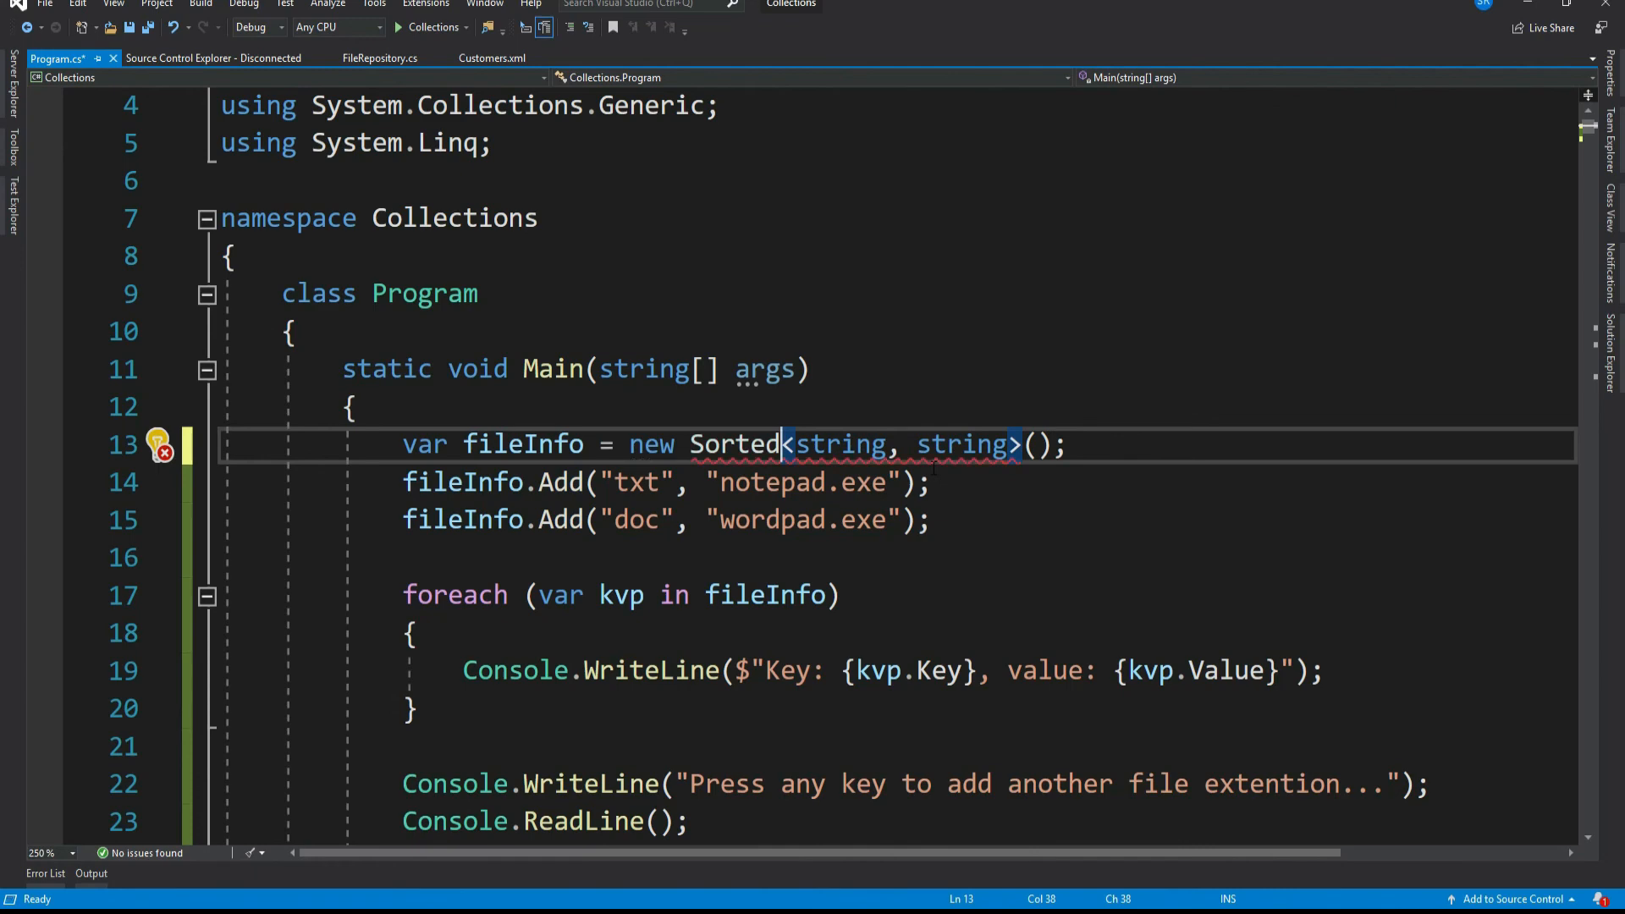
- Make fileInfo a SortedList, run past the prompt, confirm sorted output, and close the console
text(List)
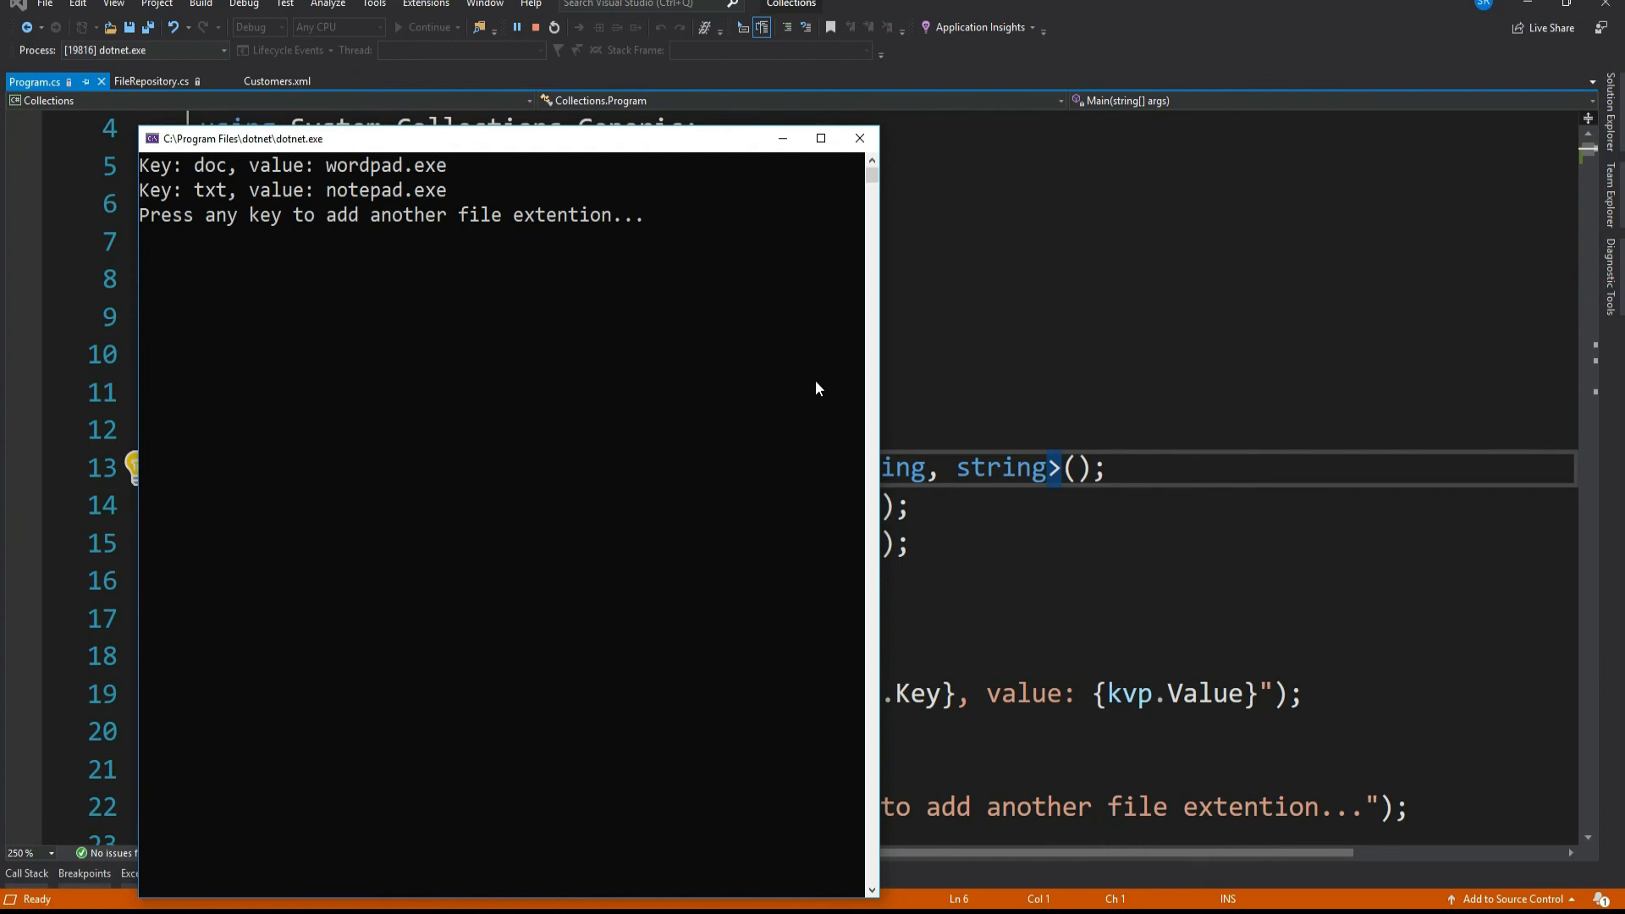
key(enter)
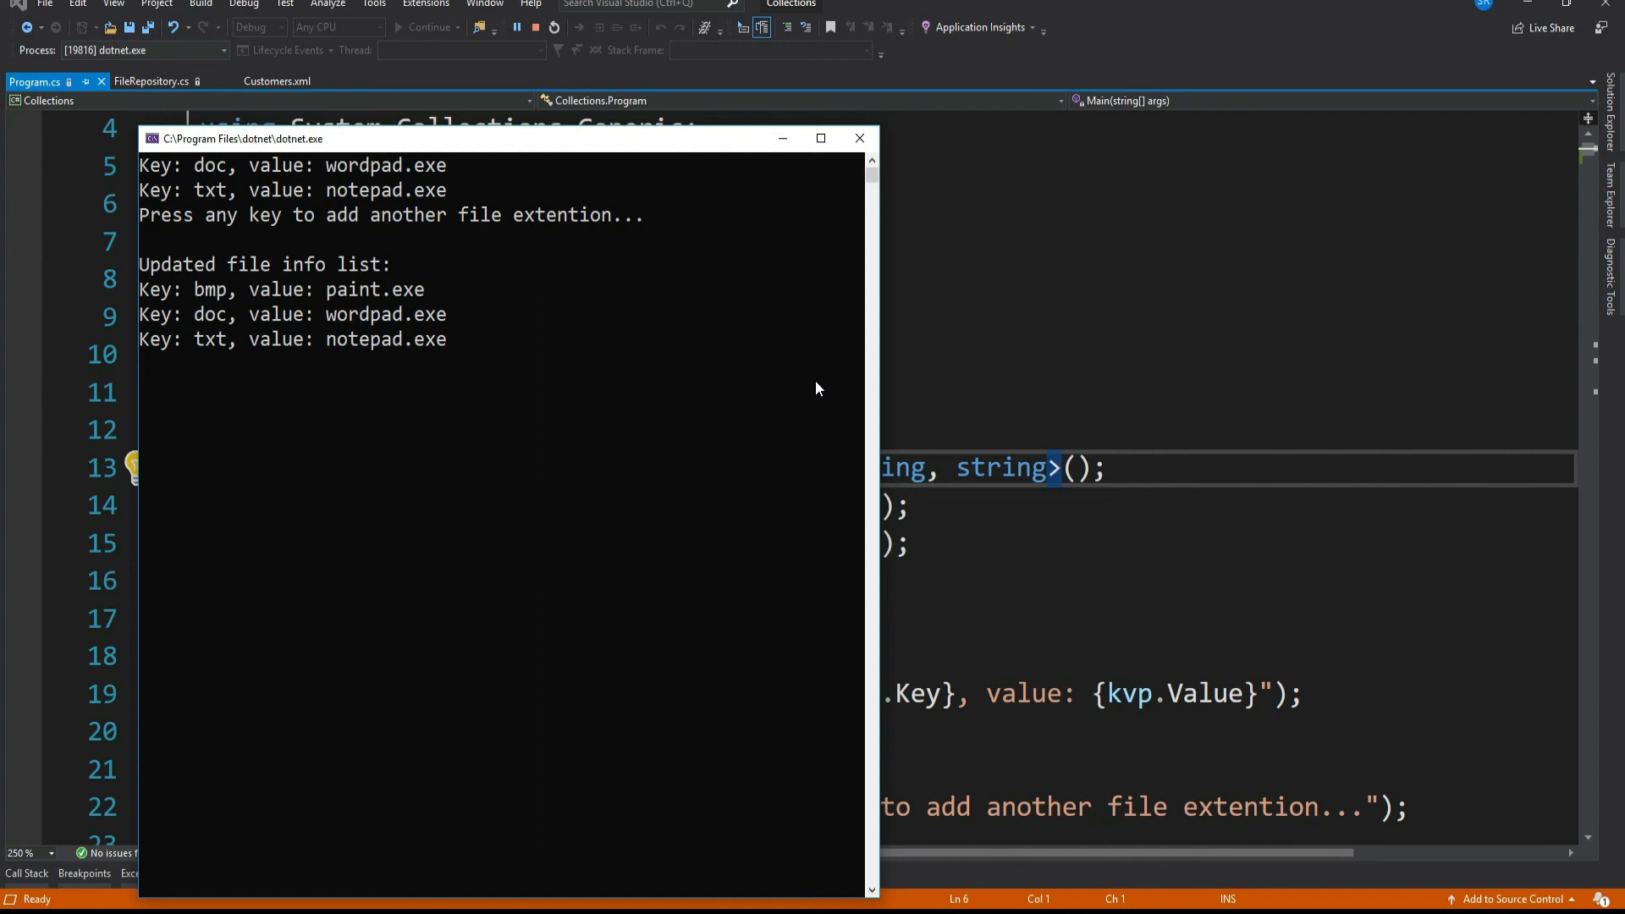
click(859, 138)
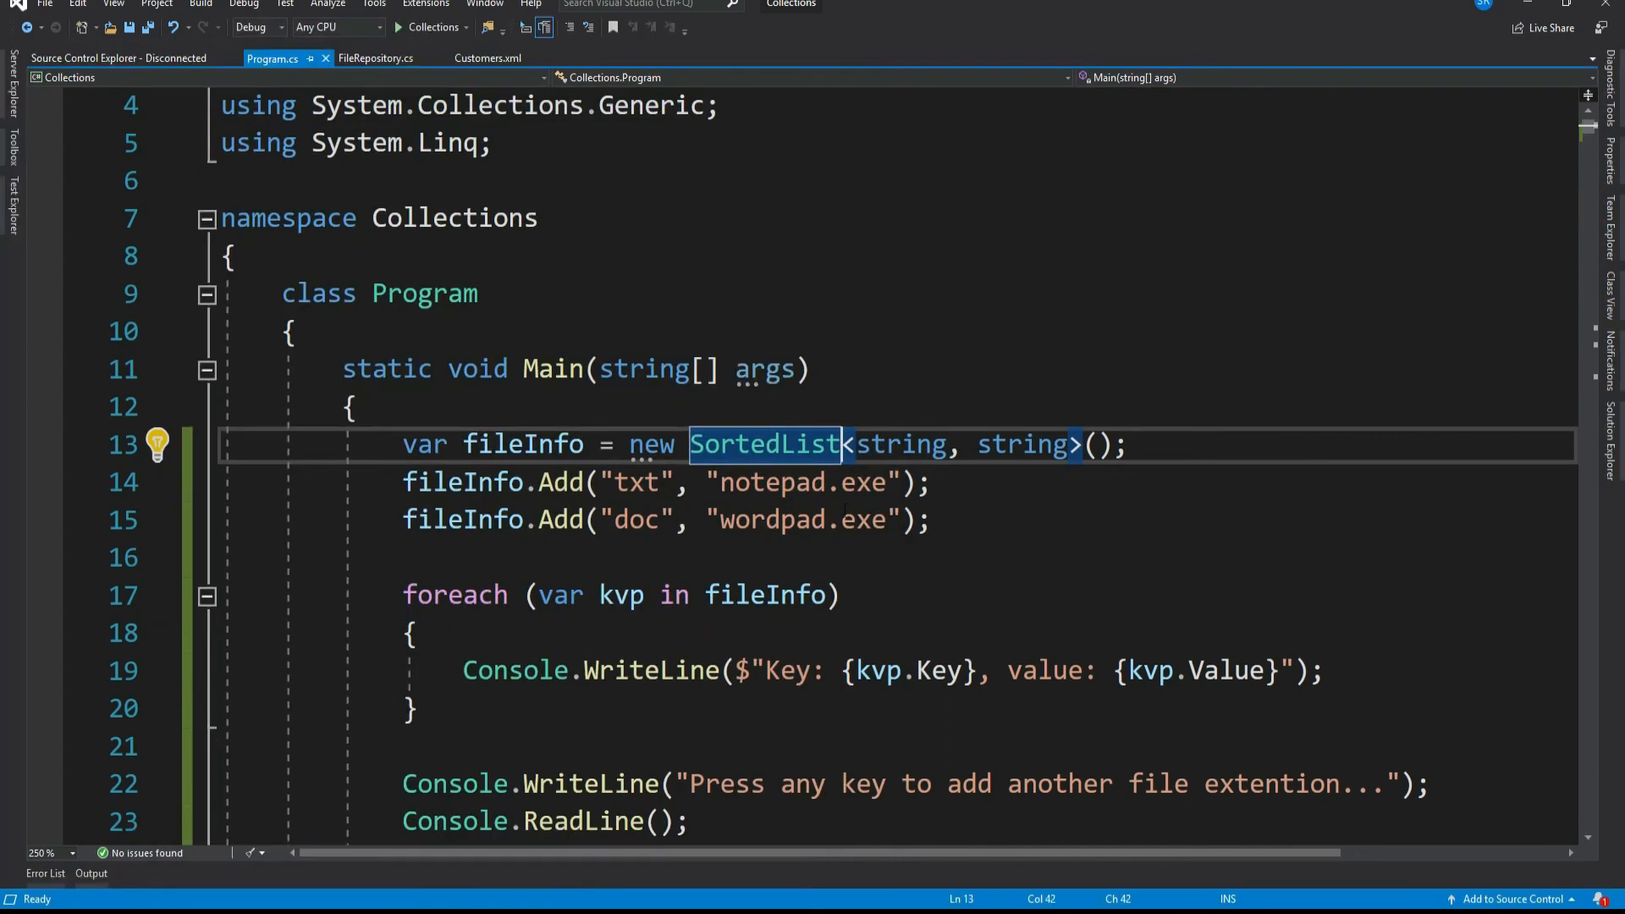